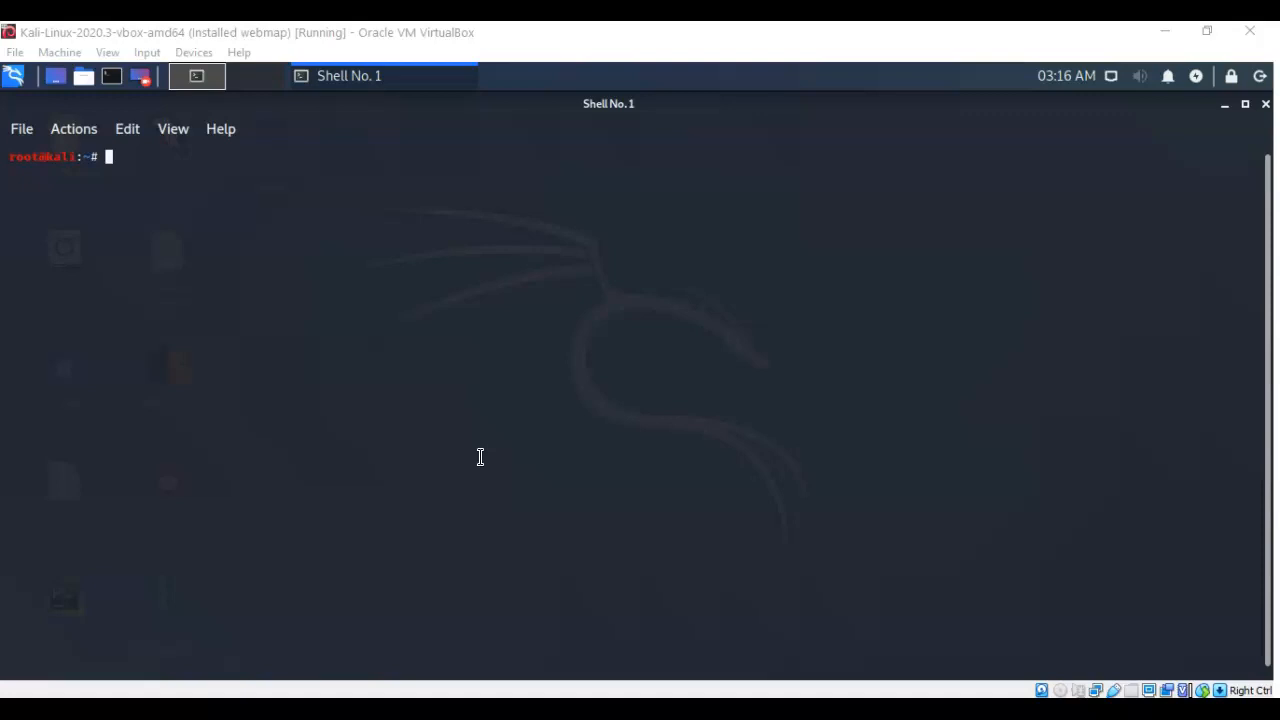
{"action": "mouse_move", "coordinate": [184, 564]}
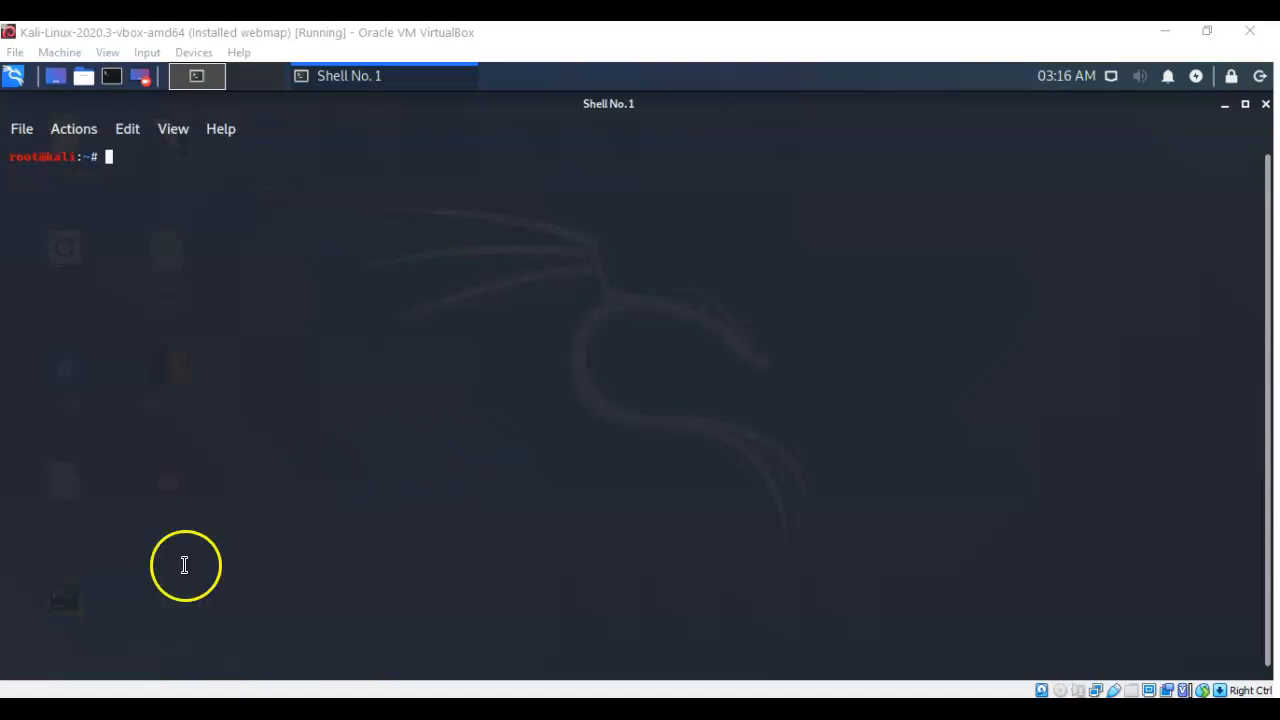
{"action": "mouse_move", "coordinate": [276, 418]}
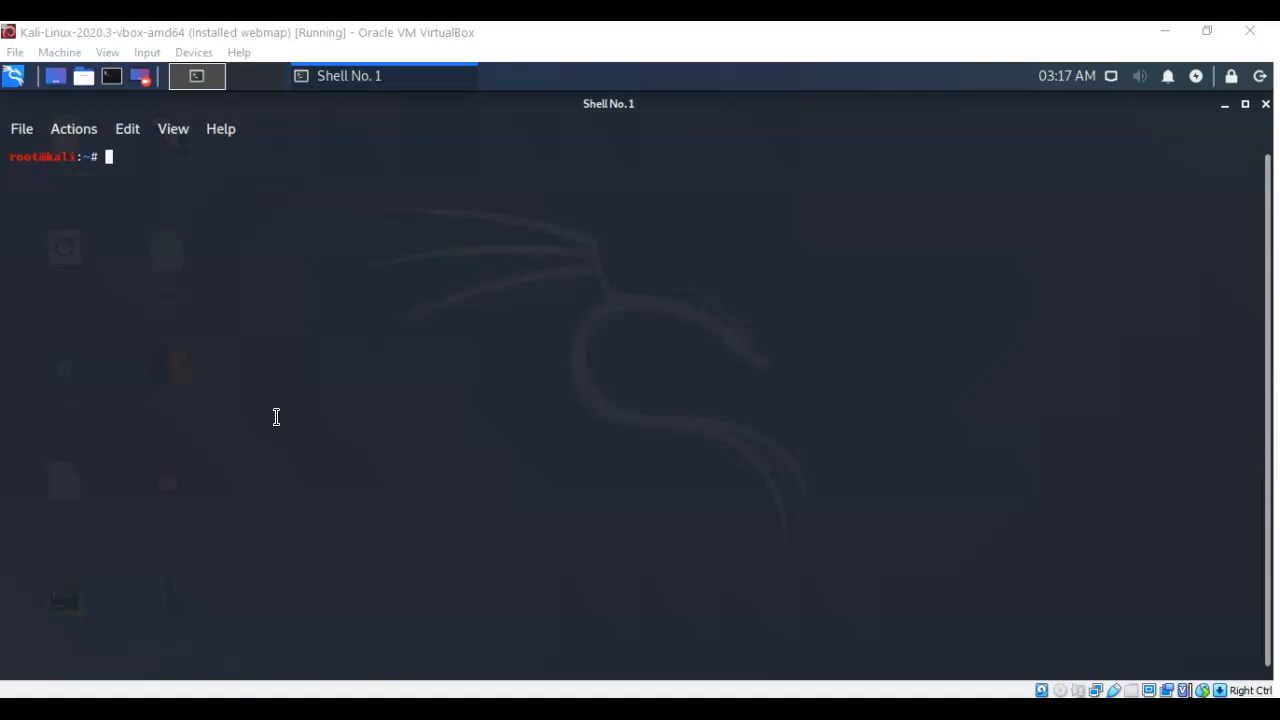
Run docker -v, which reports Docker version 19.03.13, build 4484c46.
{"action": "type", "text": "docker -v"}
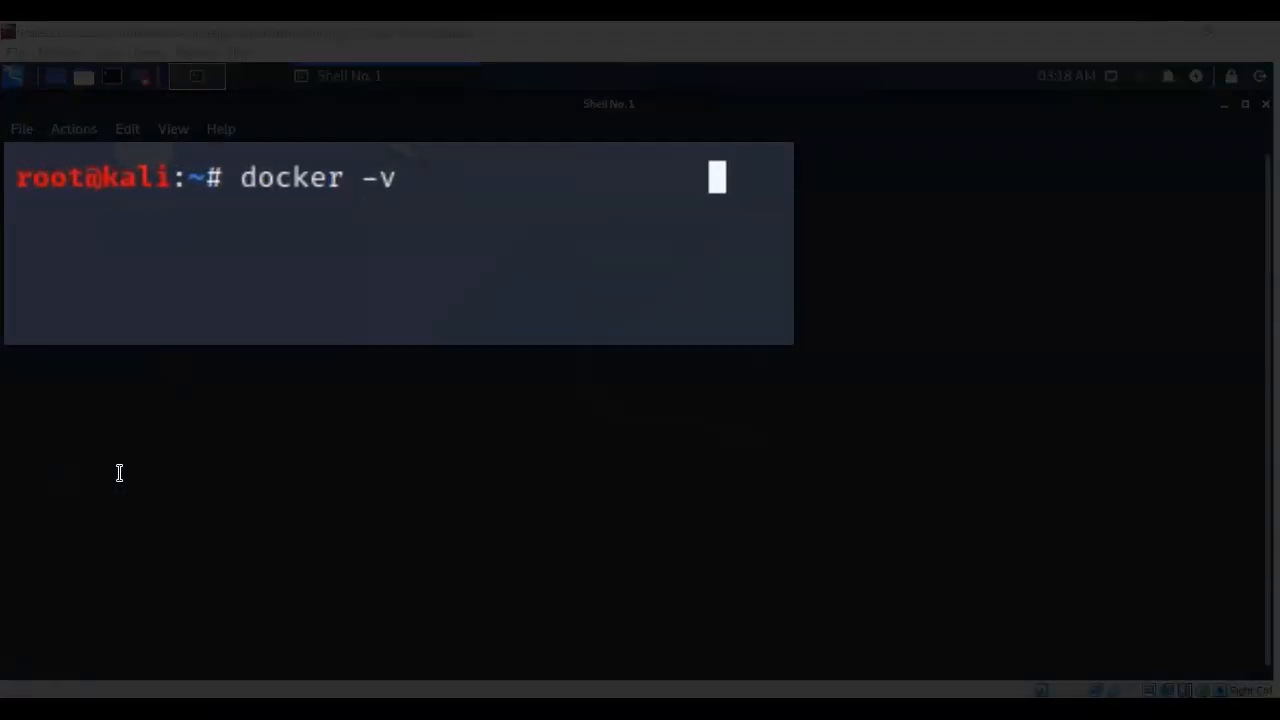
{"action": "mouse_move", "coordinate": [136, 460]}
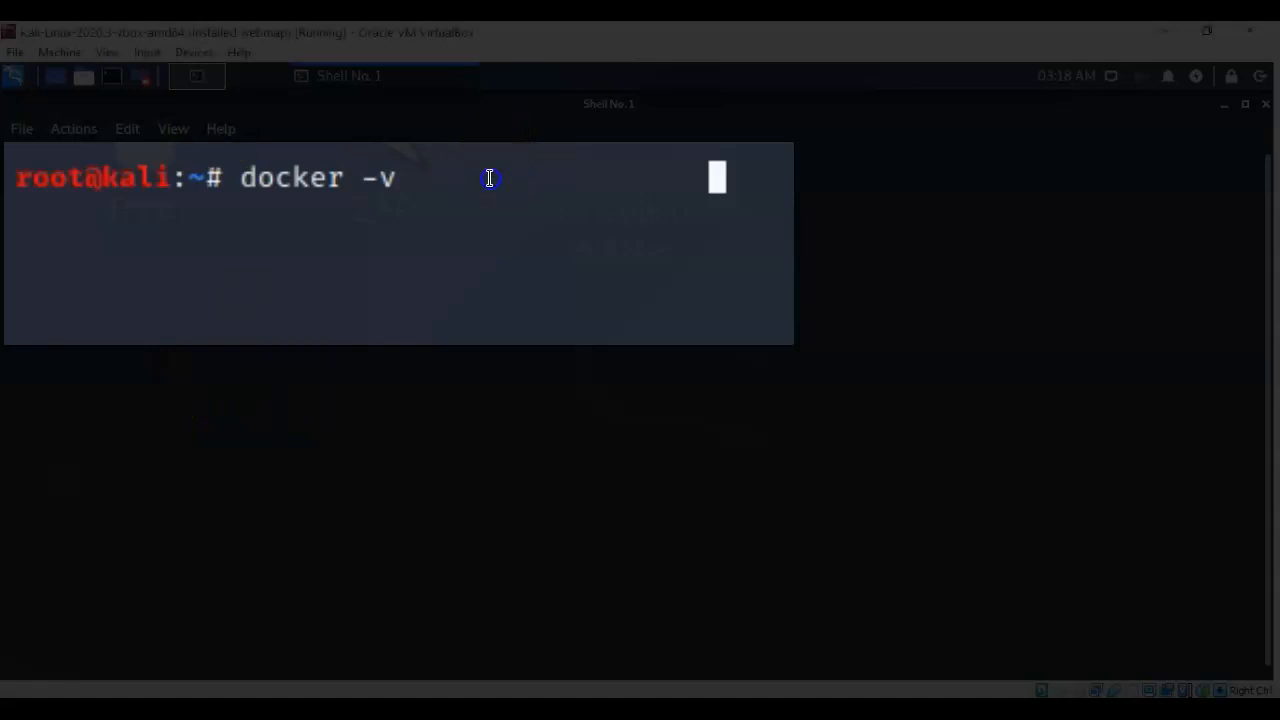
{"action": "key", "text": "Return"}
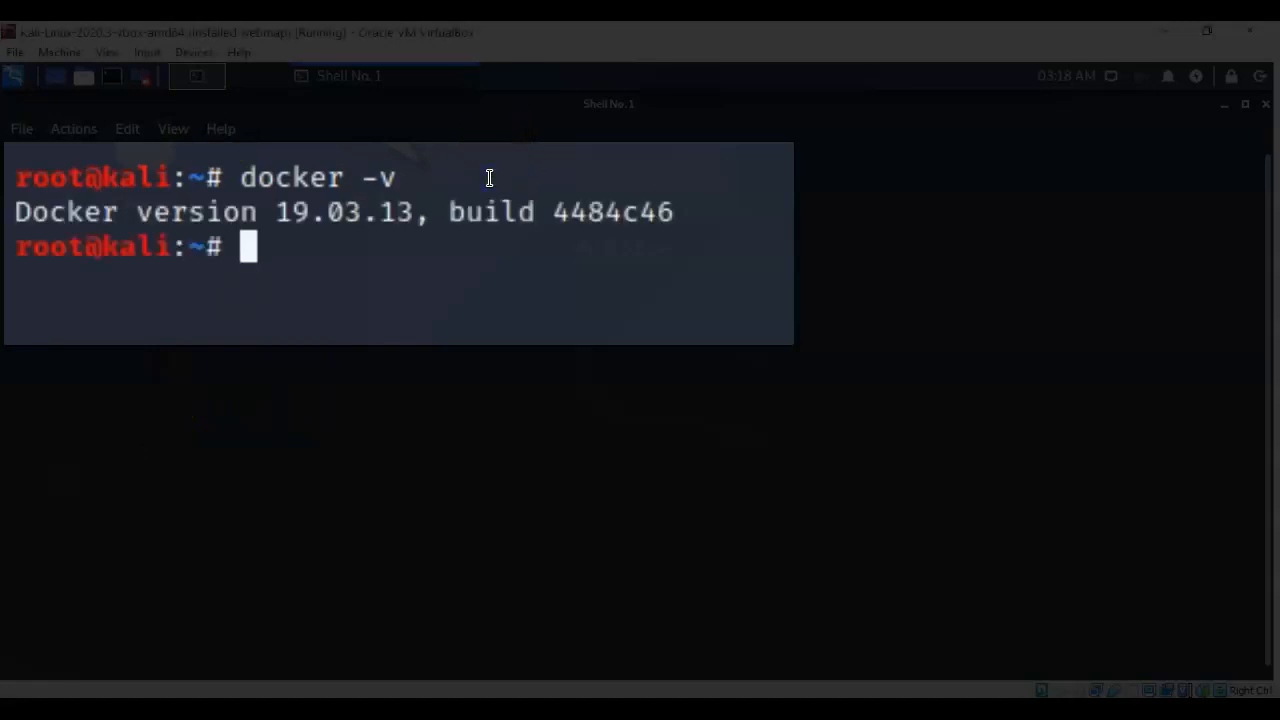
{"action": "mouse_move", "coordinate": [484, 174]}
{"action": "type", "text": "sudo apt update"}
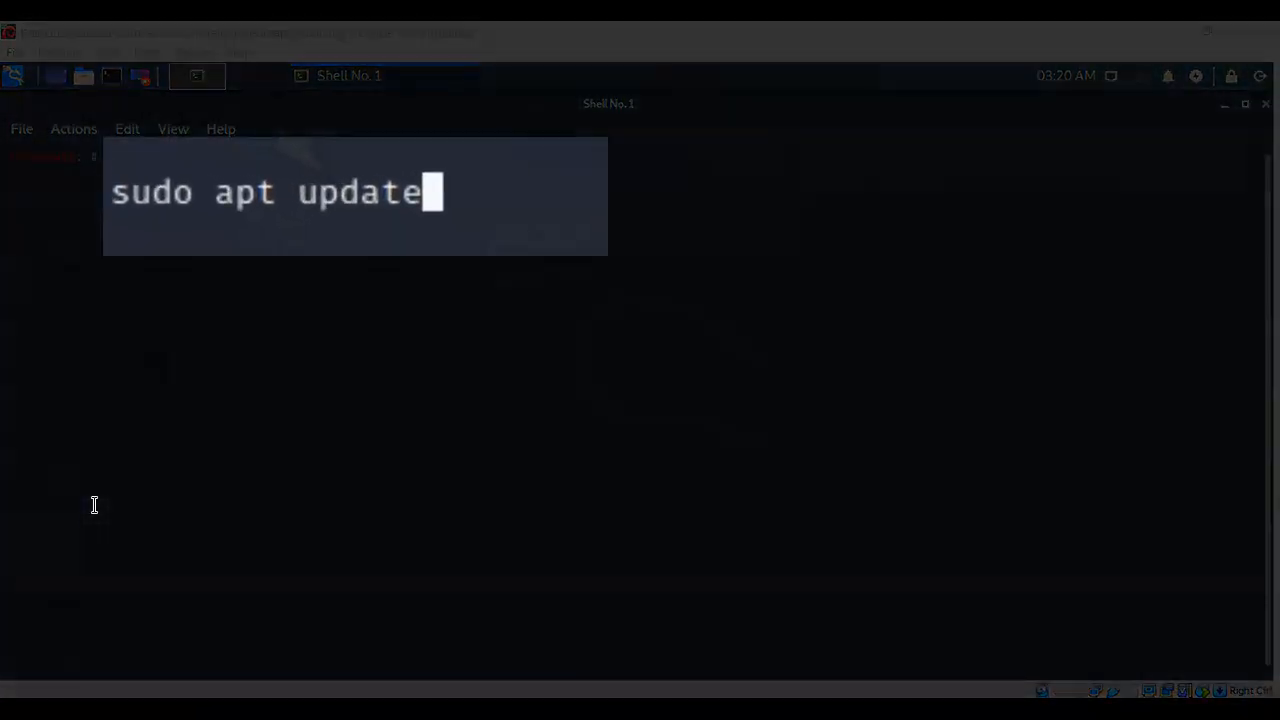
Run sudo apt update to refresh package lists, then clear the terminal output.
{"action": "key", "text": "Return"}
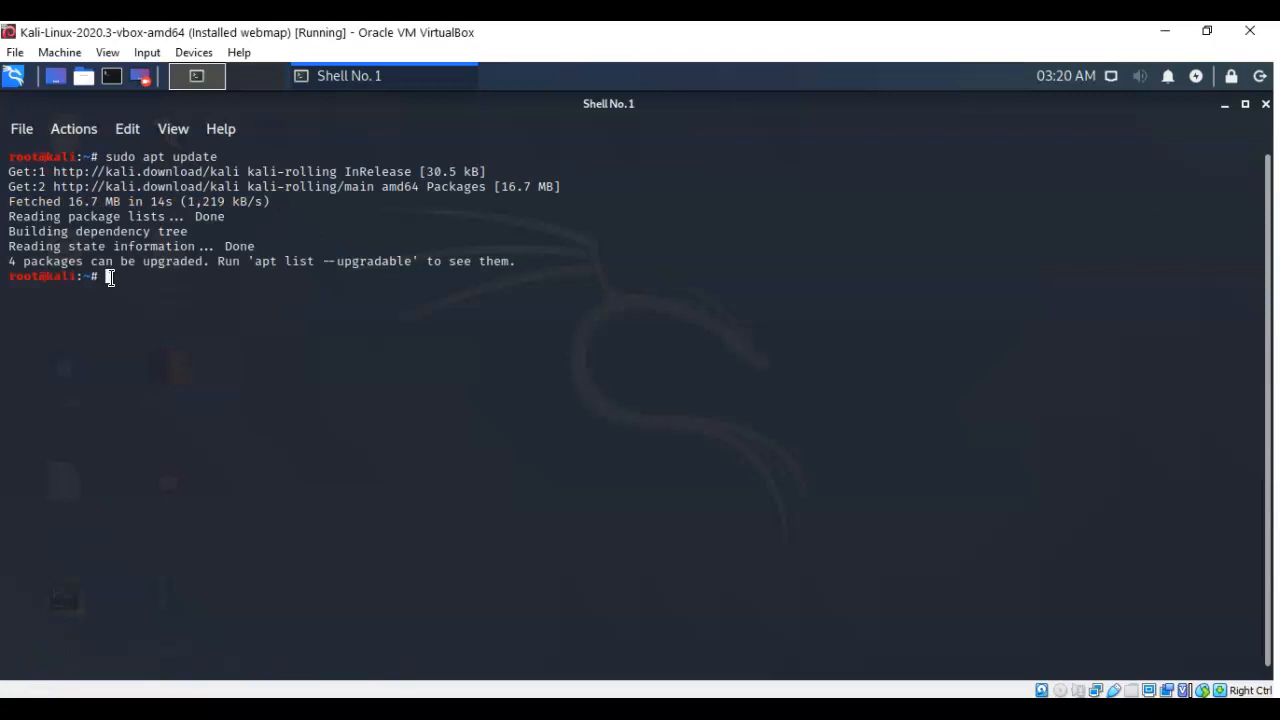
{"action": "type", "text": "clear"}
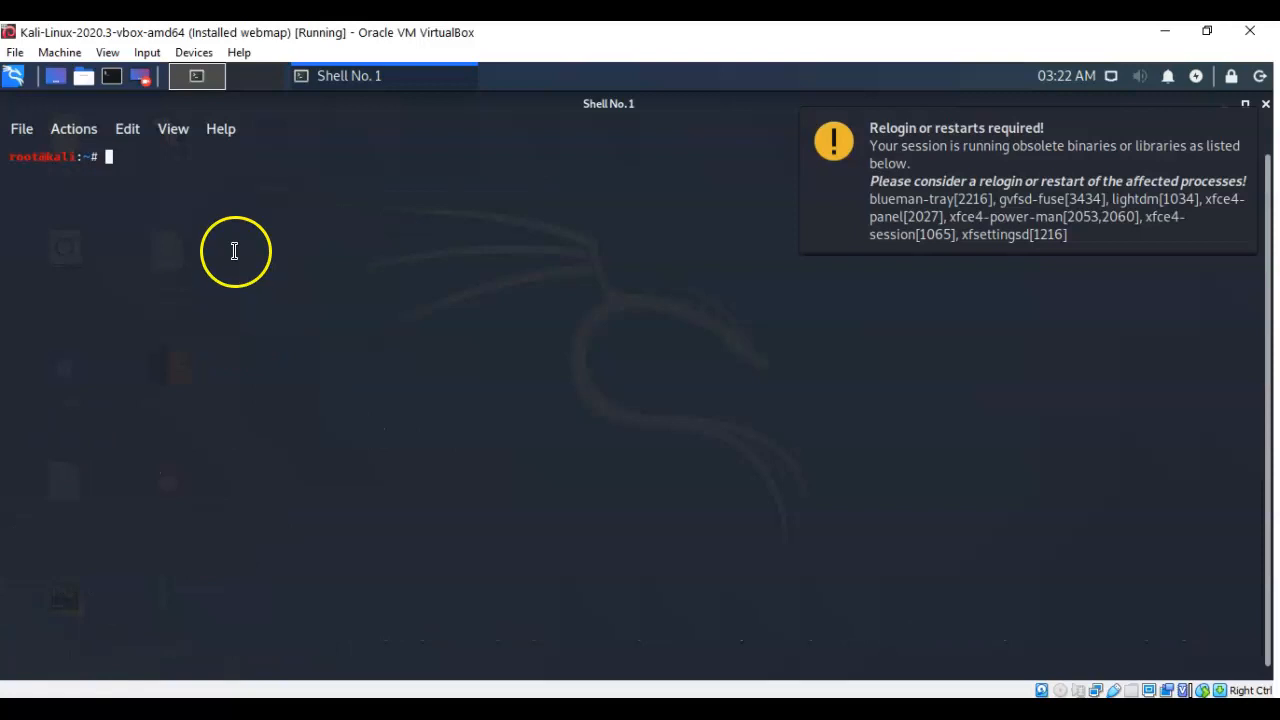
{"action": "mouse_move", "coordinate": [110, 156]}
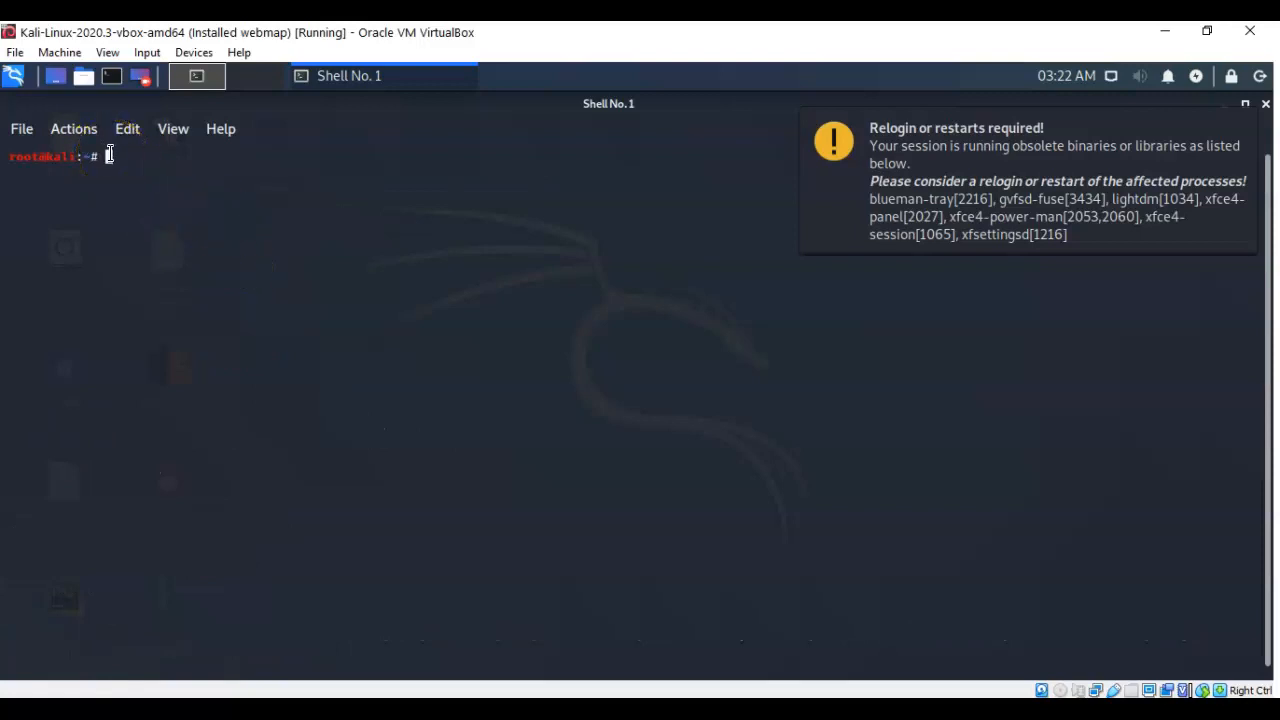
Paste the copied 'sudo apt install docker-ce -y' command at the prompt.
{"action": "right_click", "coordinate": [110, 156]}
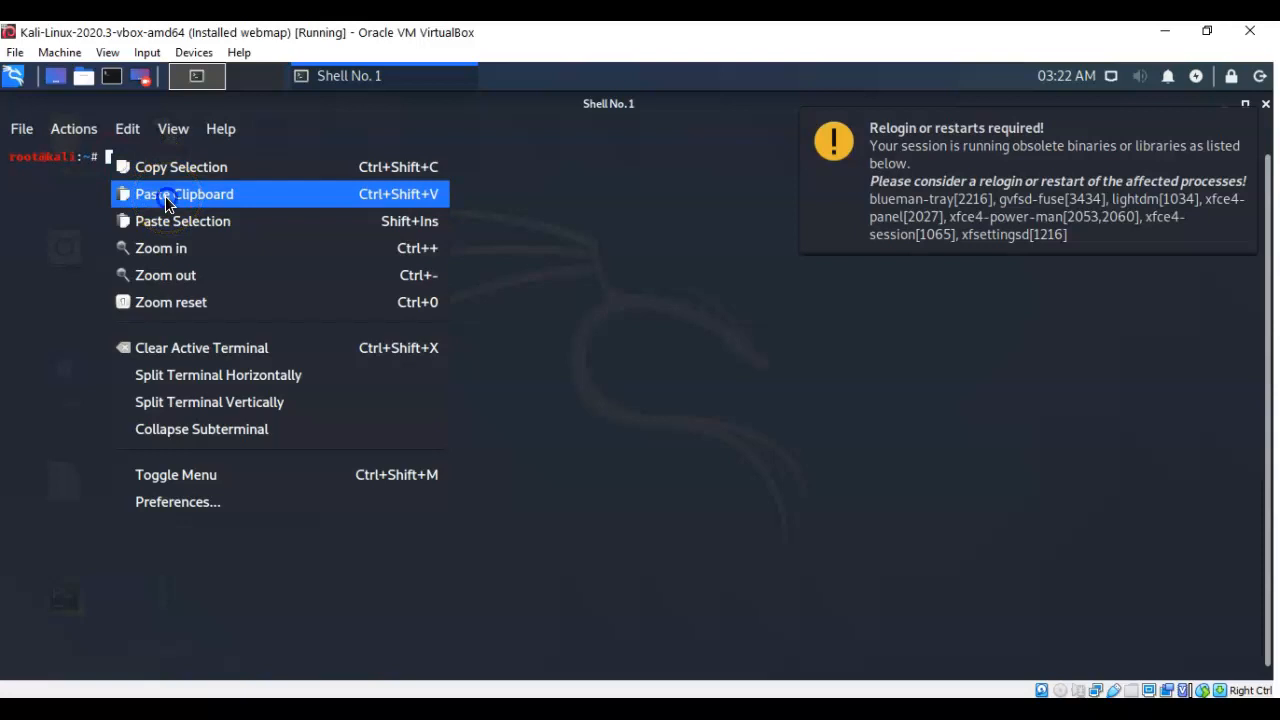
{"action": "left_click", "coordinate": [184, 194]}
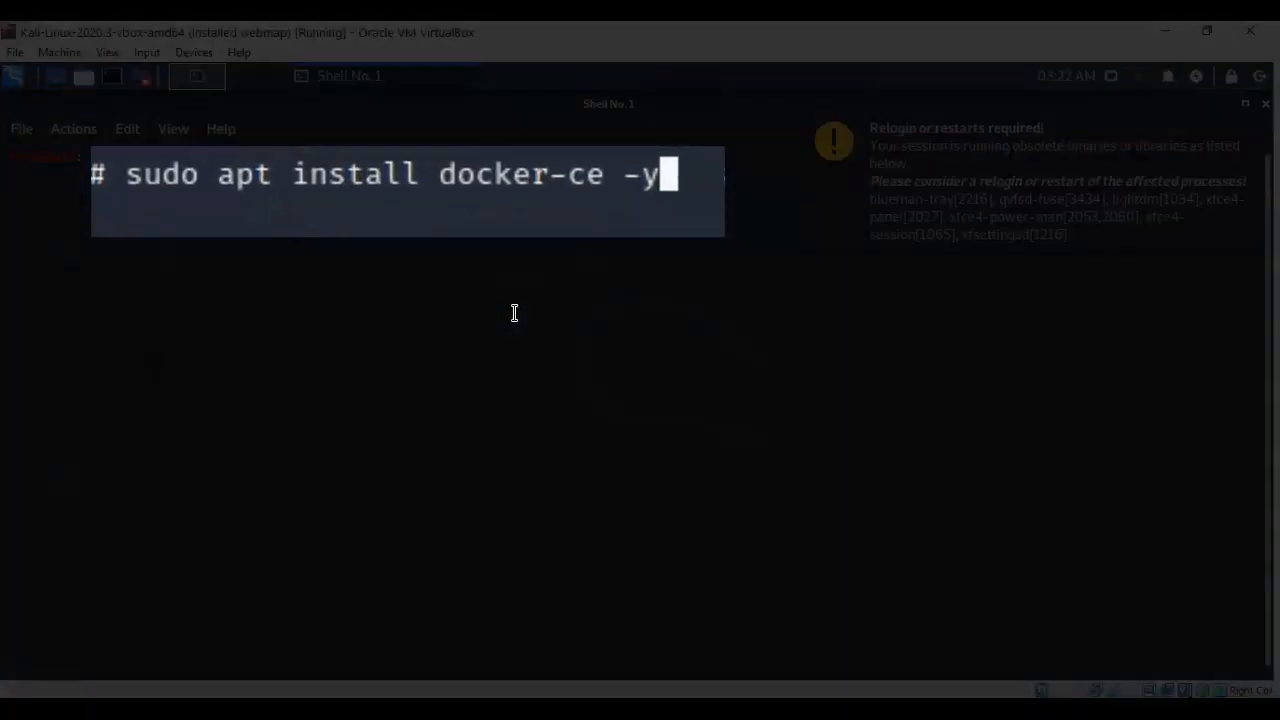
{"action": "mouse_move", "coordinate": [536, 348]}
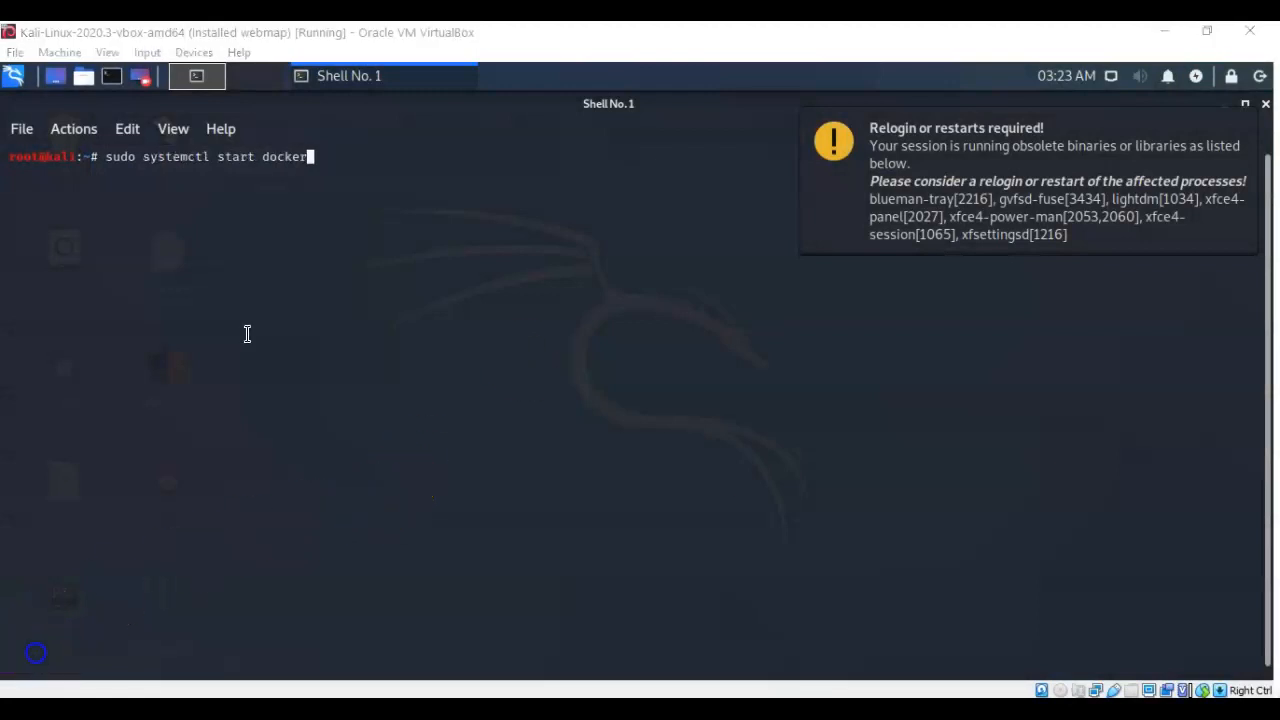
{"action": "mouse_move", "coordinate": [280, 370]}
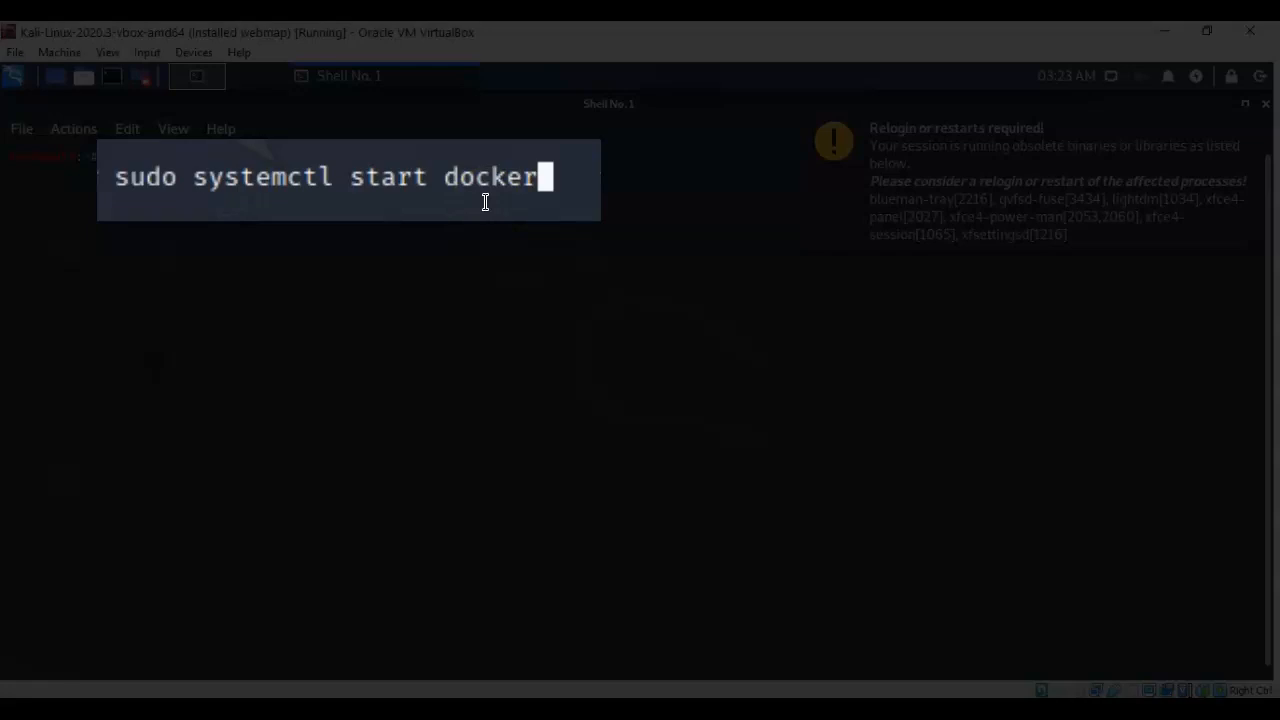
Run sudo systemctl start docker to start the Docker service.
{"action": "key", "text": "Return"}
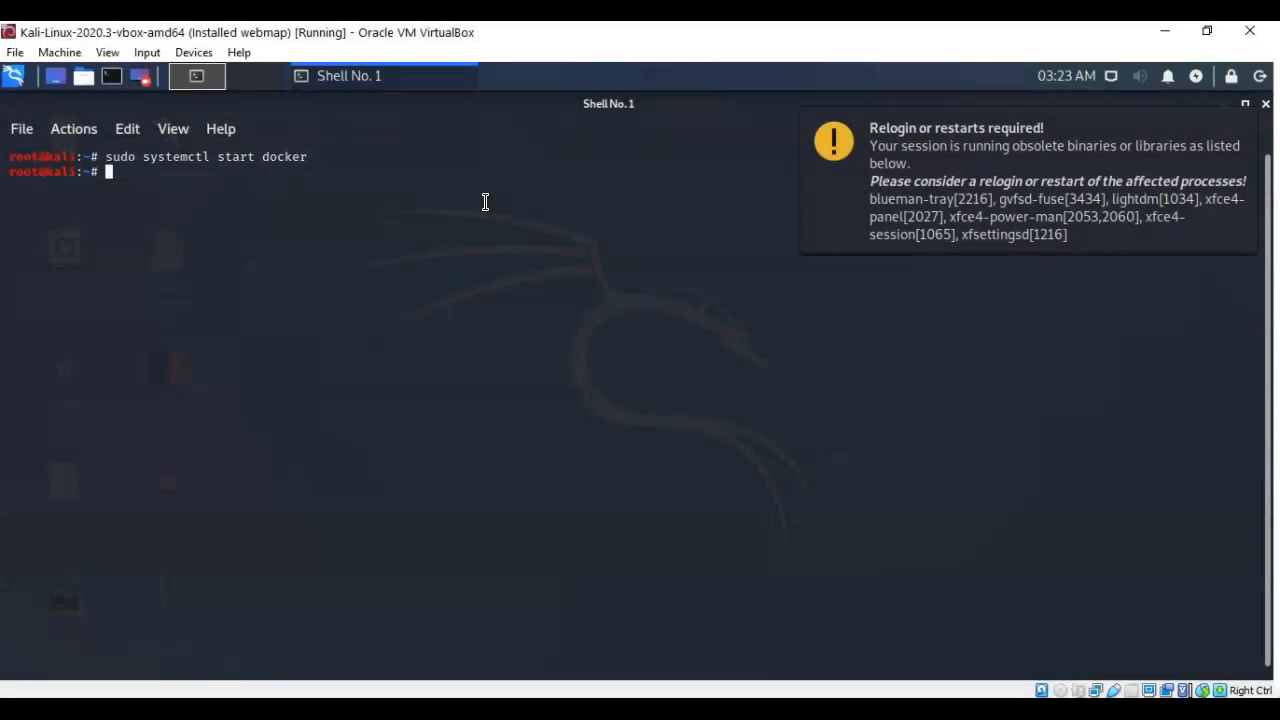
{"action": "mouse_move", "coordinate": [54, 636]}
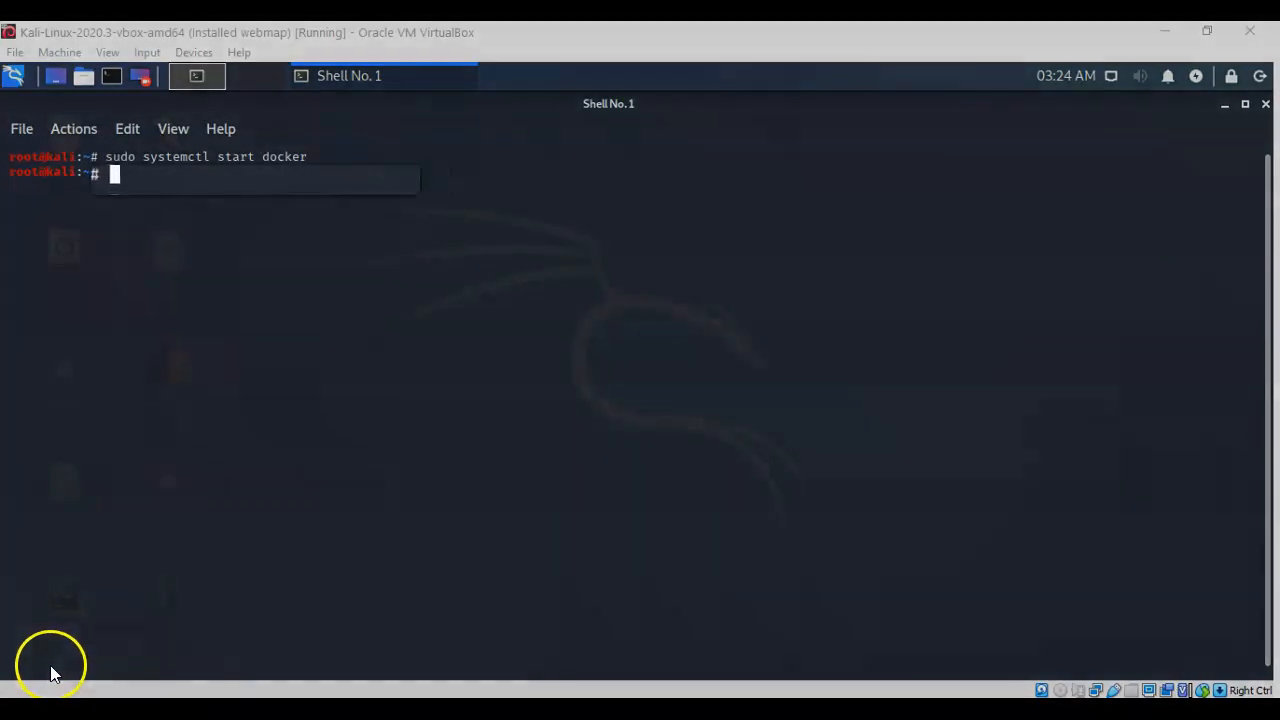
Run sudo docker run hello-world and confirm the installation-working message.
{"action": "type", "text": "sudo docker run hello-world"}
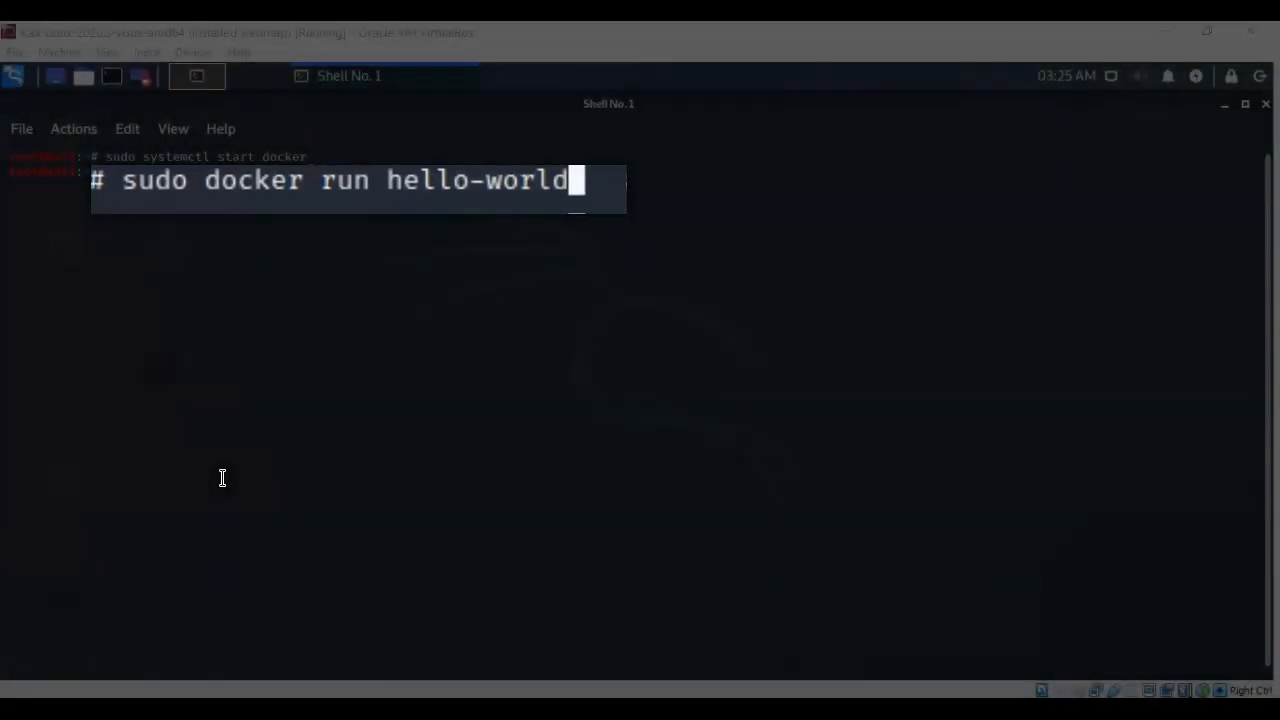
{"action": "key", "text": "Return"}
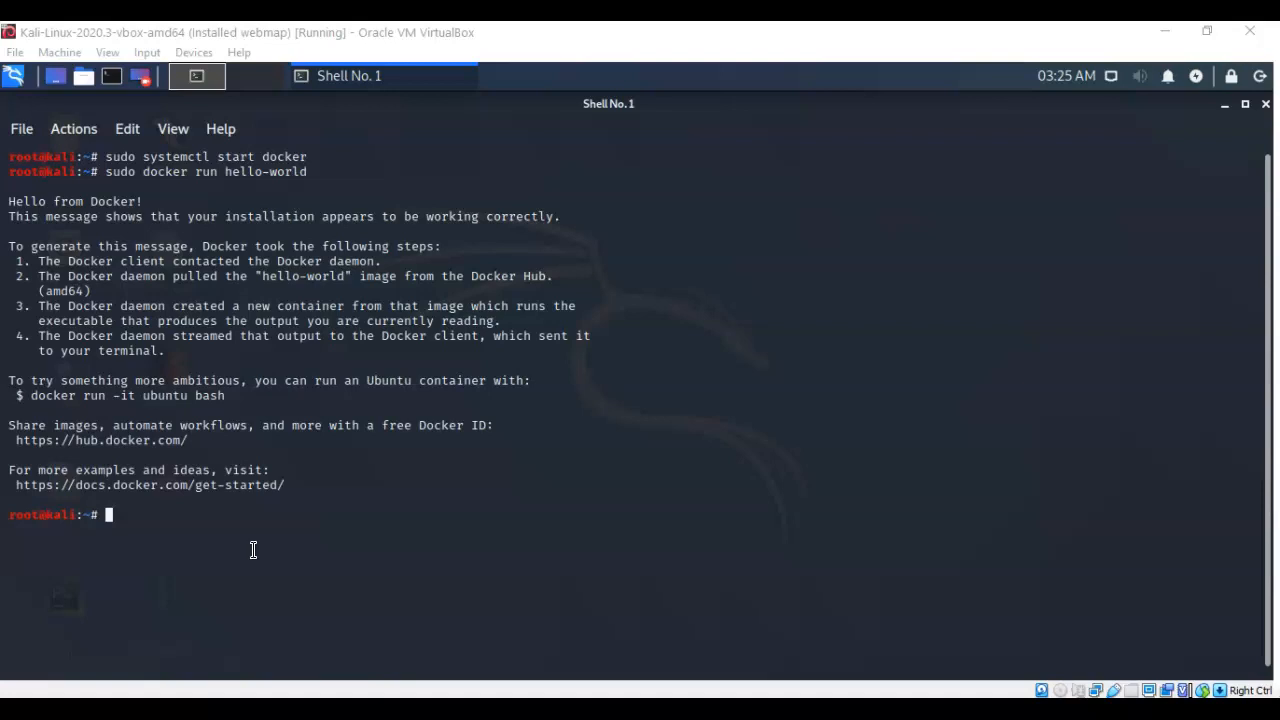
{"action": "mouse_move", "coordinate": [44, 656]}
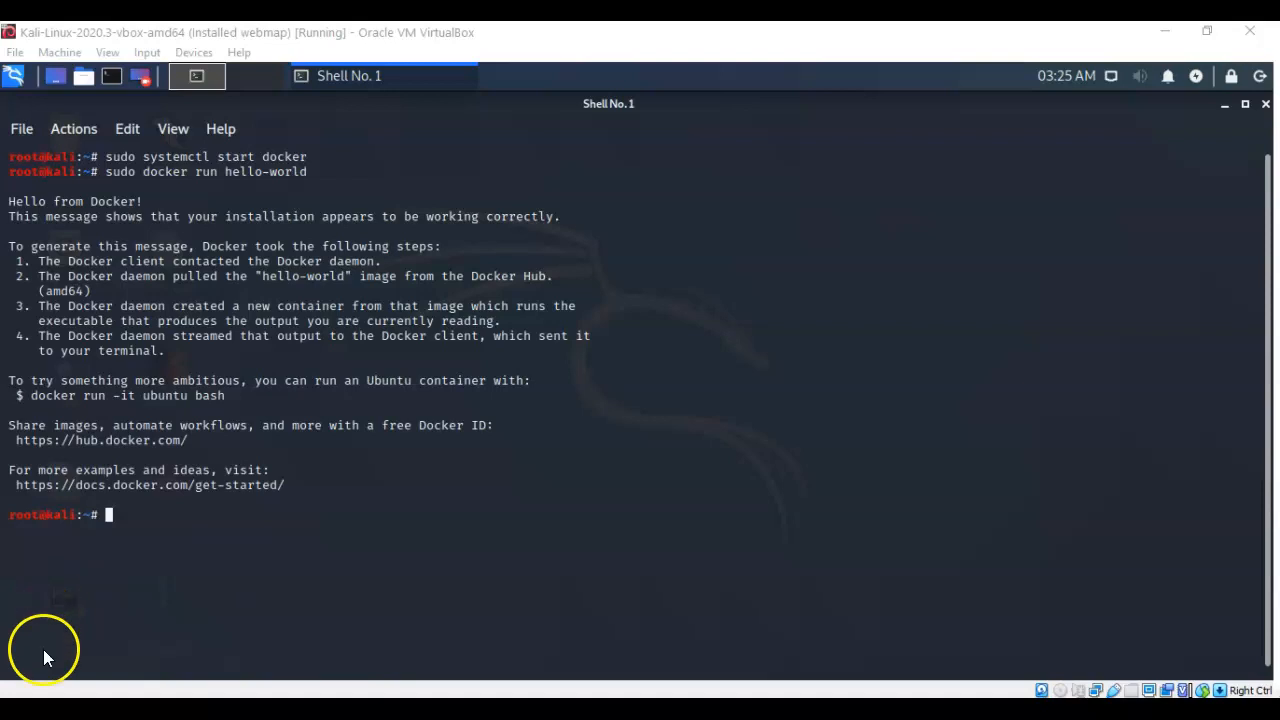
Create the /tmp/webmap directory with mkdir.
{"action": "type", "text": "mkdir /tmp/webmap"}
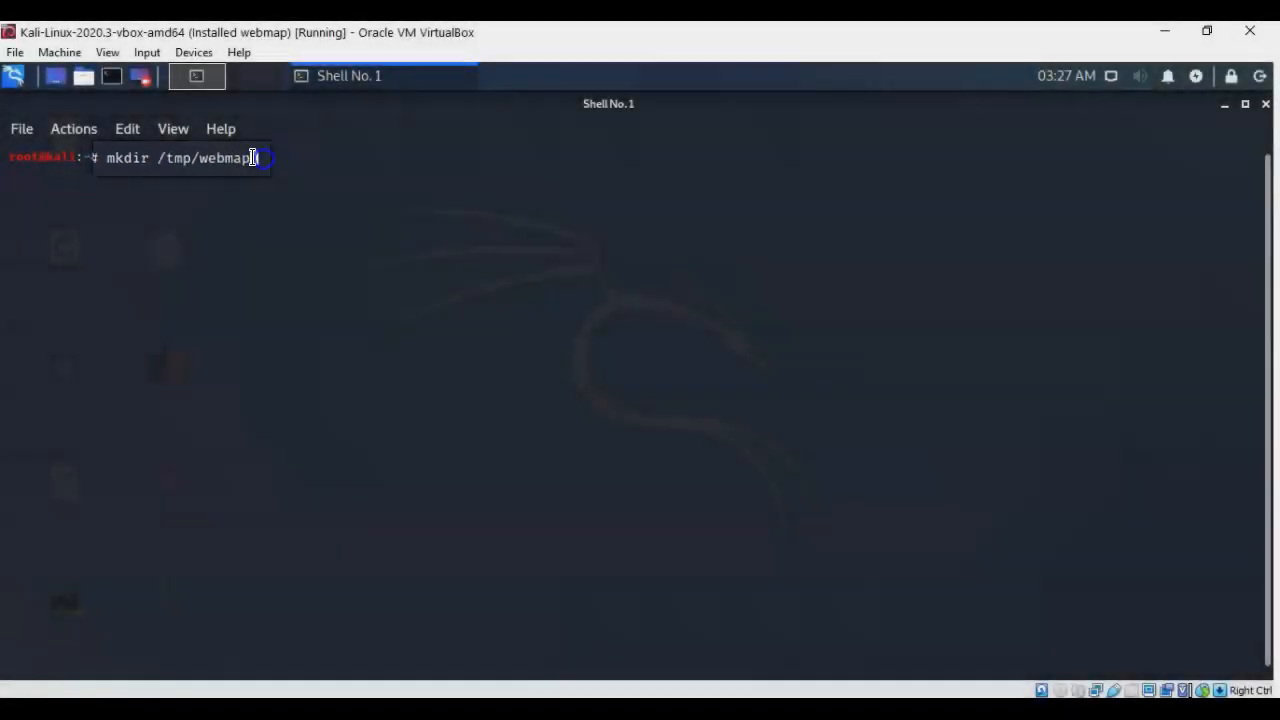
{"action": "key", "text": "Return"}
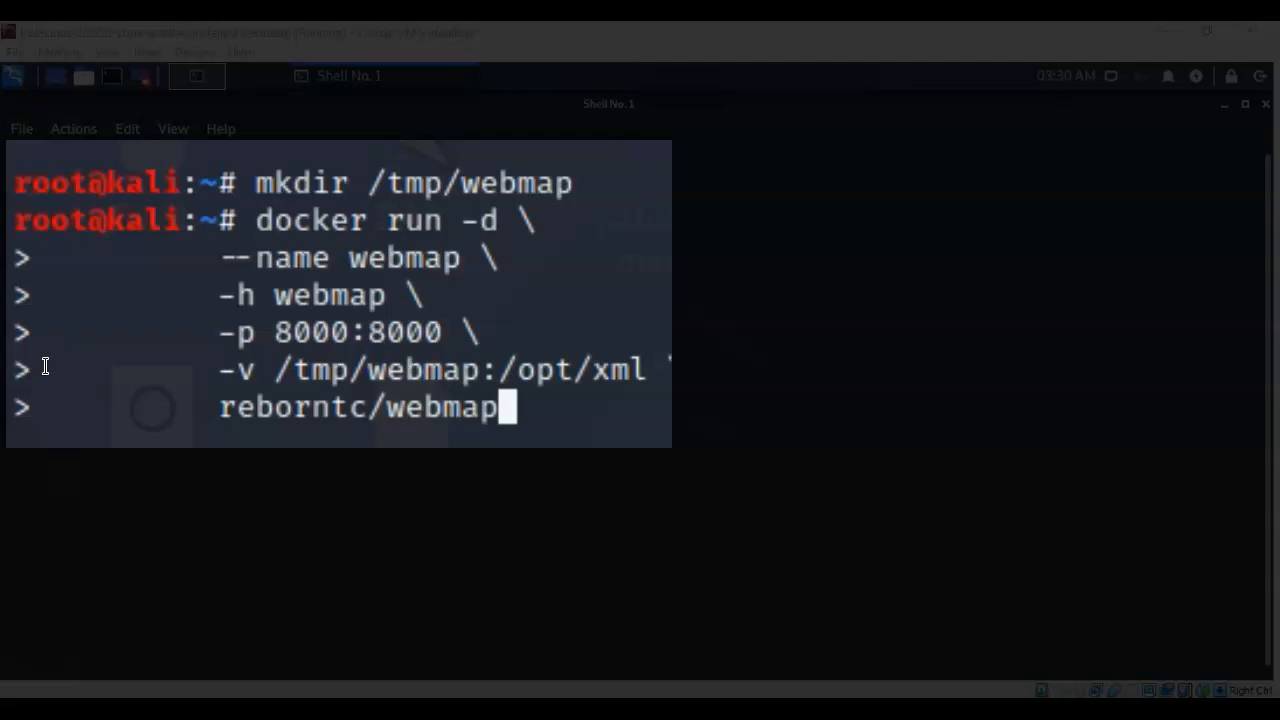
{"action": "mouse_move", "coordinate": [176, 292]}
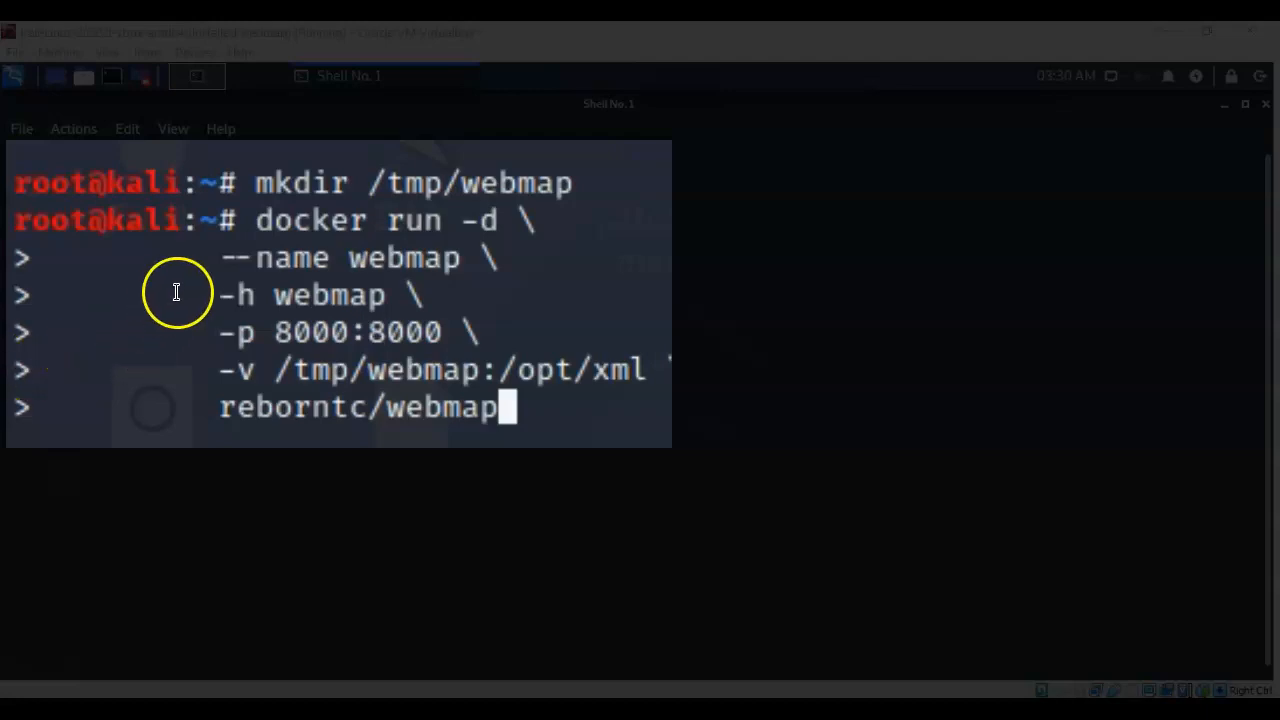
{"action": "mouse_move", "coordinate": [514, 254]}
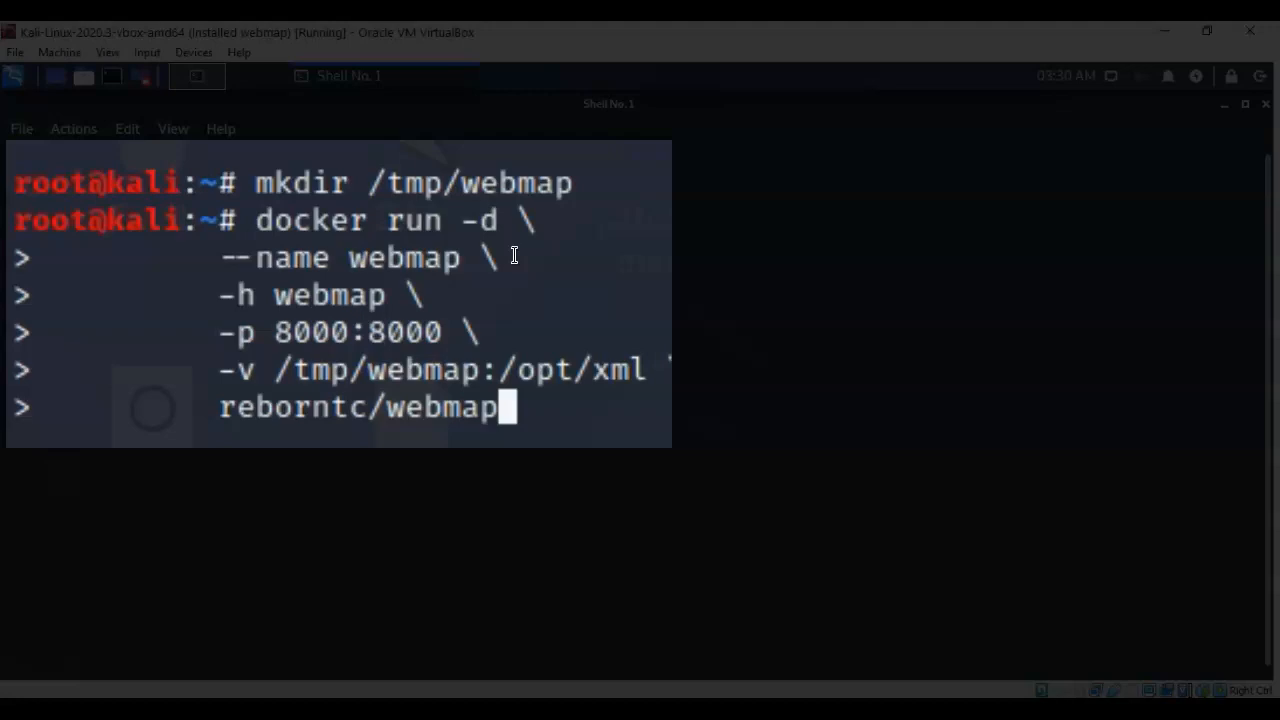
Execute the docker run command, pulling the reborntc/webmap image layers.
{"action": "key", "text": "Return"}
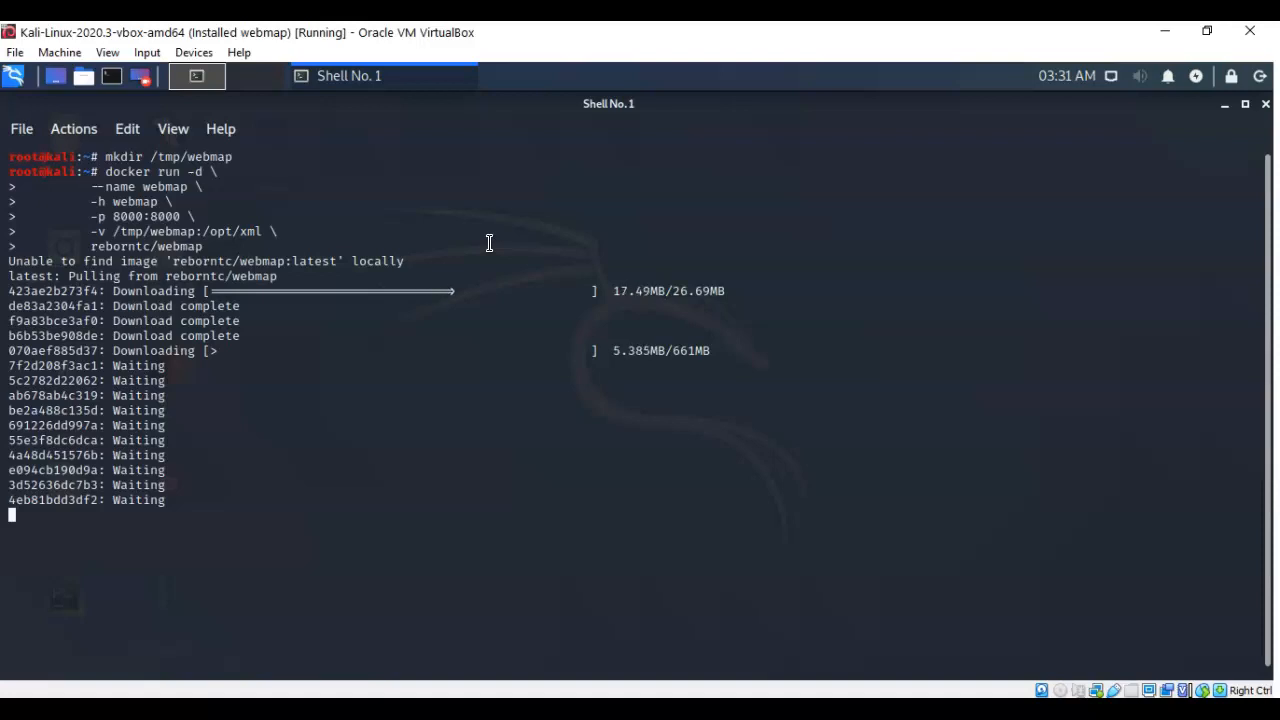
{"action": "mouse_move", "coordinate": [50, 664]}
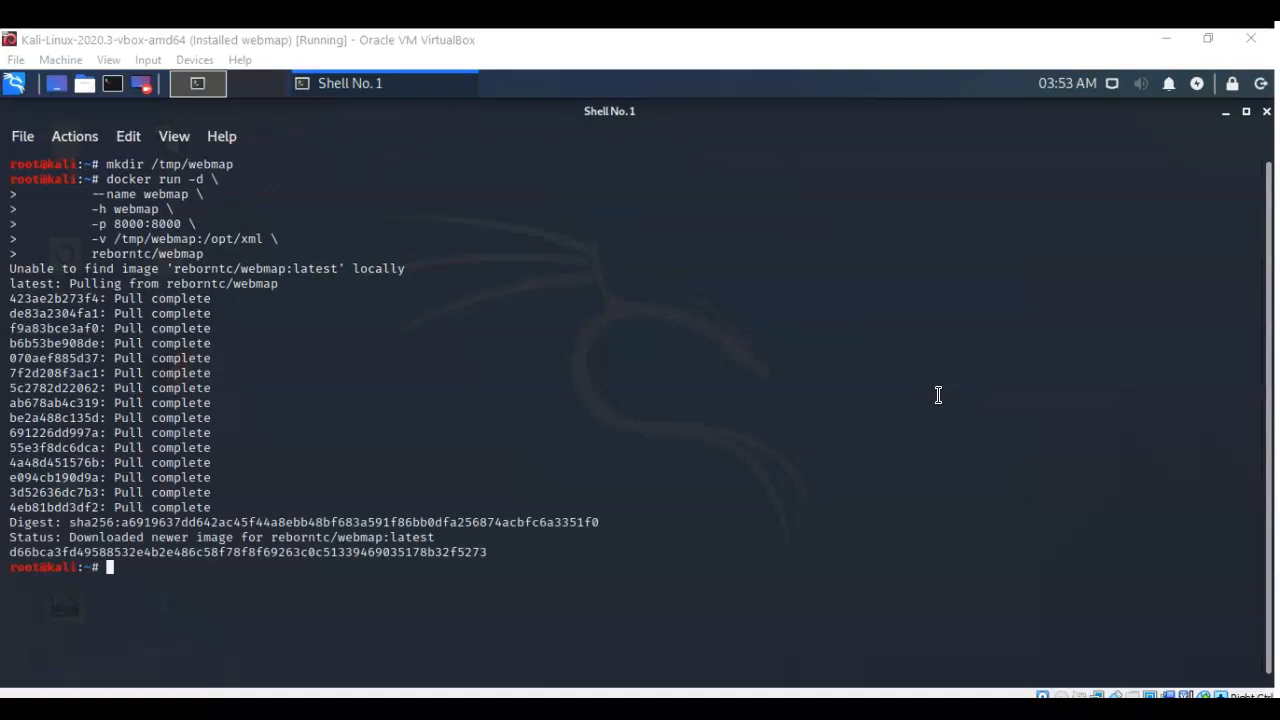
{"action": "mouse_move", "coordinate": [330, 550]}
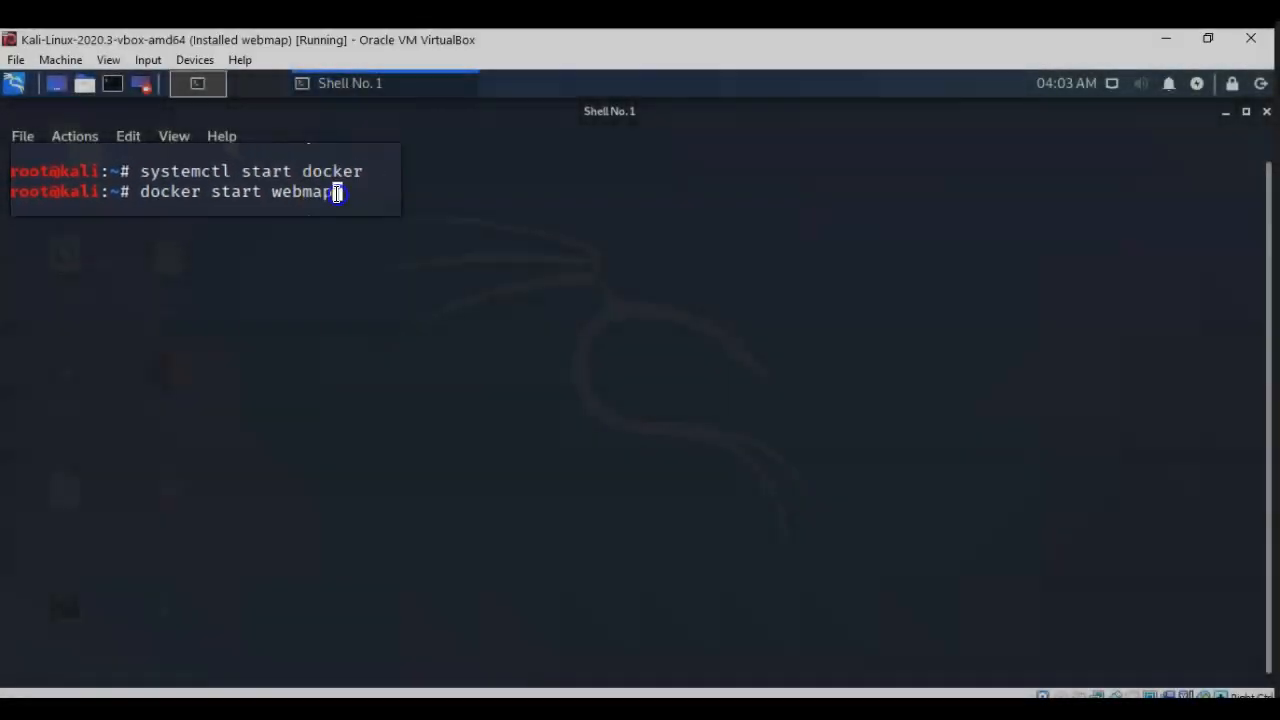
Start the webmap container, then enter nmap -sT -A -T4 -oX /tmp/webmap/myscan.xml 10.0.2.11 at the prompt.
{"action": "key", "text": "Return"}
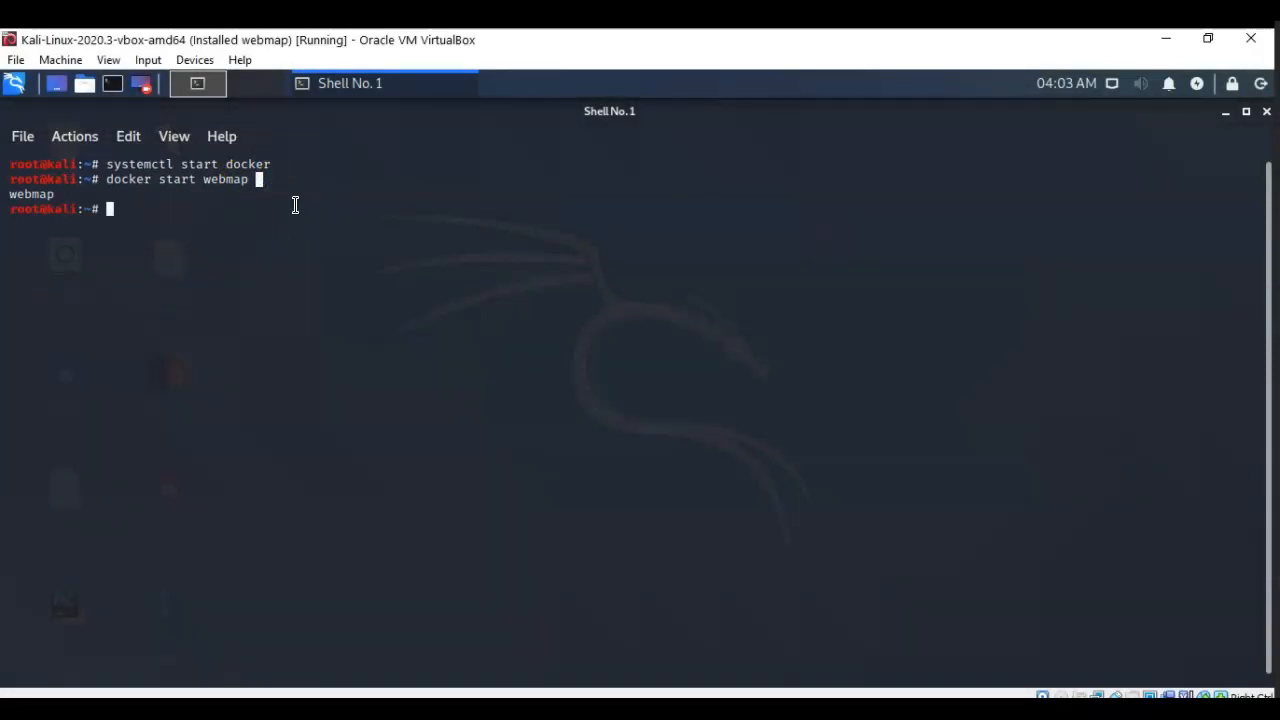
{"action": "type", "text": "nmap -sT -A -T4 -oX /tmp/webmap/myscan.xml 10.0.2.11"}
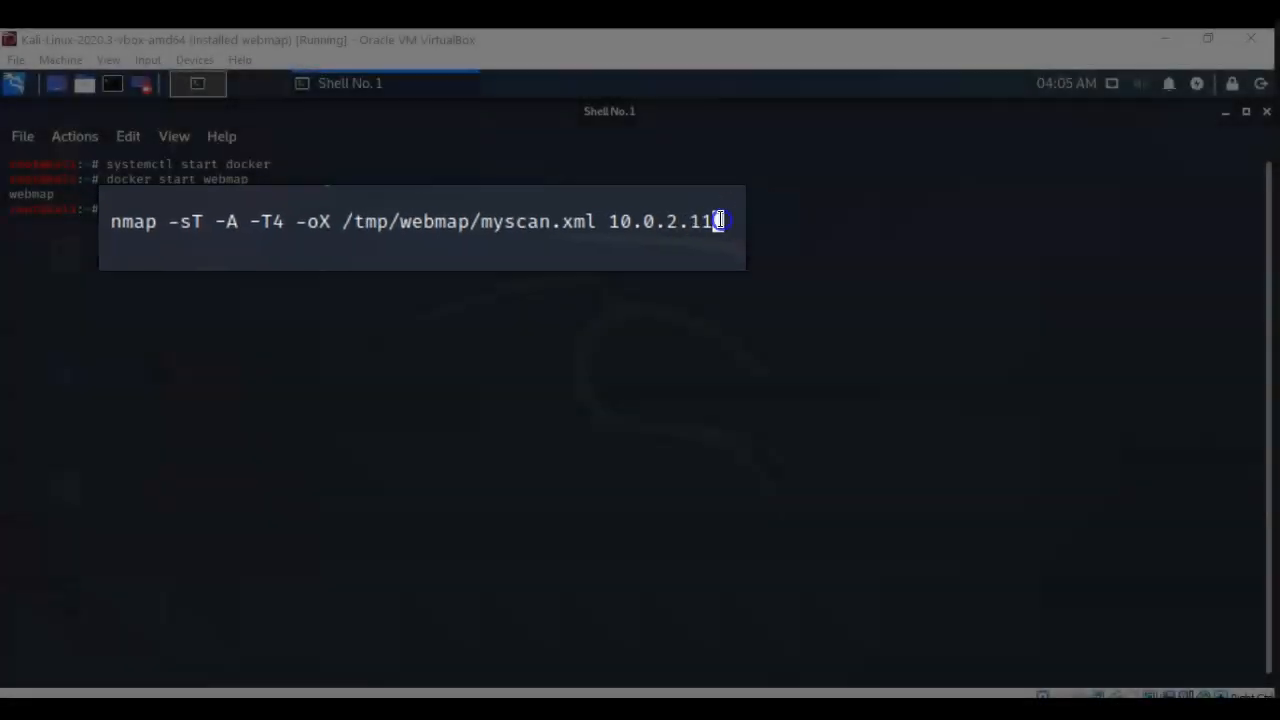
Execute the nmap scan of 10.0.2.11, writing results to myscan.xml.
{"action": "key", "text": "Return"}
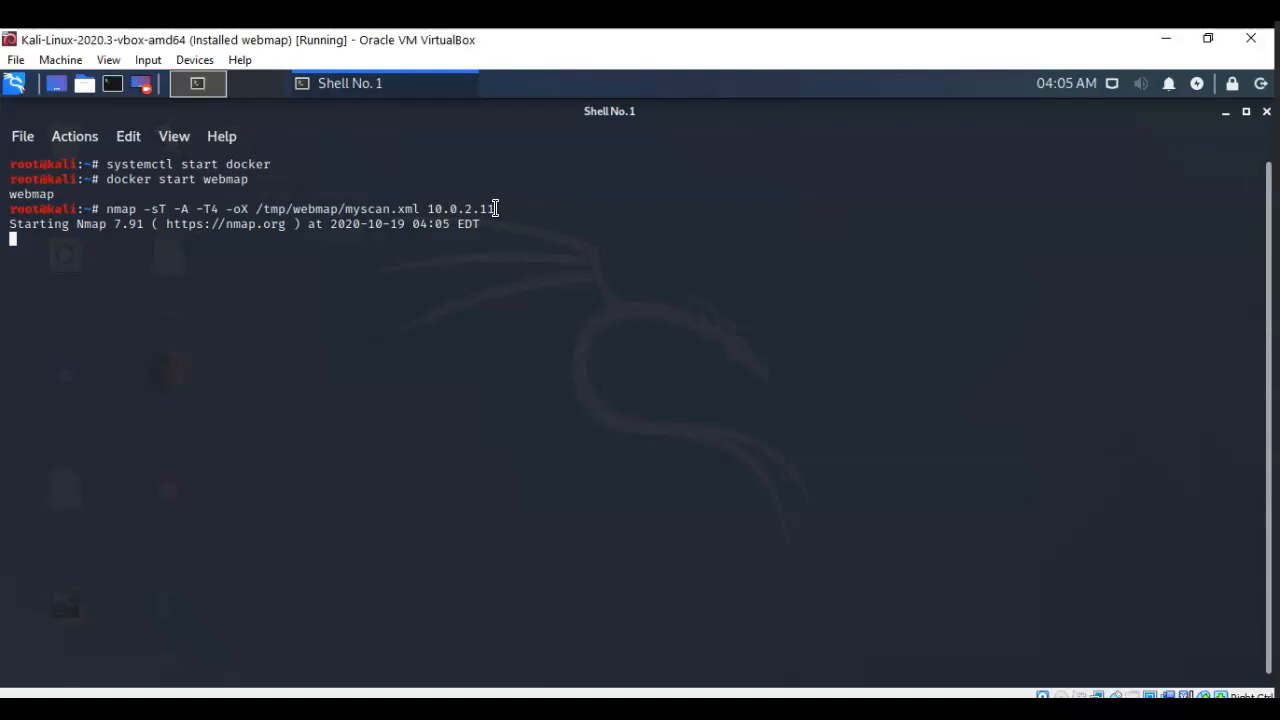
{"action": "mouse_move", "coordinate": [40, 656]}
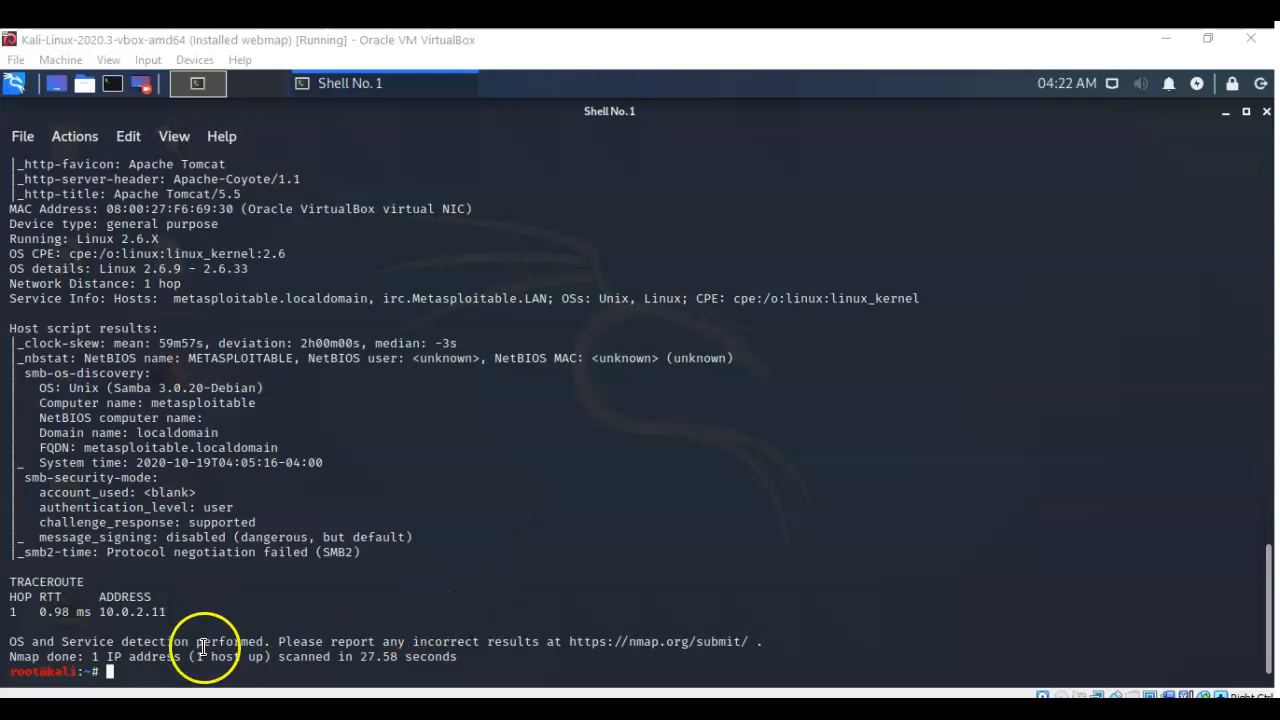
{"action": "mouse_move", "coordinate": [264, 640]}
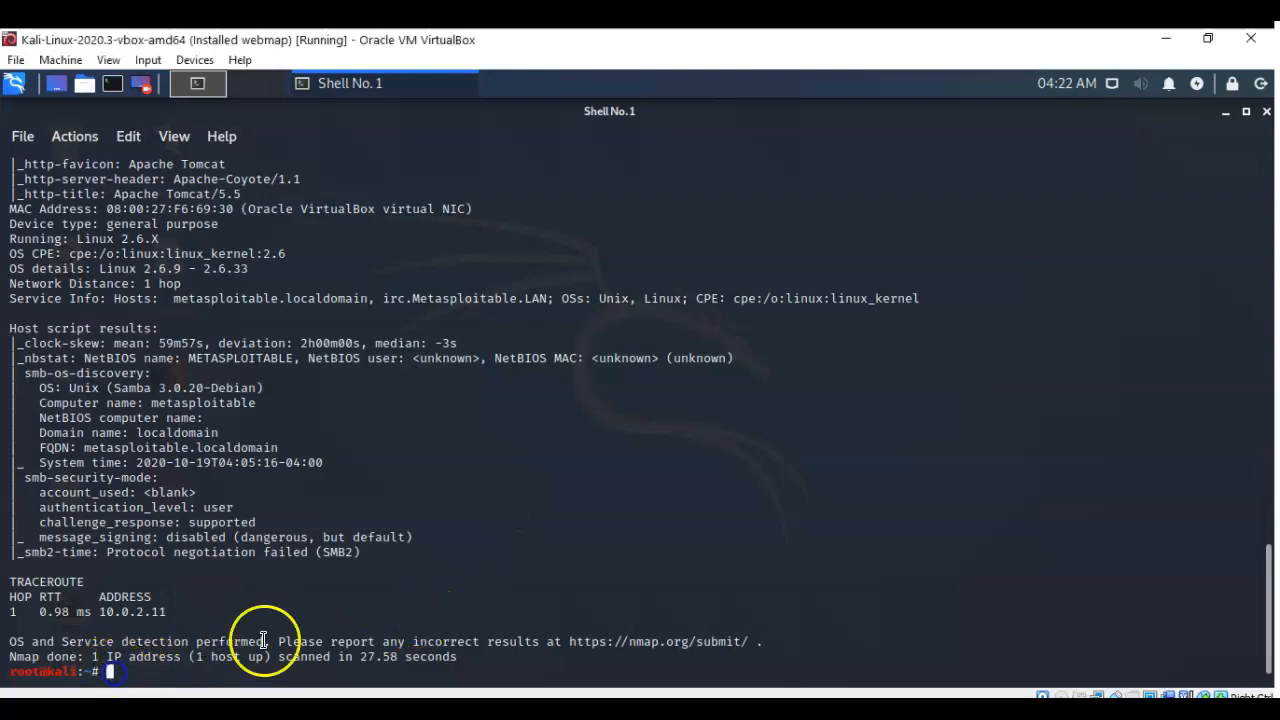
{"action": "mouse_move", "coordinate": [316, 616]}
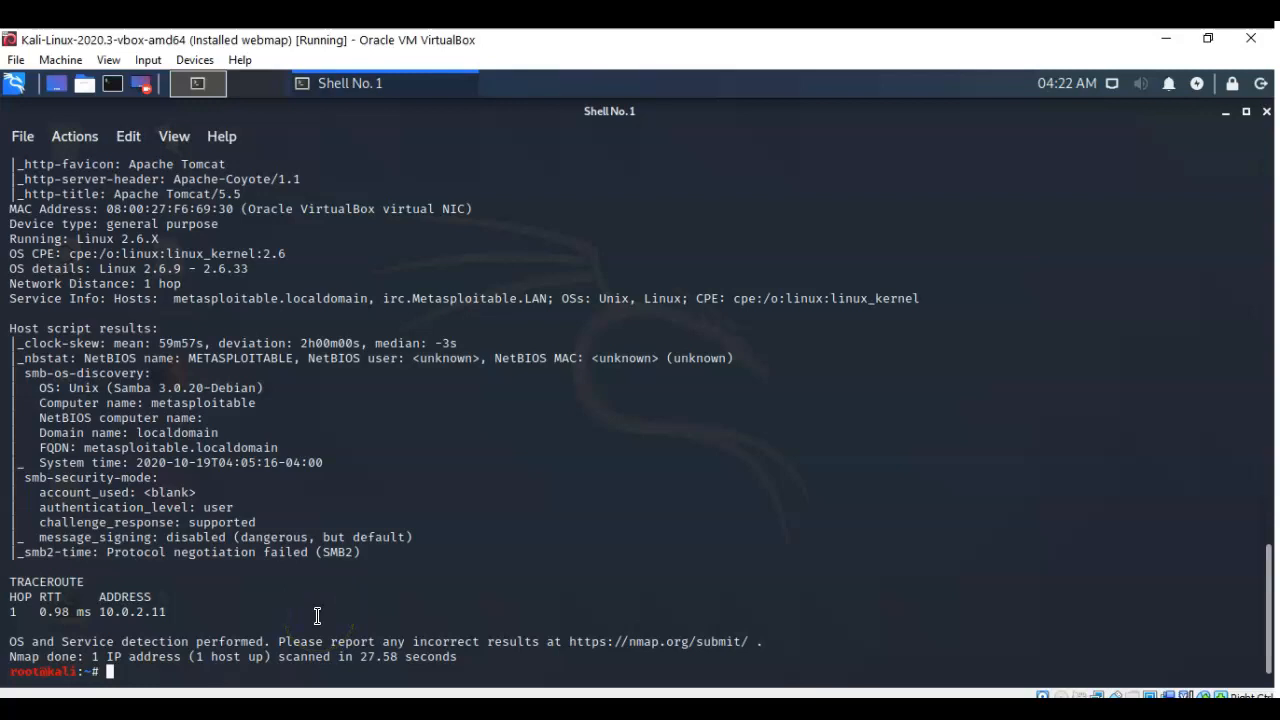
Paste and run 'docker exec -ti webmap /root/token', then copy the generated token.
{"action": "right_click", "coordinate": [110, 164]}
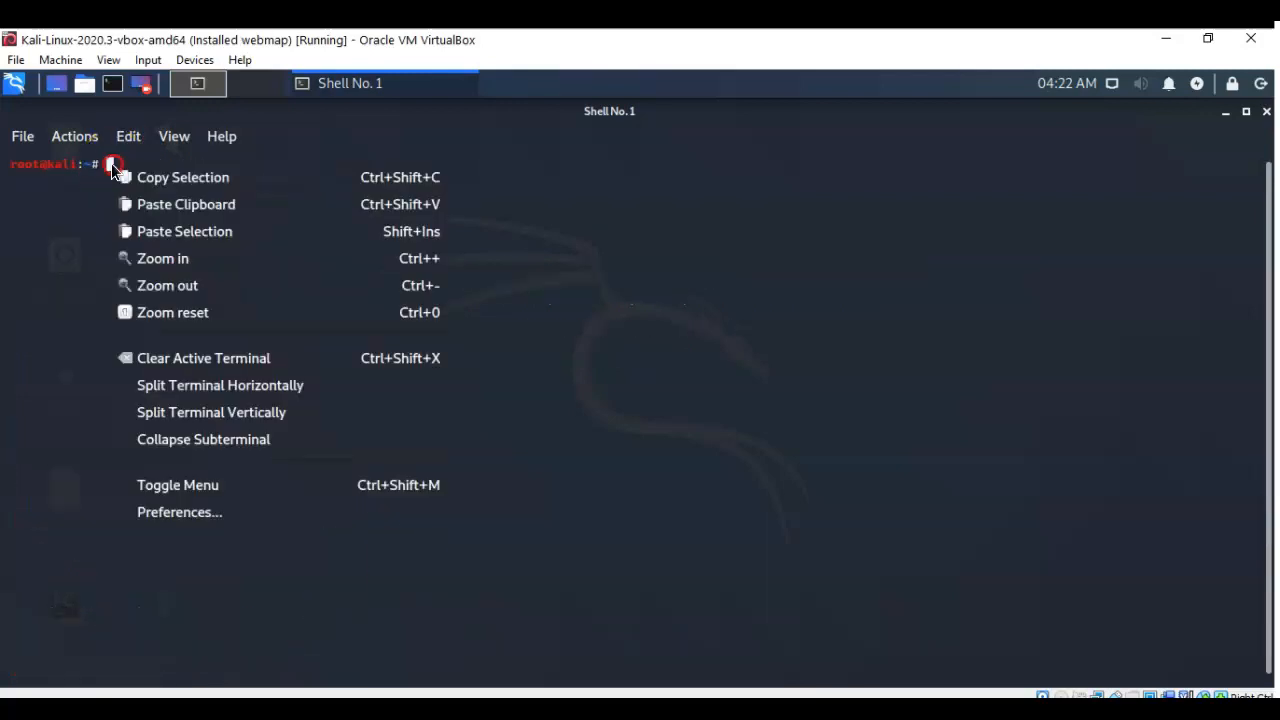
{"action": "mouse_move", "coordinate": [186, 204]}
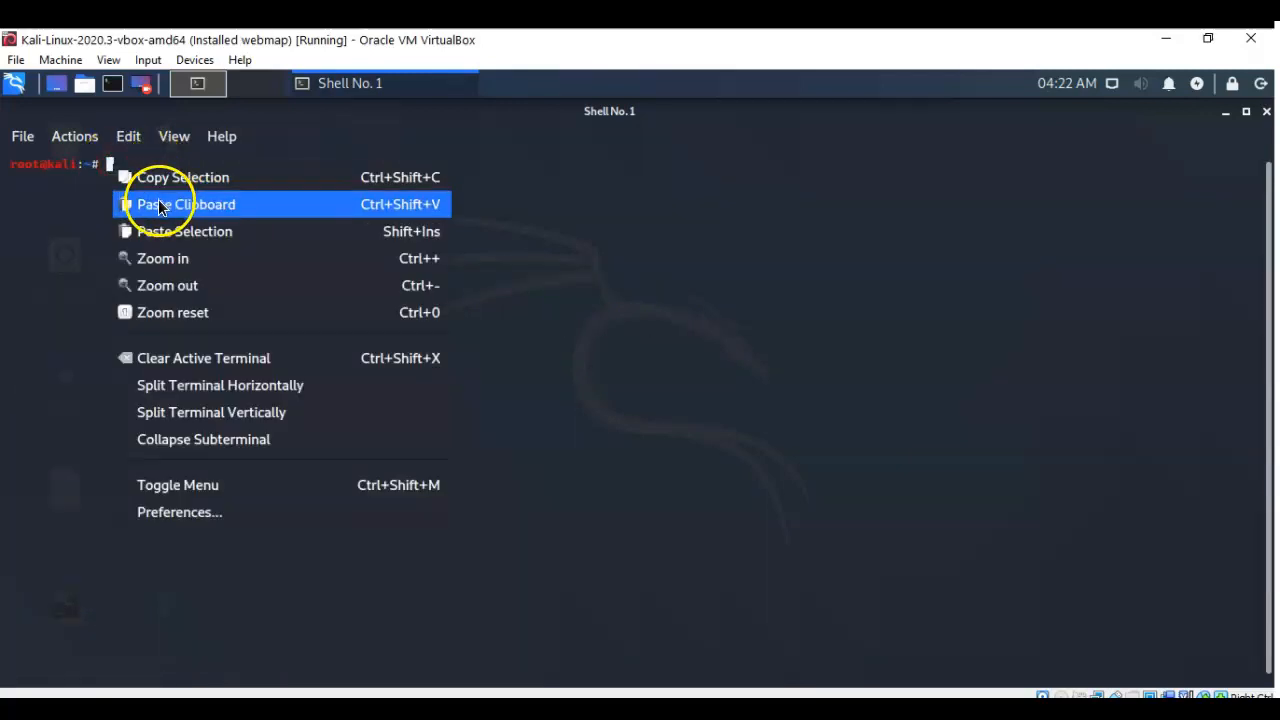
{"action": "left_click", "coordinate": [186, 204]}
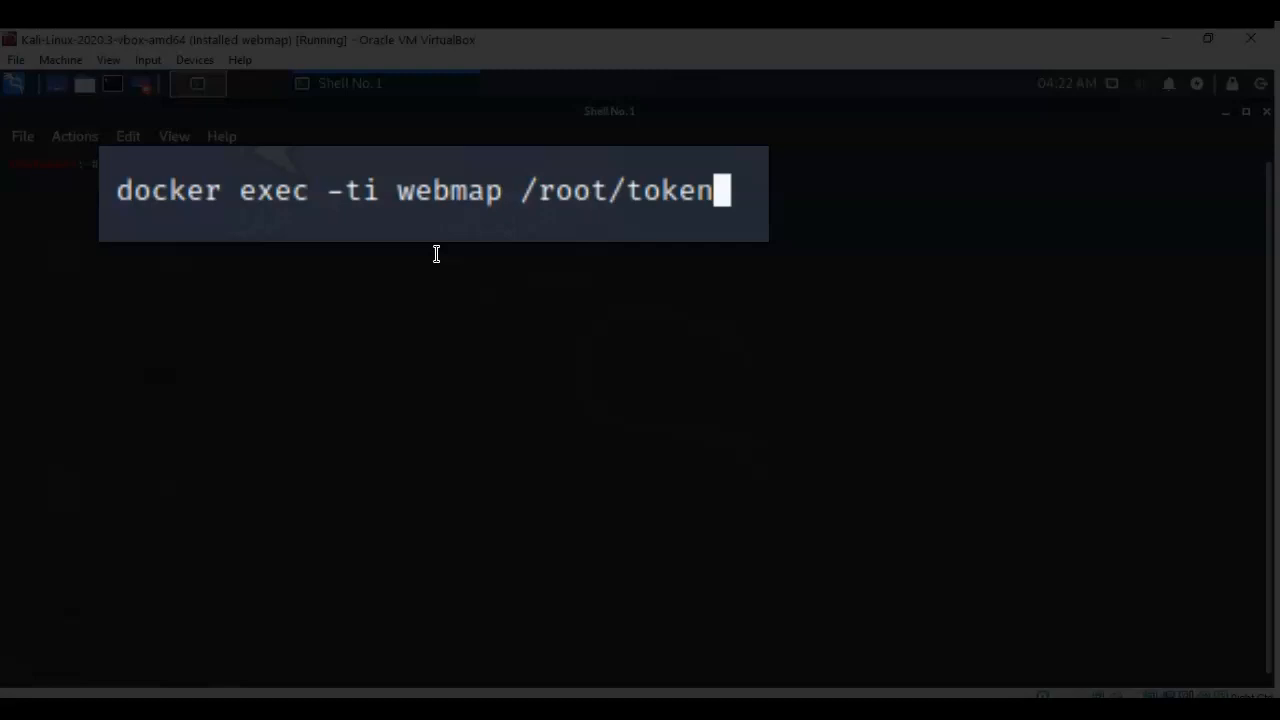
{"action": "key", "text": "Return"}
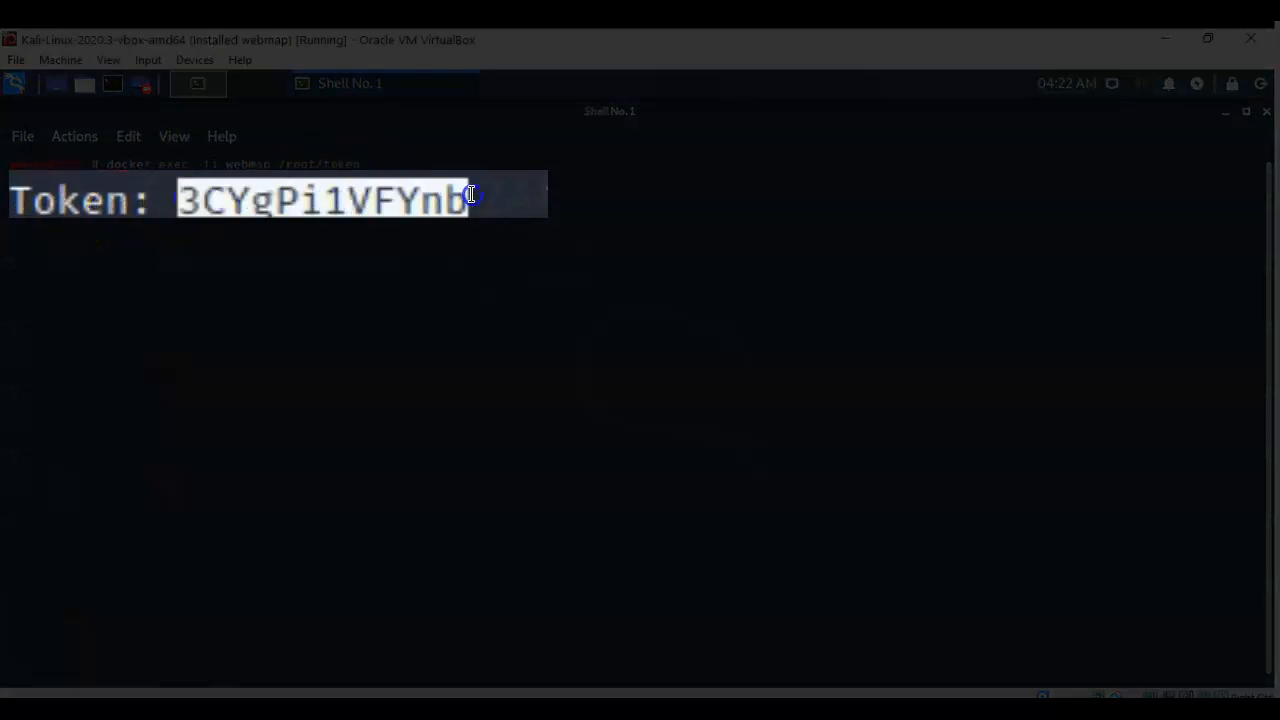
{"action": "right_click", "coordinate": [196, 200]}
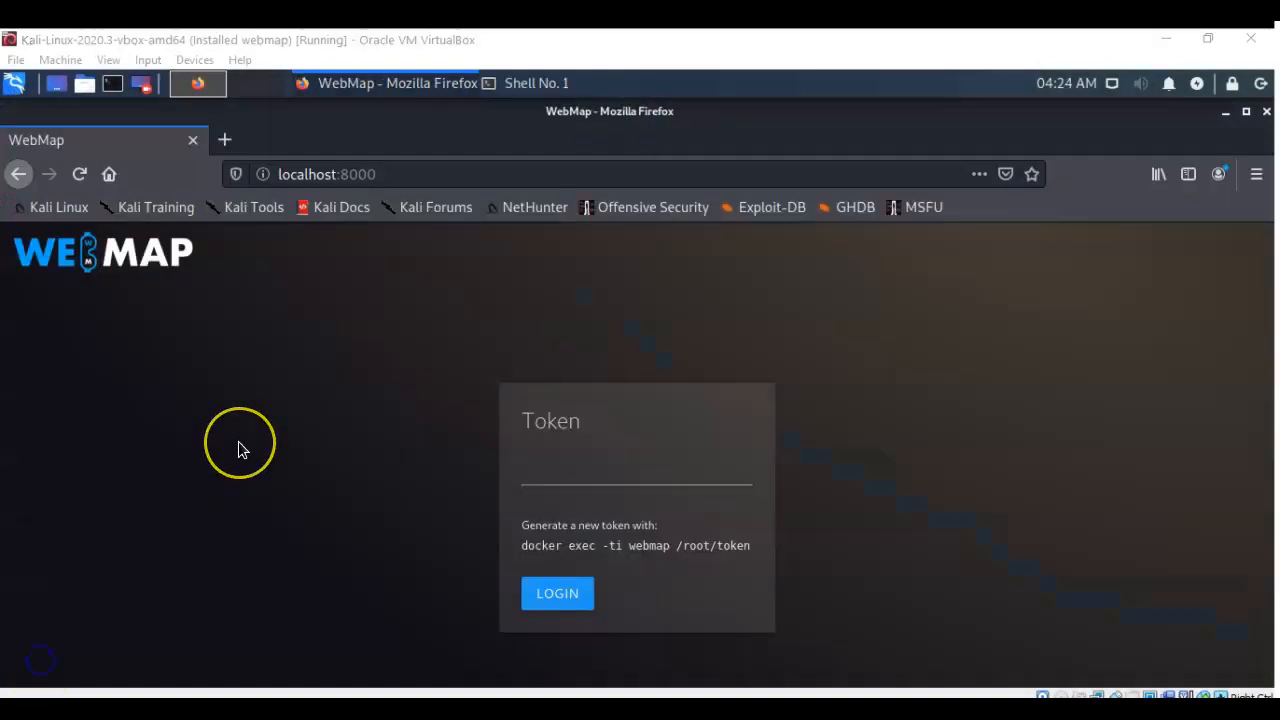
{"action": "mouse_move", "coordinate": [240, 448]}
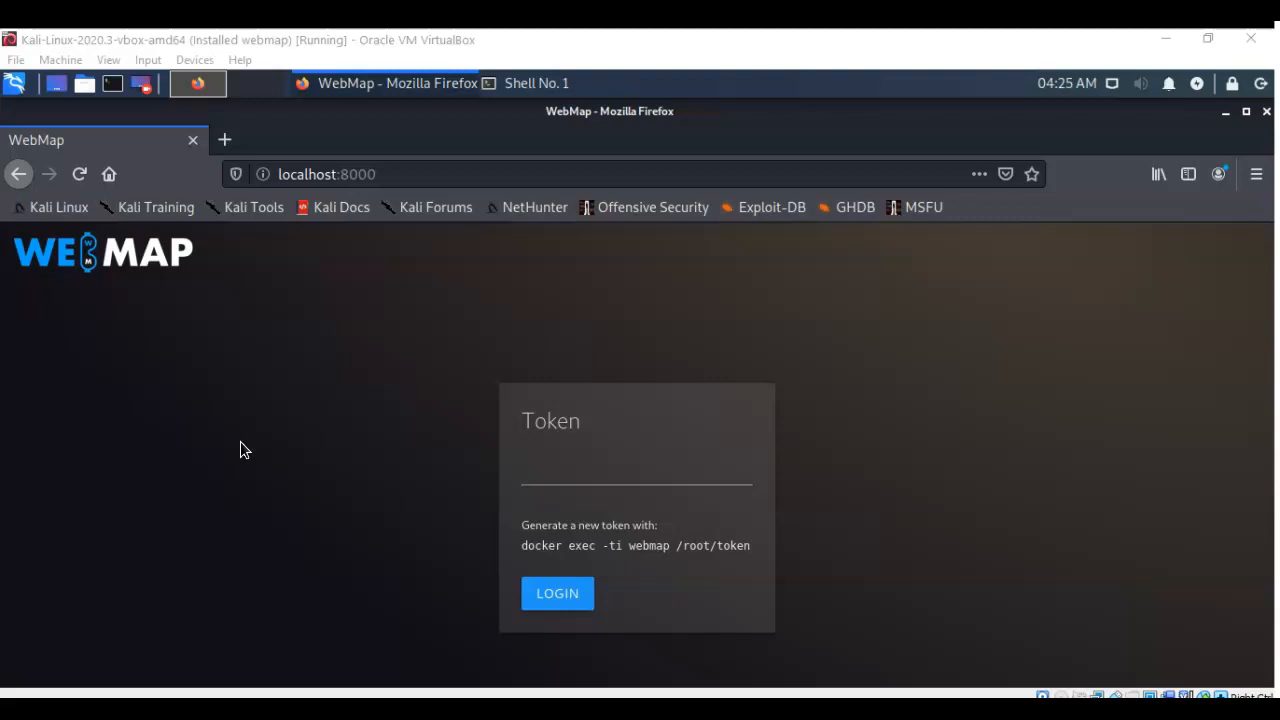
Paste the generated token, log in to the WebMap dashboard listing myscan.xml, and let Firefox save it.
{"action": "left_click", "coordinate": [544, 470]}
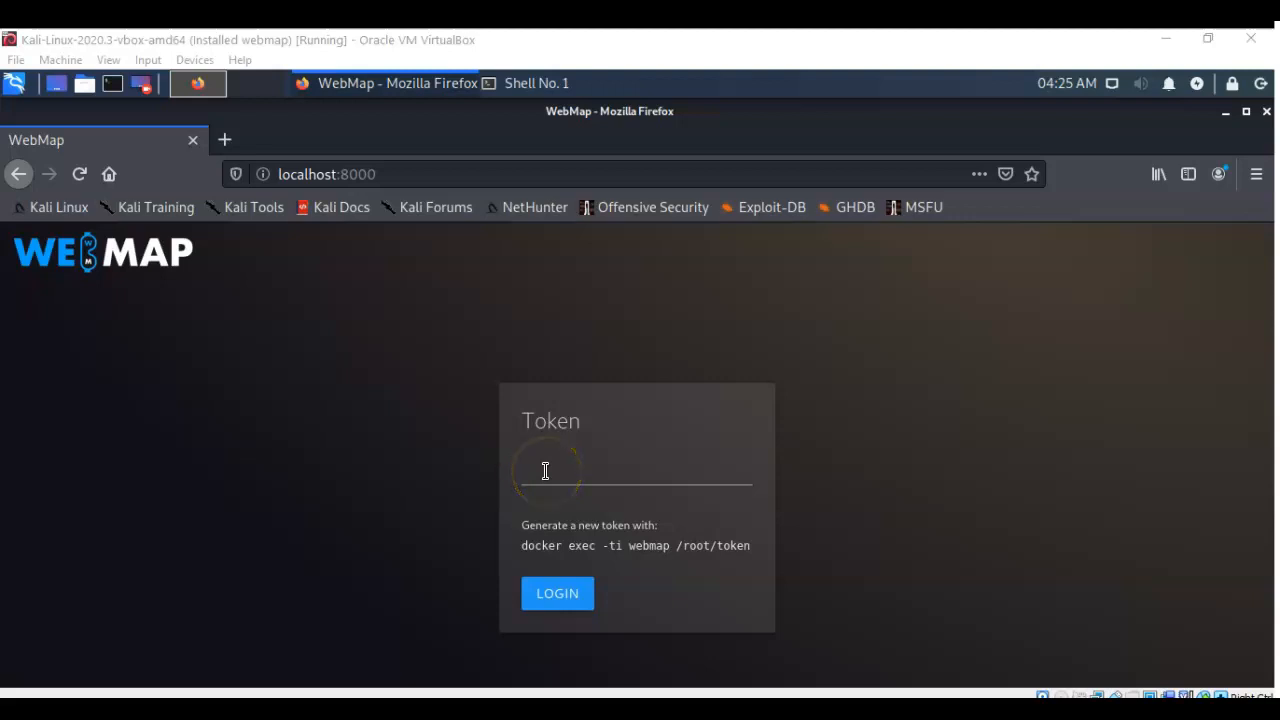
{"action": "right_click", "coordinate": [544, 470]}
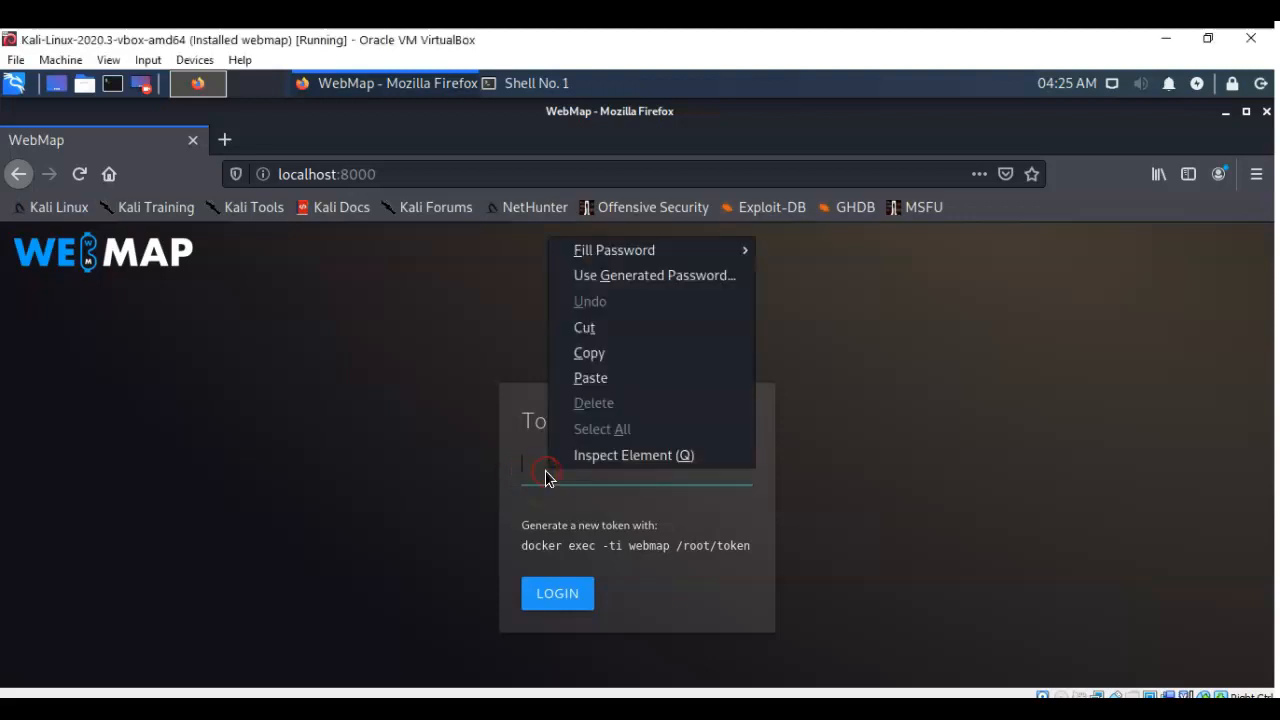
{"action": "left_click", "coordinate": [590, 376]}
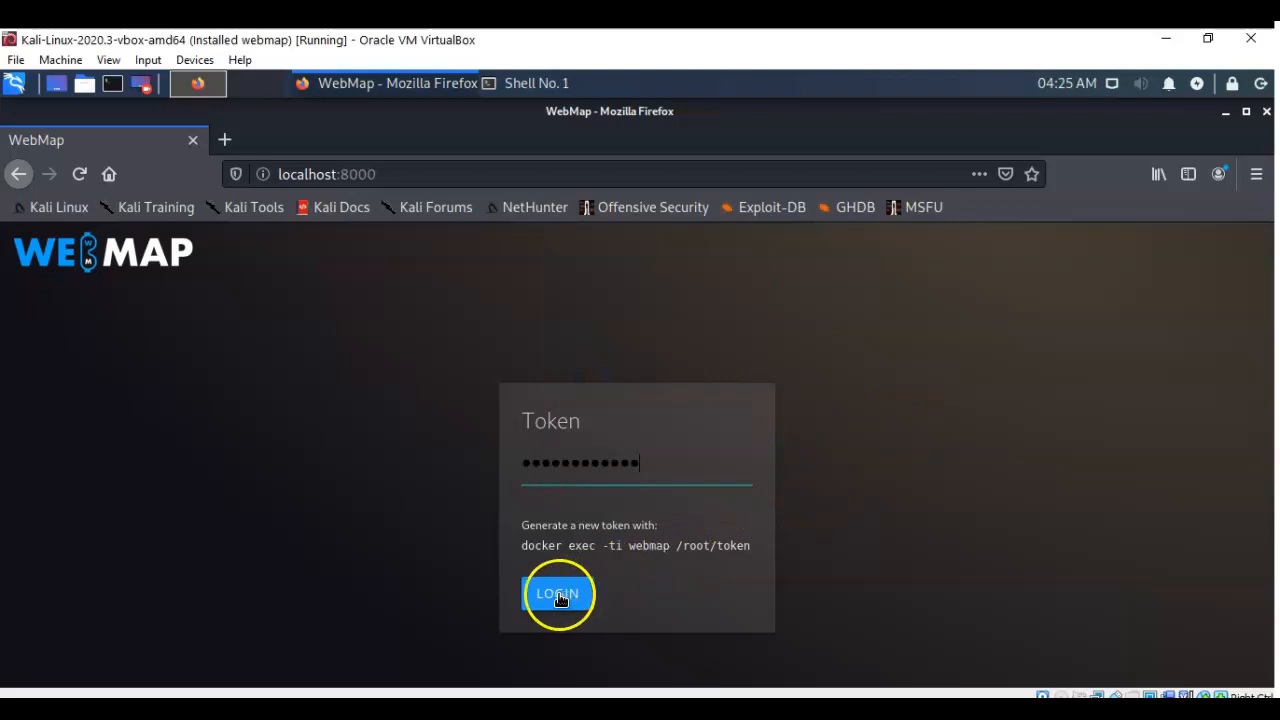
{"action": "left_click", "coordinate": [556, 592]}
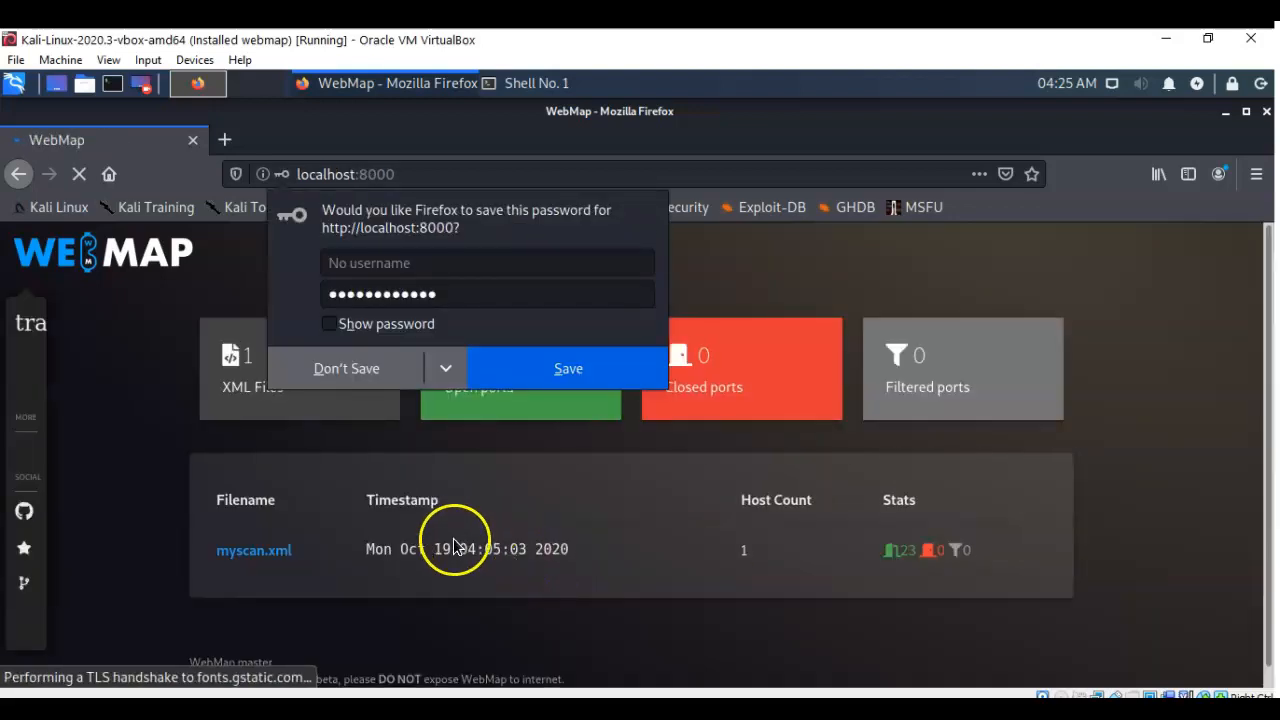
{"action": "mouse_move", "coordinate": [568, 368]}
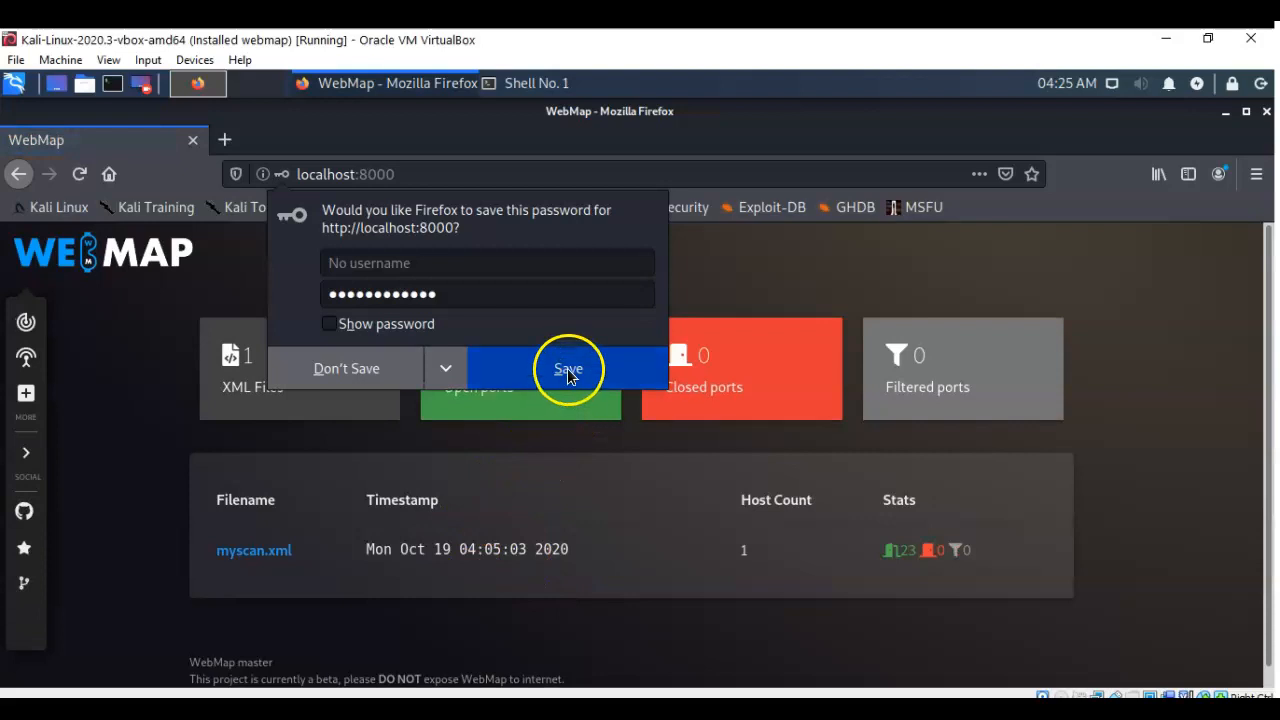
{"action": "left_click", "coordinate": [568, 368]}
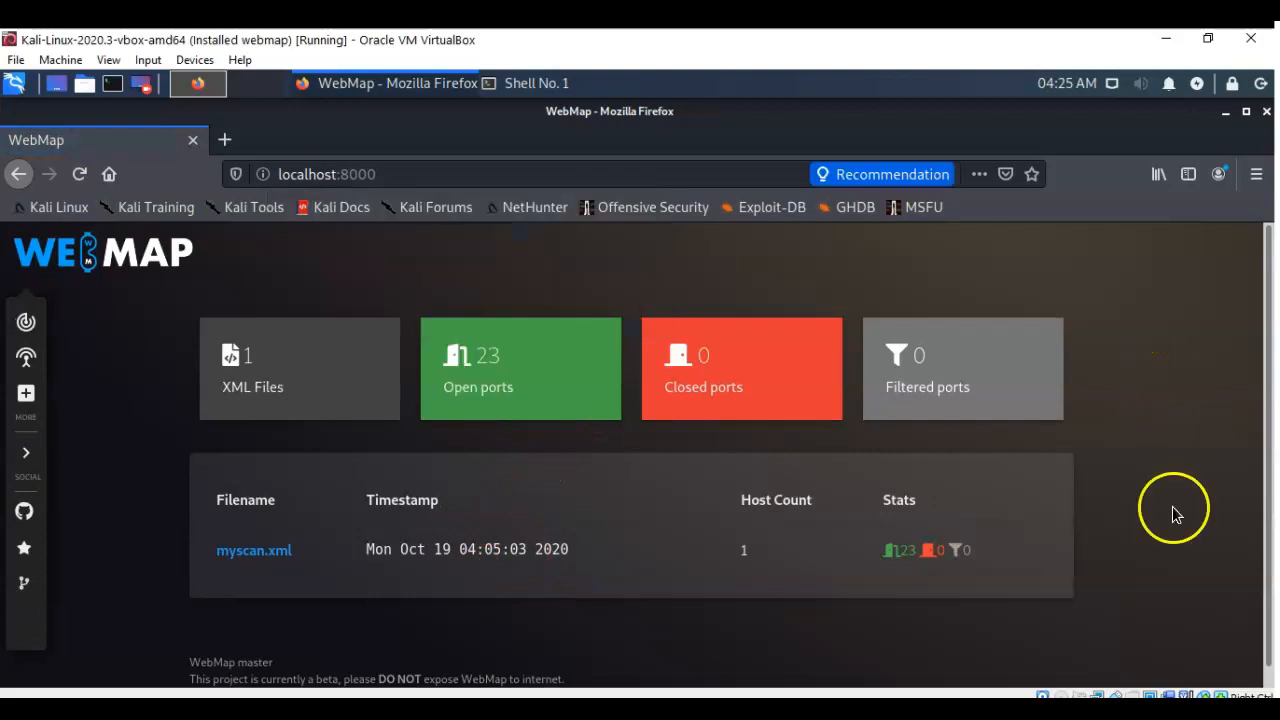
{"action": "mouse_move", "coordinate": [392, 596]}
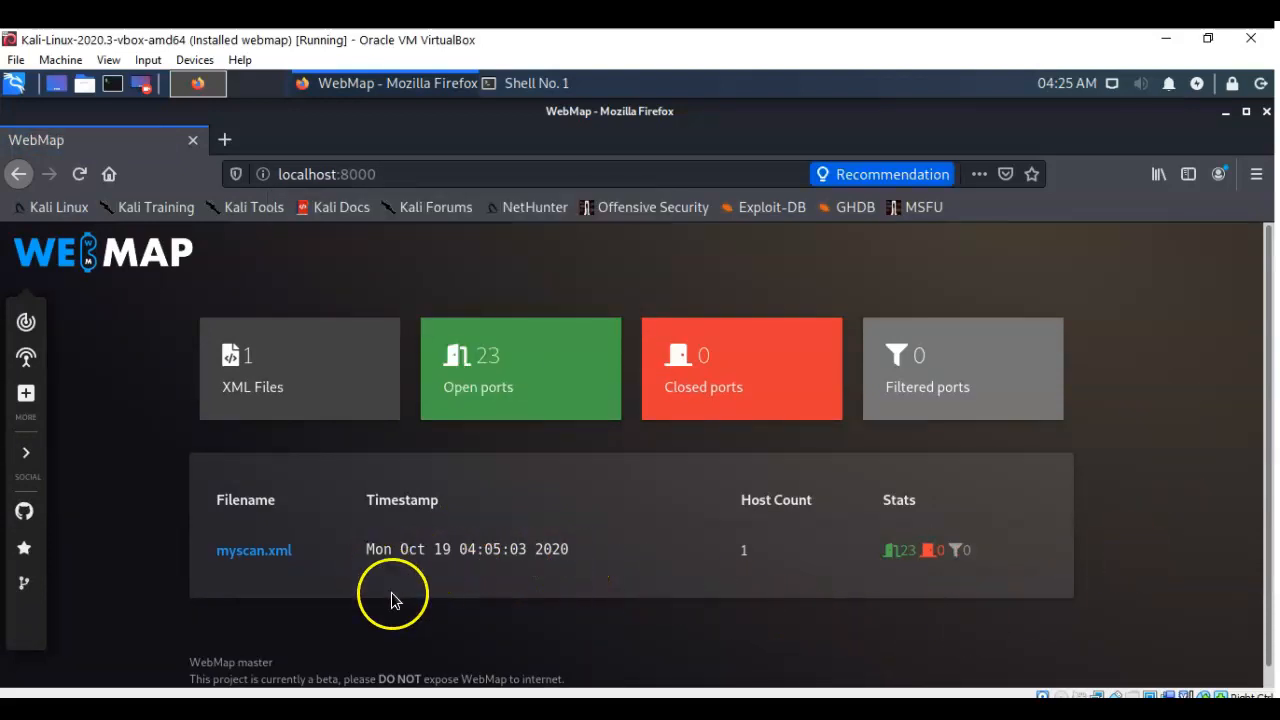
{"action": "mouse_move", "coordinate": [464, 636]}
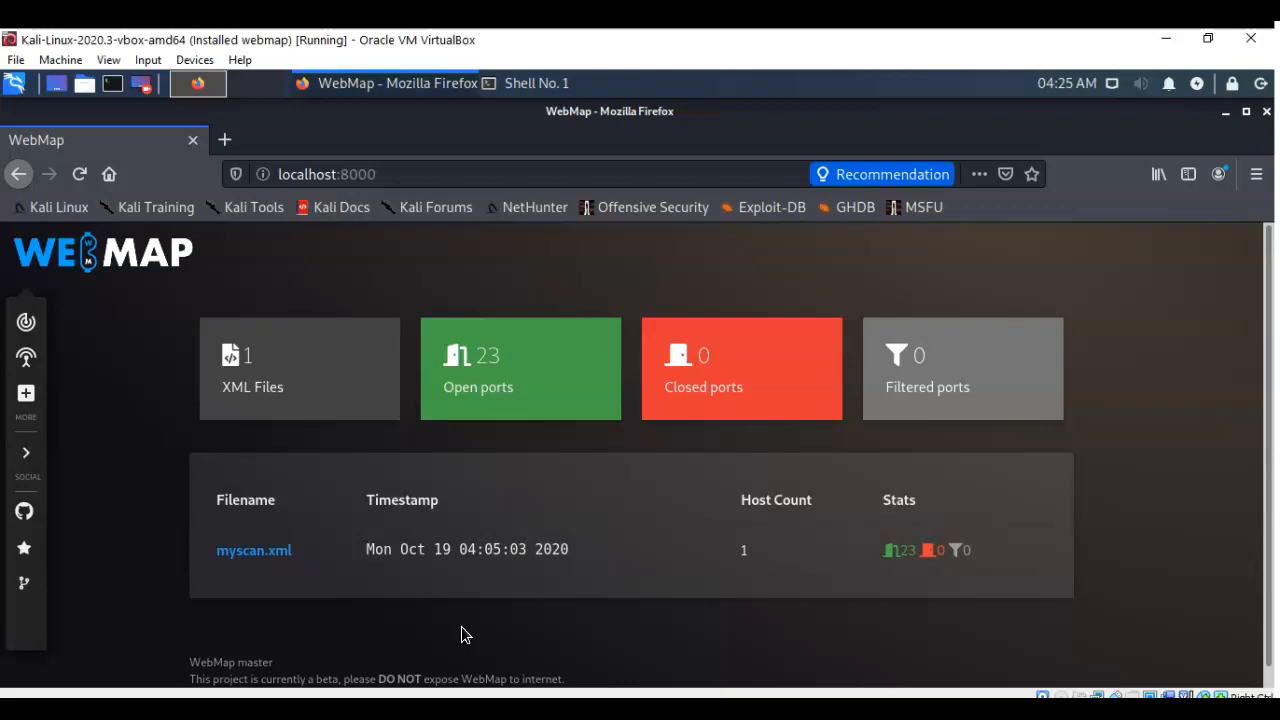
{"action": "mouse_move", "coordinate": [136, 490]}
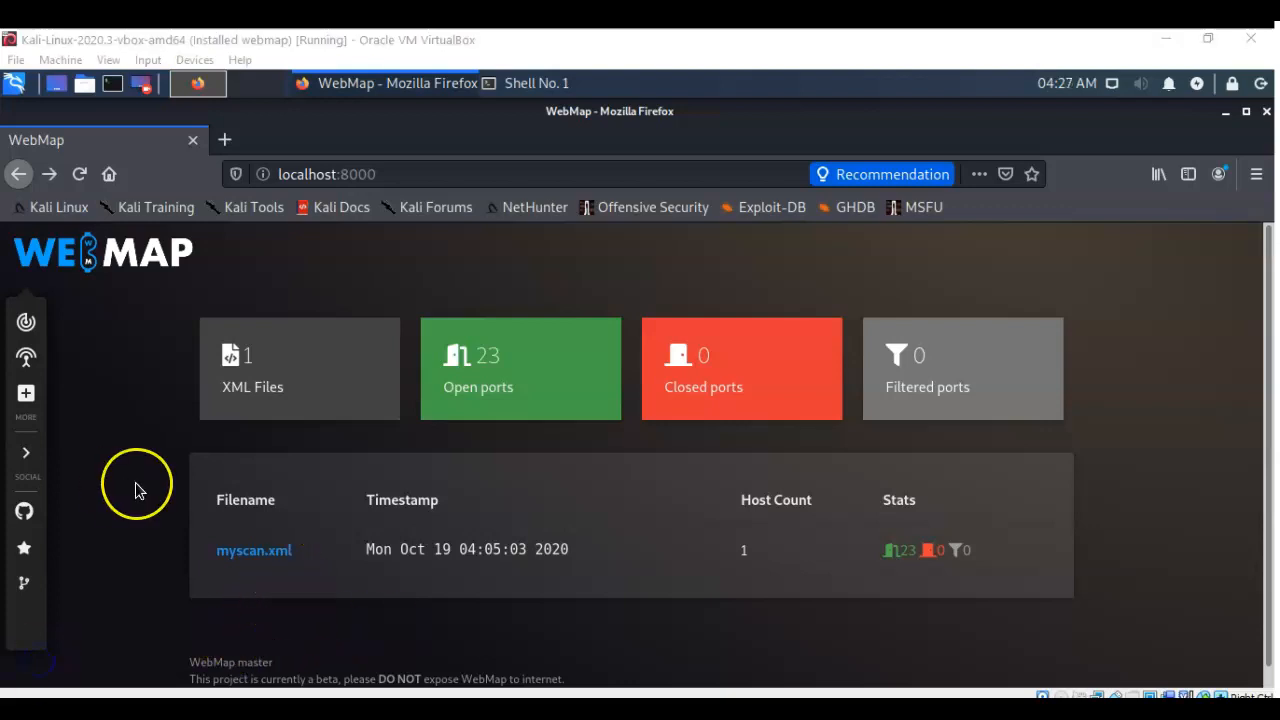
{"action": "mouse_move", "coordinate": [140, 490]}
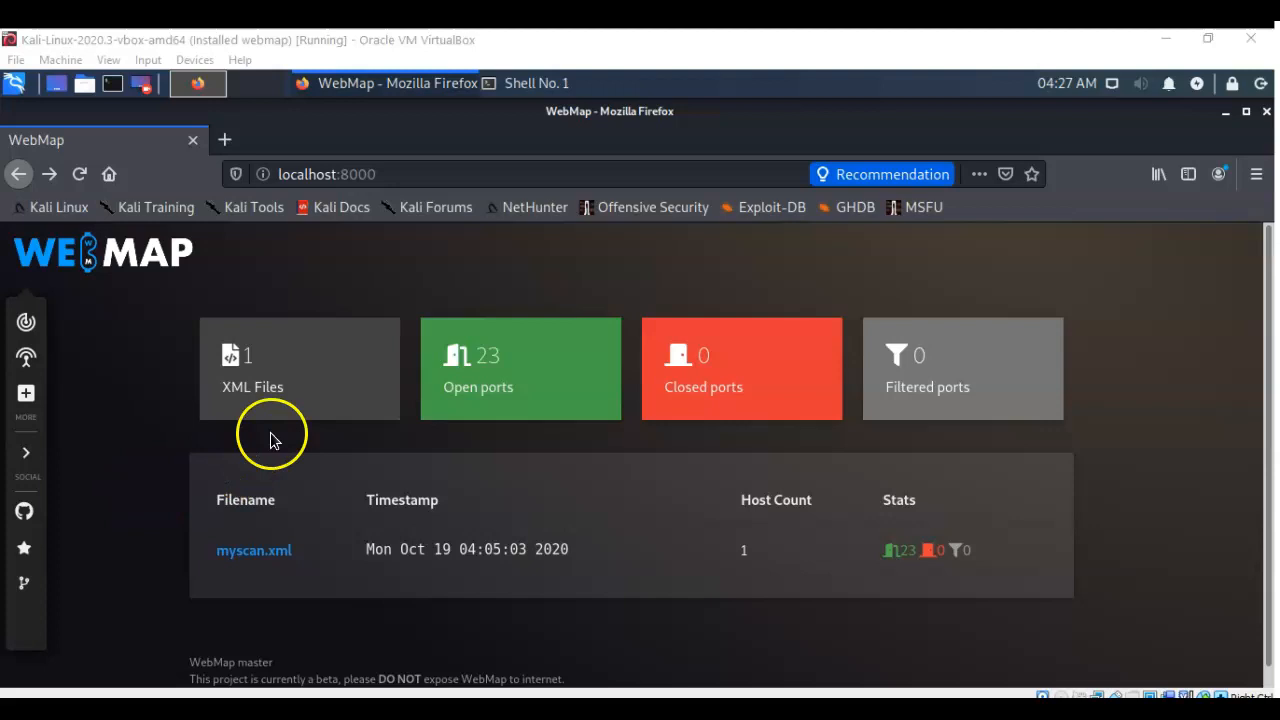
{"action": "mouse_move", "coordinate": [296, 398]}
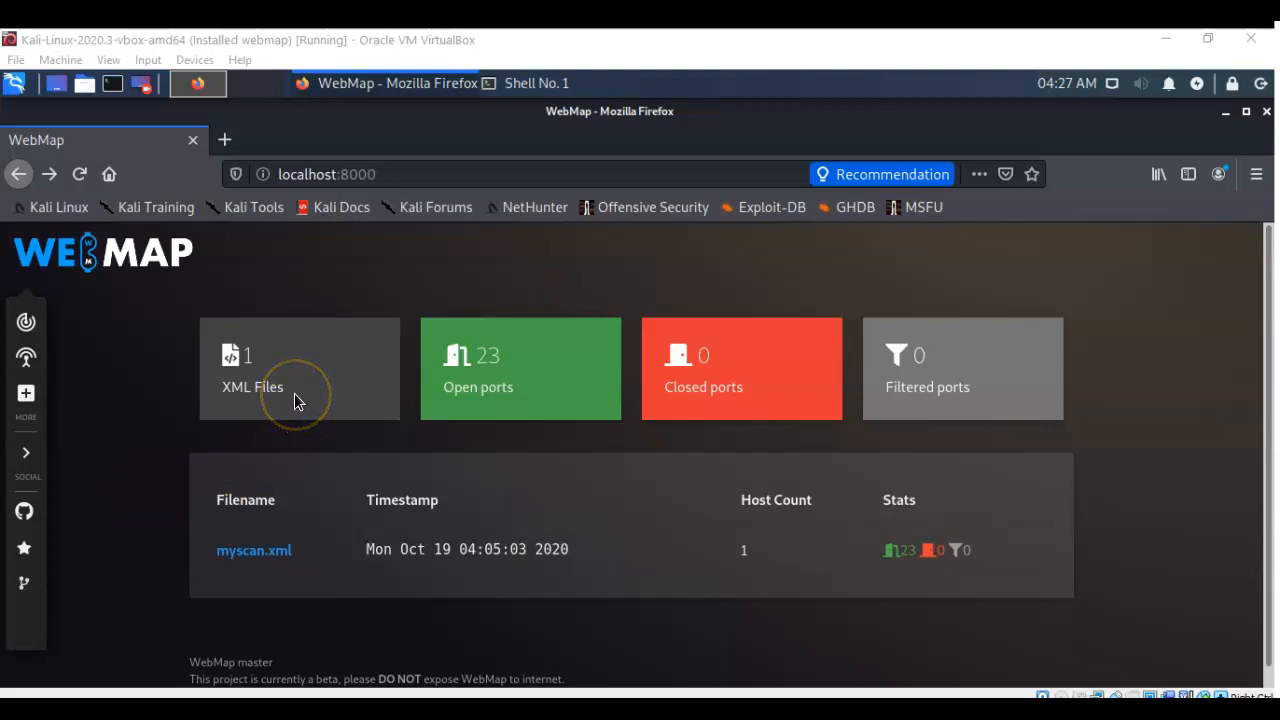
{"action": "mouse_move", "coordinate": [296, 392]}
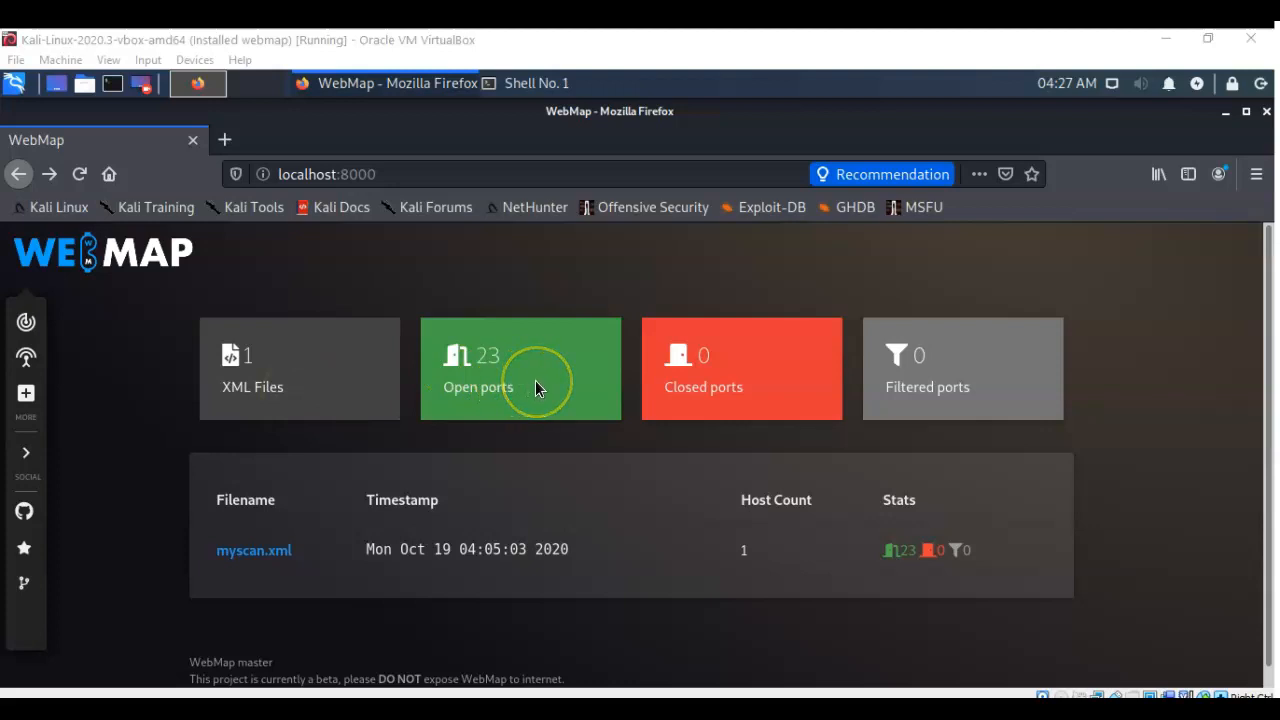
{"action": "mouse_move", "coordinate": [730, 380]}
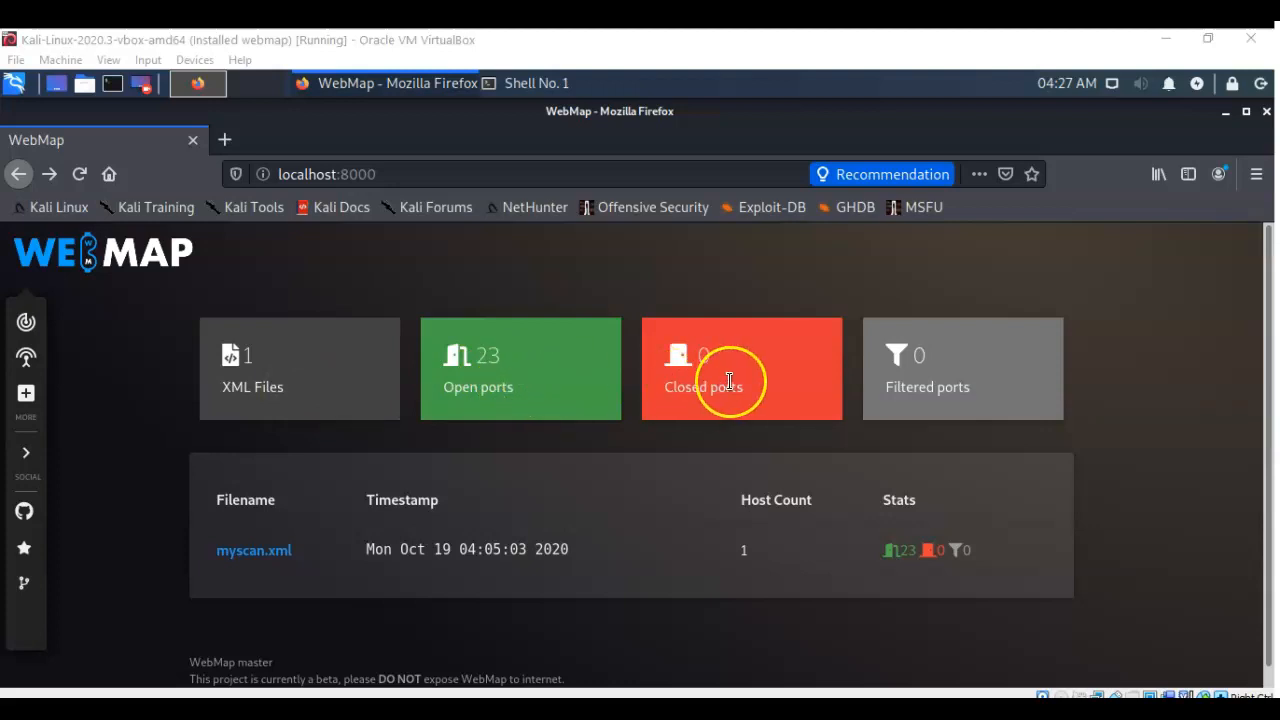
{"action": "mouse_move", "coordinate": [956, 388]}
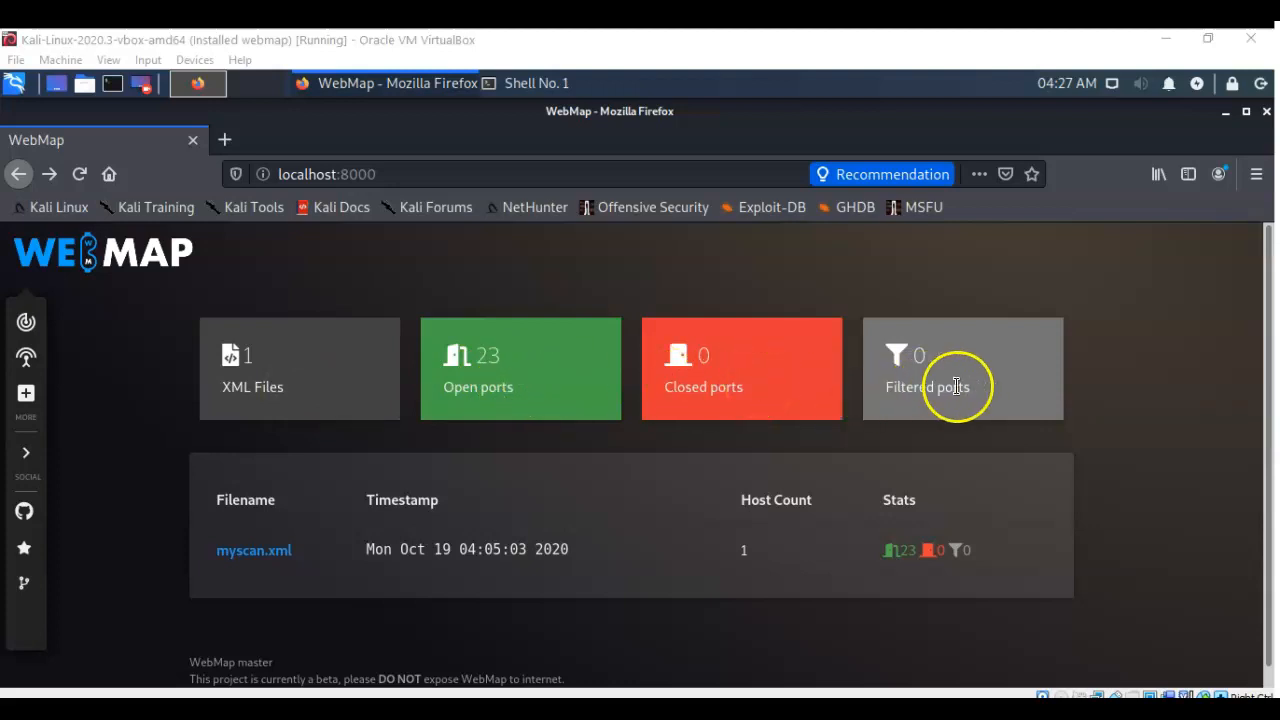
{"action": "mouse_move", "coordinate": [324, 556]}
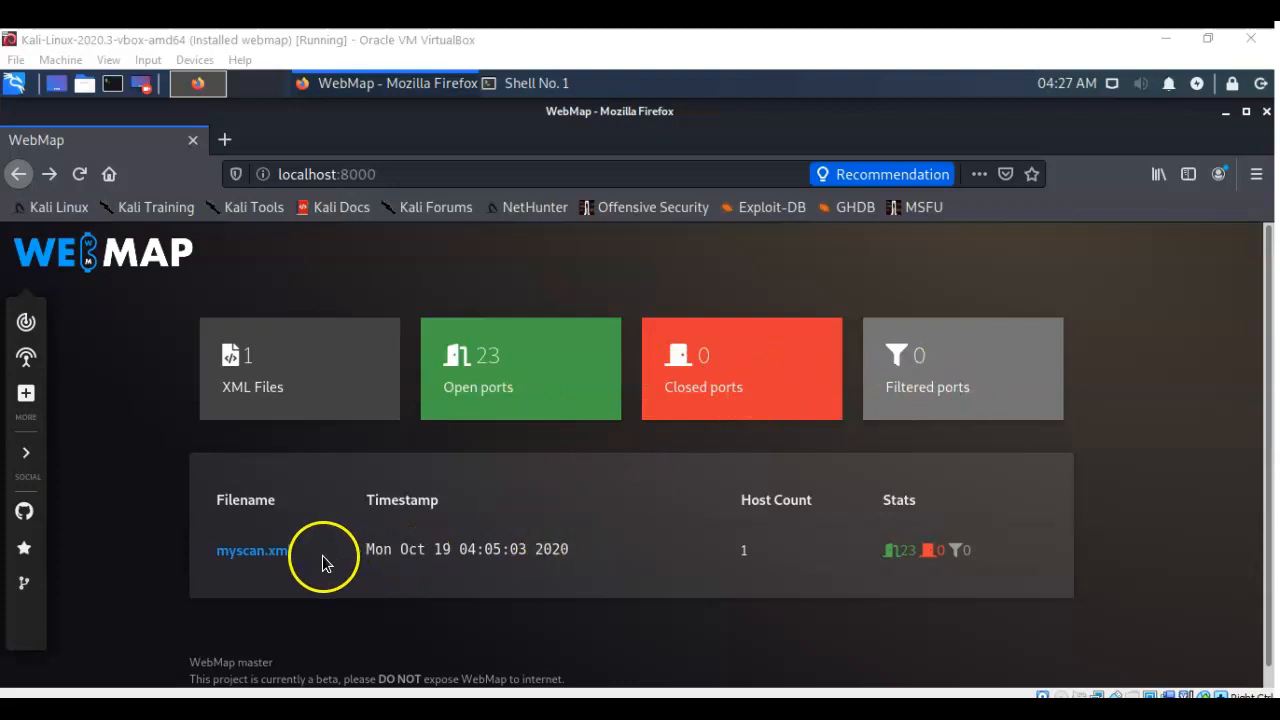
{"action": "mouse_move", "coordinate": [470, 568]}
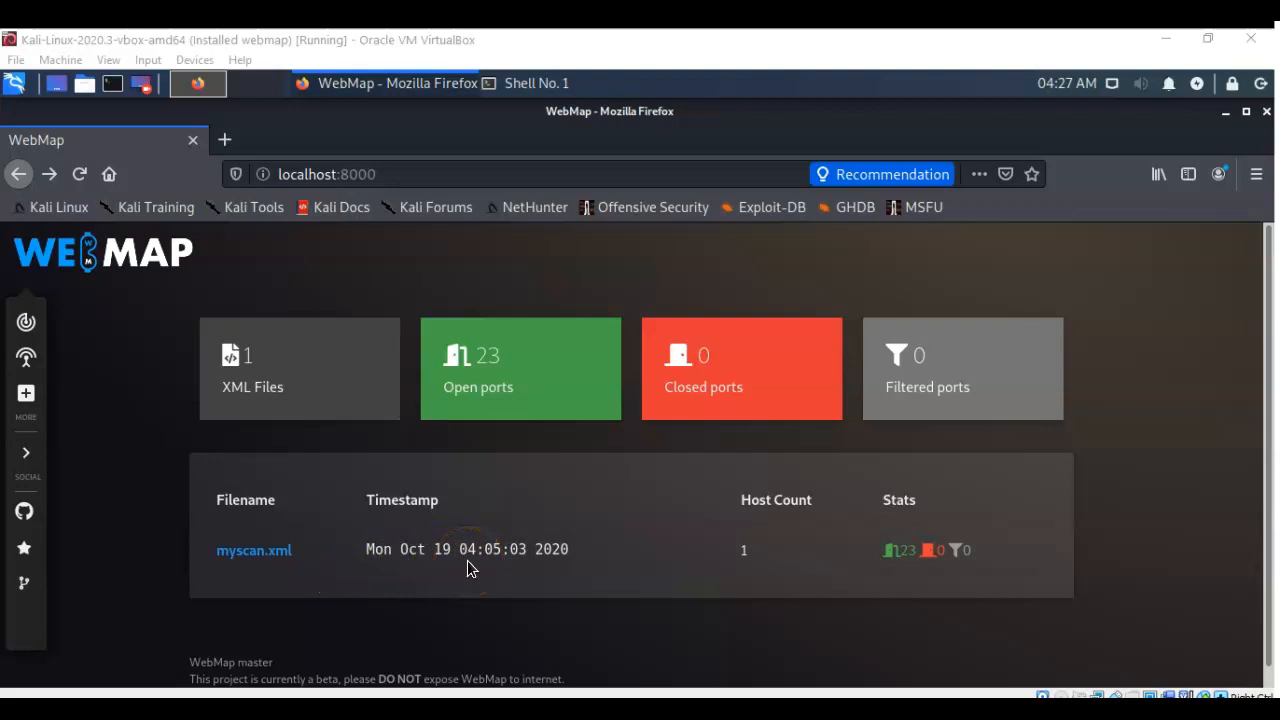
{"action": "mouse_move", "coordinate": [784, 524]}
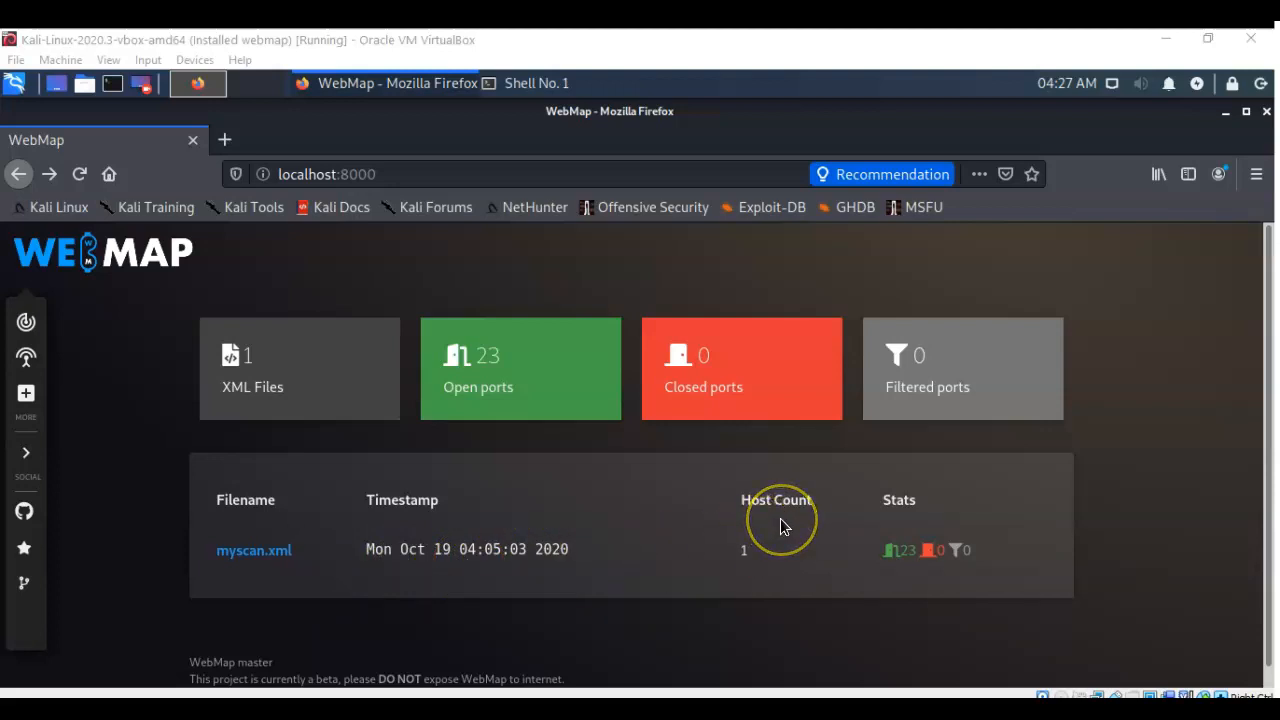
{"action": "mouse_move", "coordinate": [784, 520]}
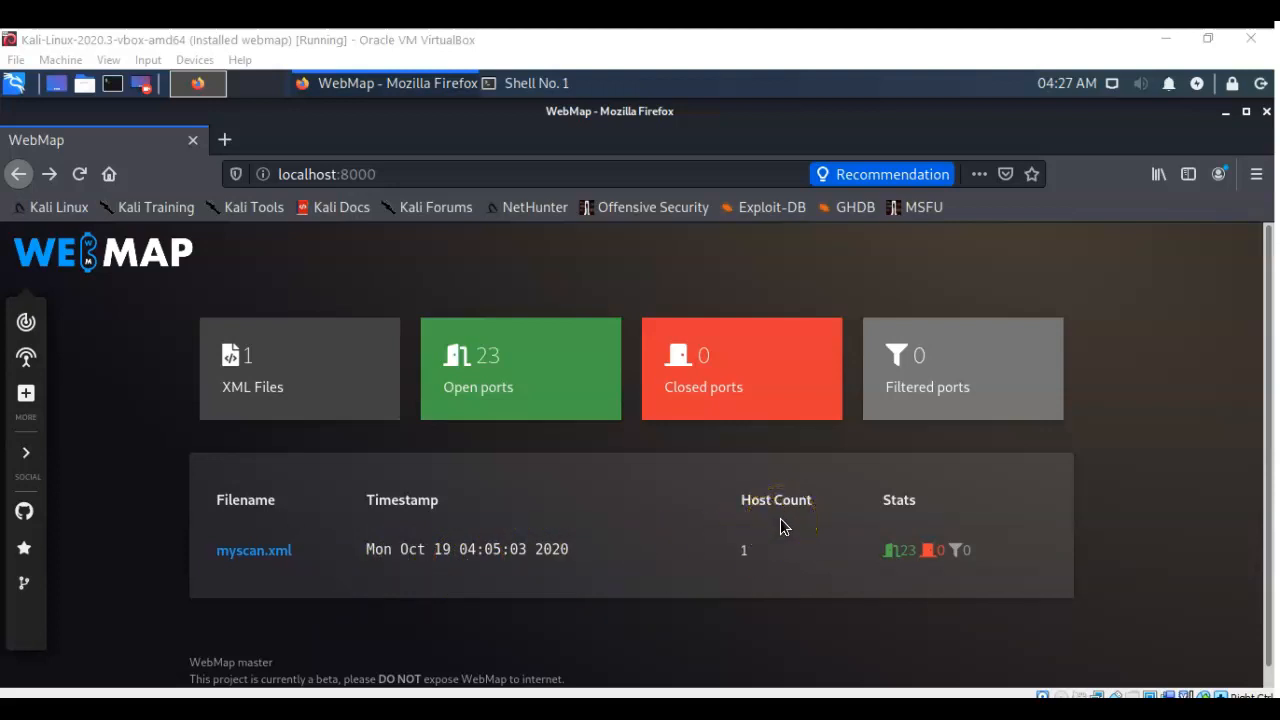
{"action": "mouse_move", "coordinate": [936, 552]}
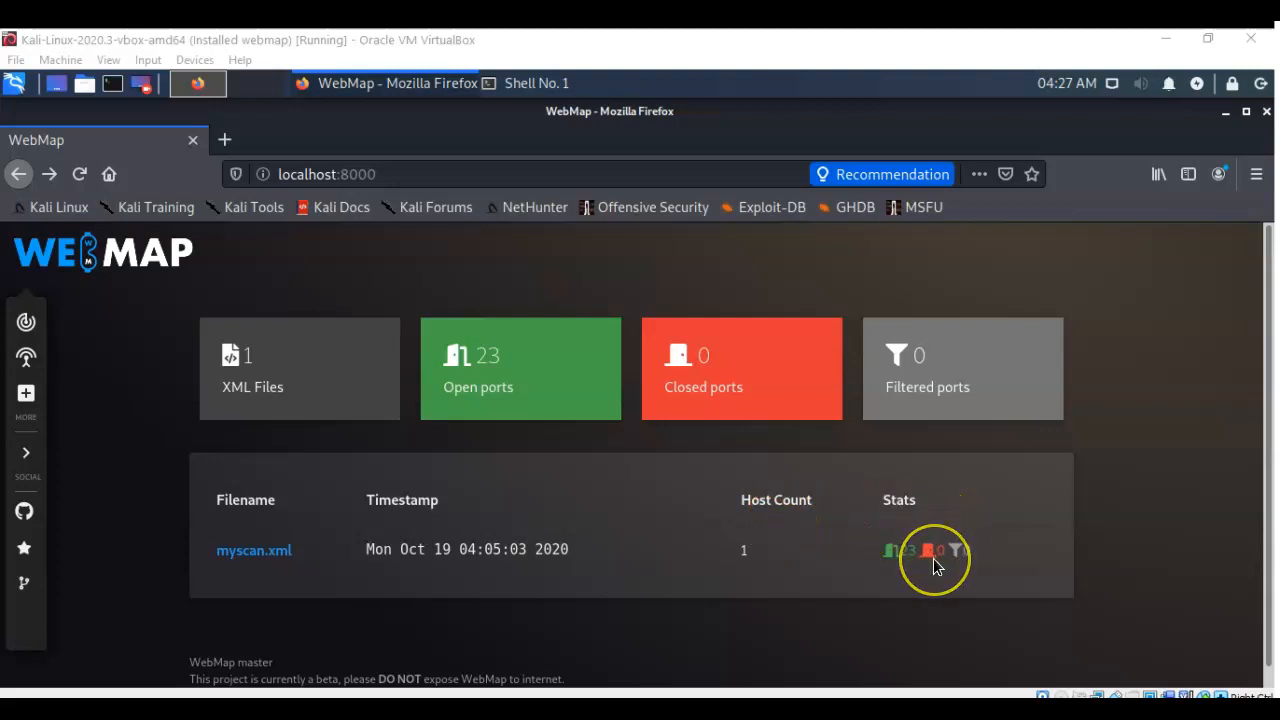
{"action": "mouse_move", "coordinate": [790, 420]}
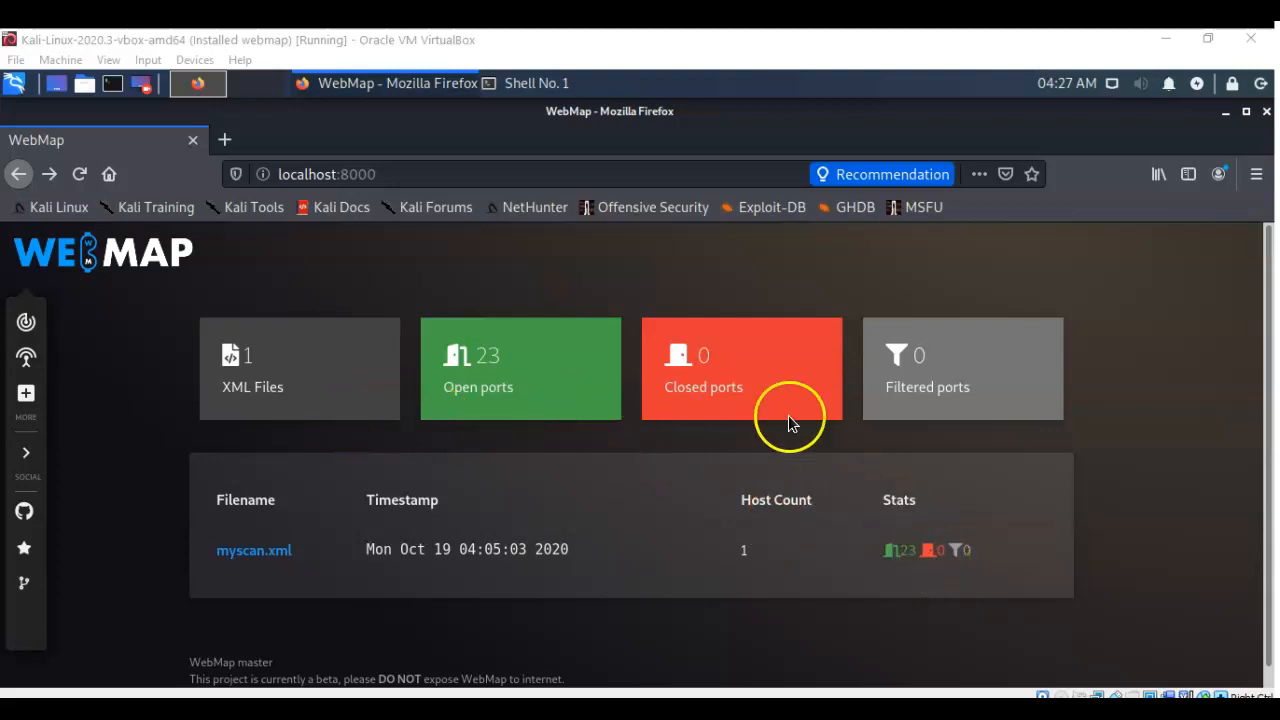
{"action": "mouse_move", "coordinate": [252, 550]}
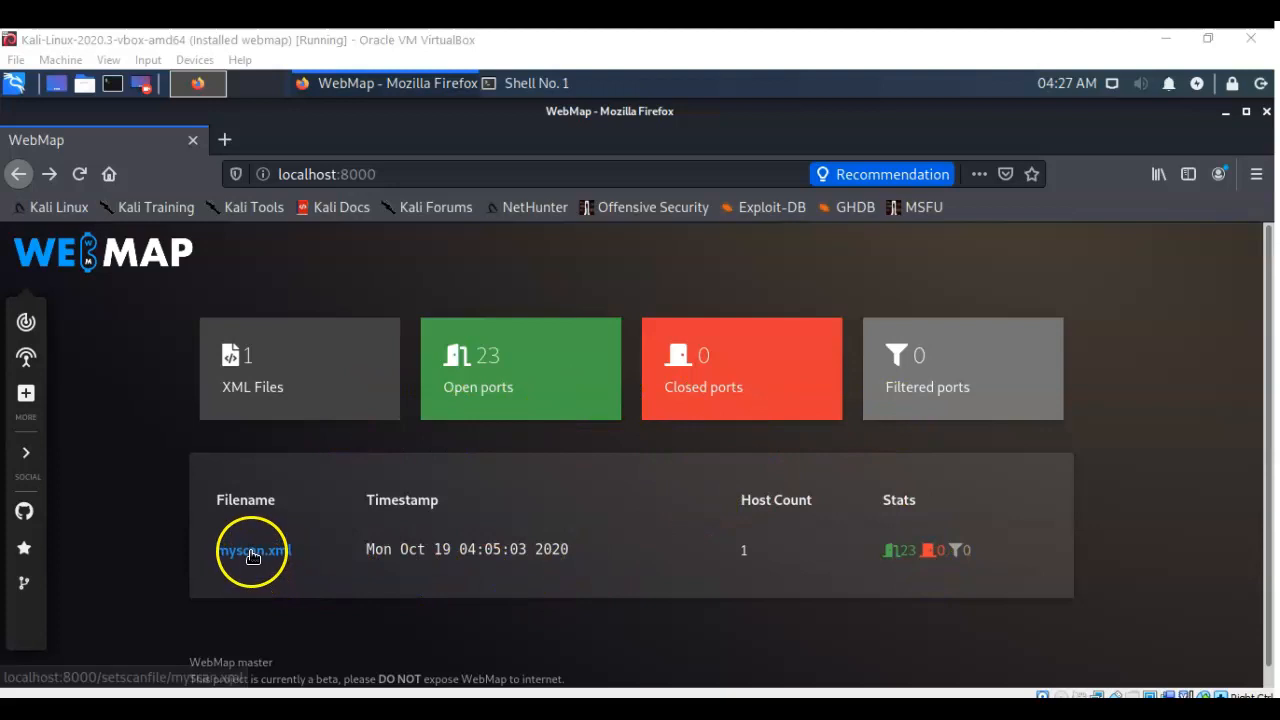
{"action": "left_click", "coordinate": [250, 550]}
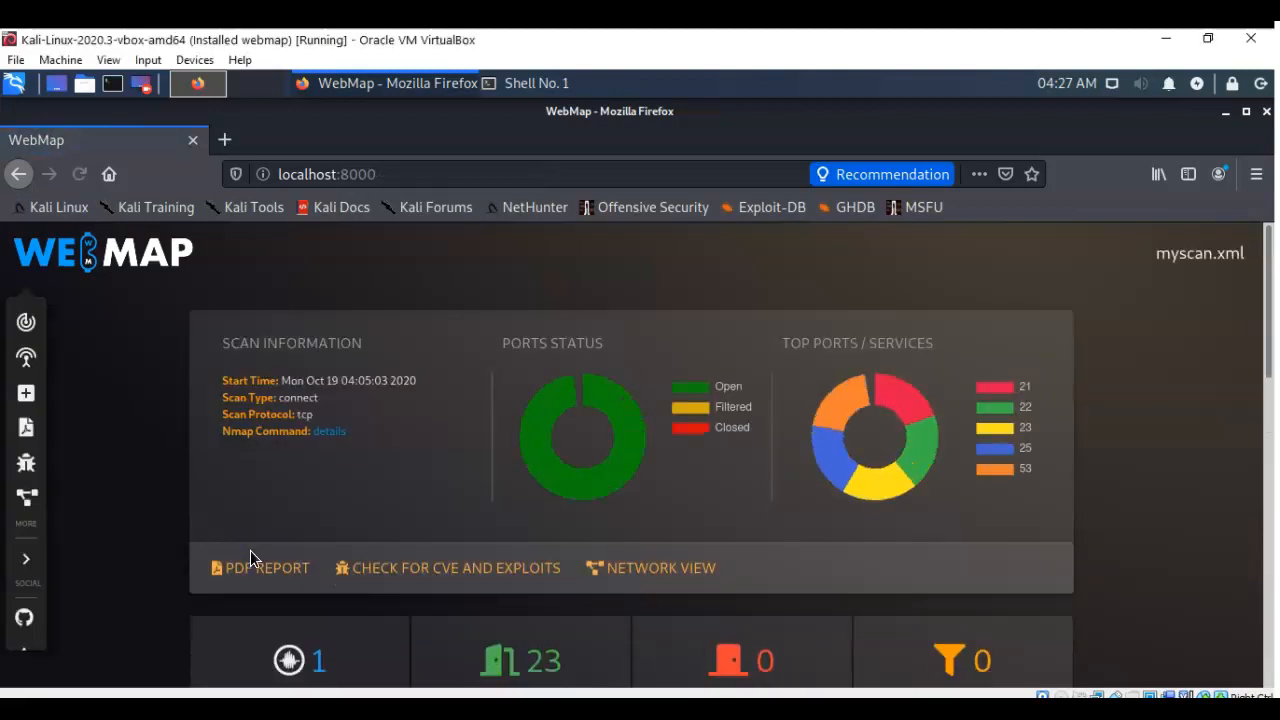
{"action": "scroll", "scroll_direction": "down", "scroll_amount": 3}
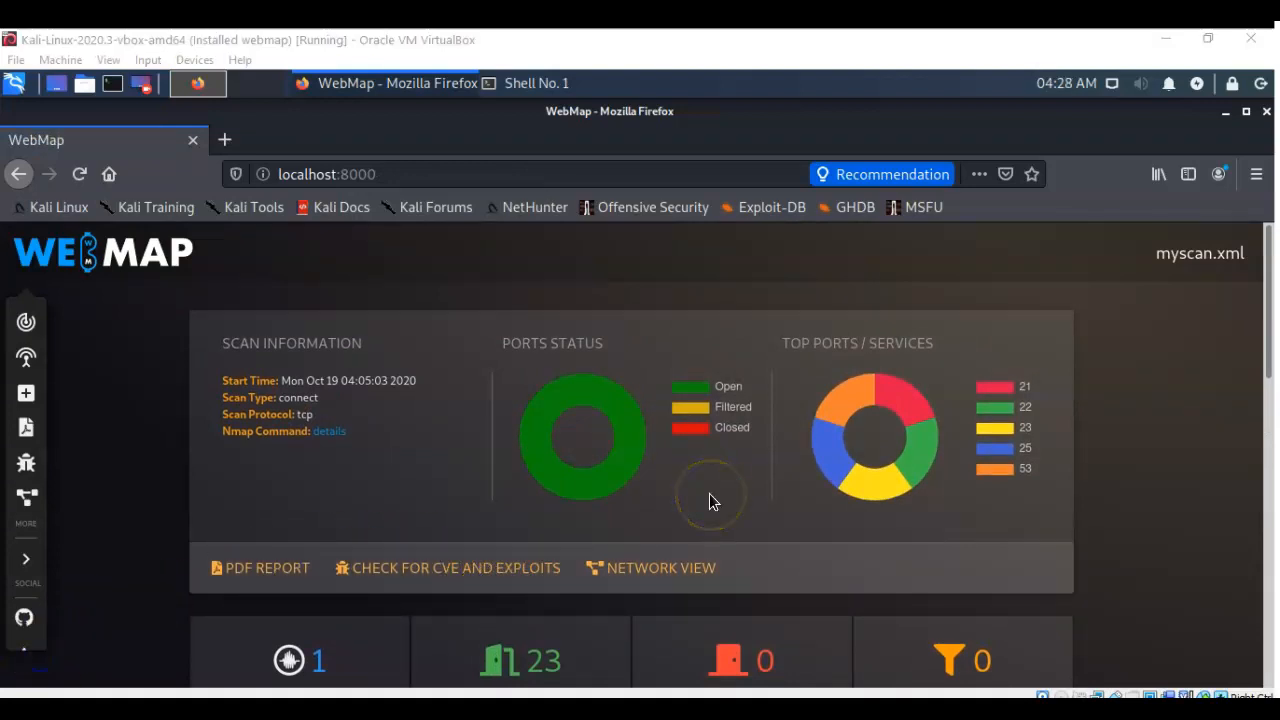
{"action": "mouse_move", "coordinate": [710, 500]}
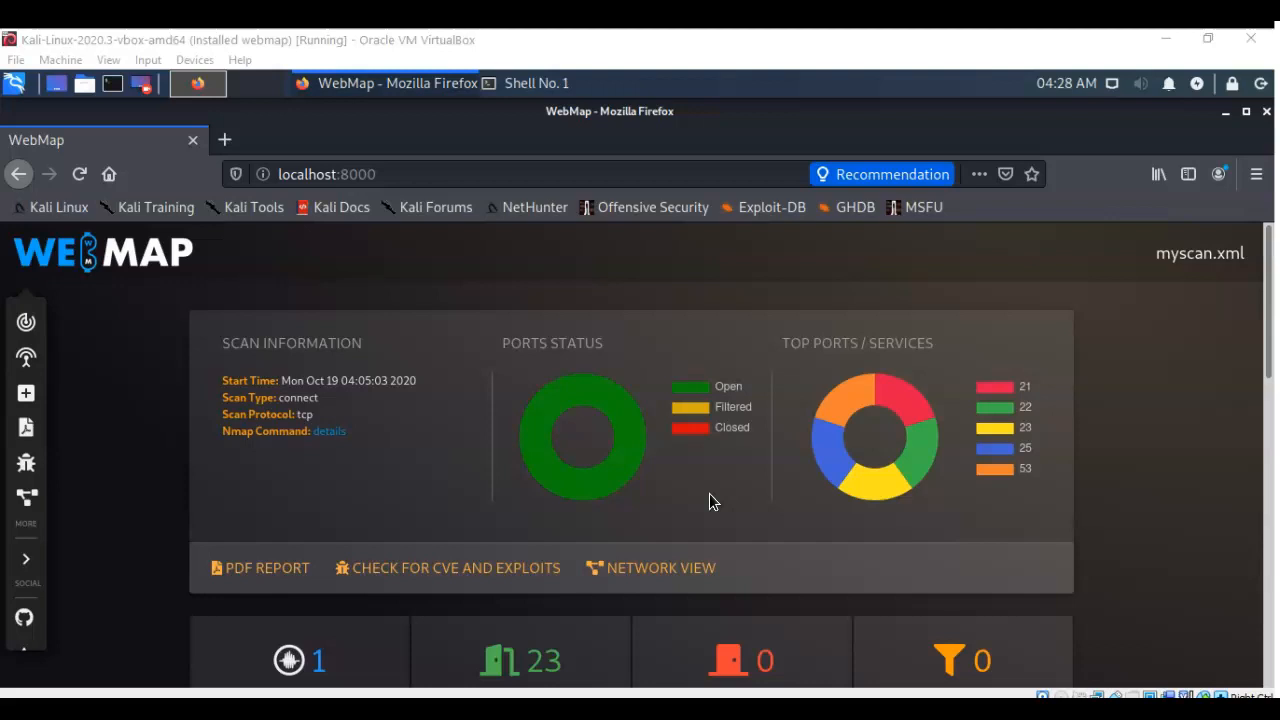
{"action": "mouse_move", "coordinate": [924, 430]}
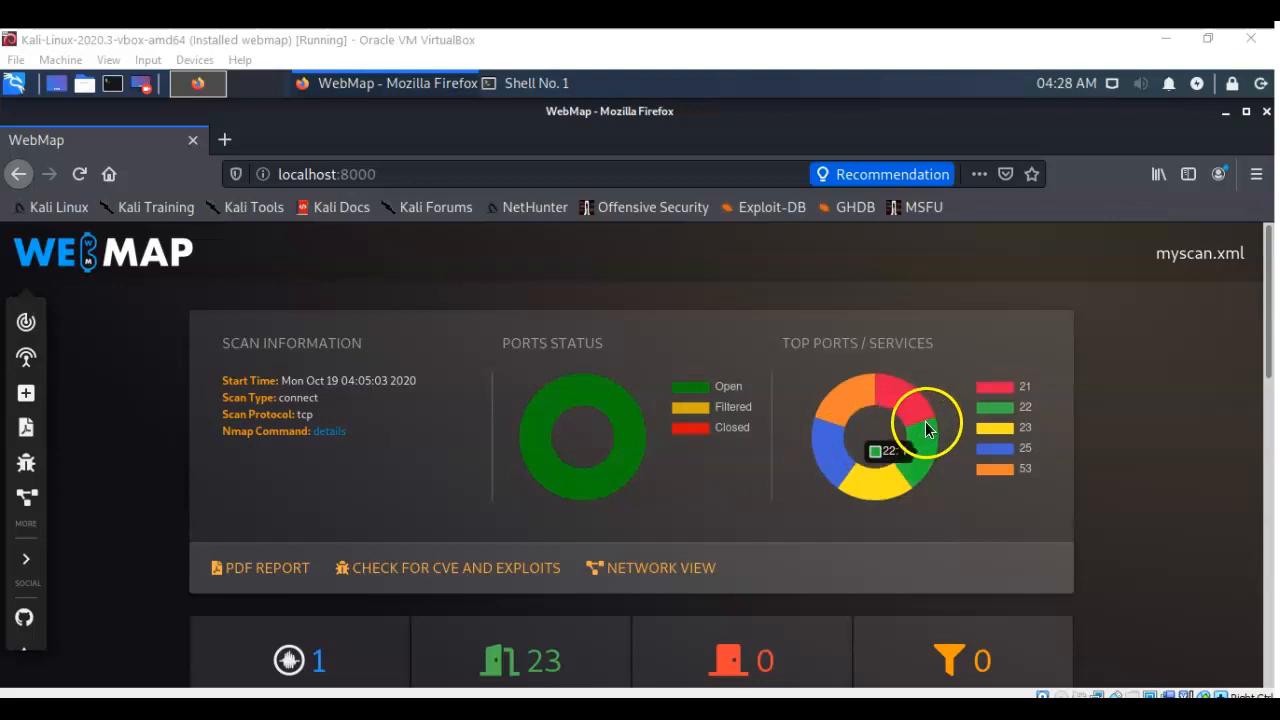
{"action": "mouse_move", "coordinate": [950, 390]}
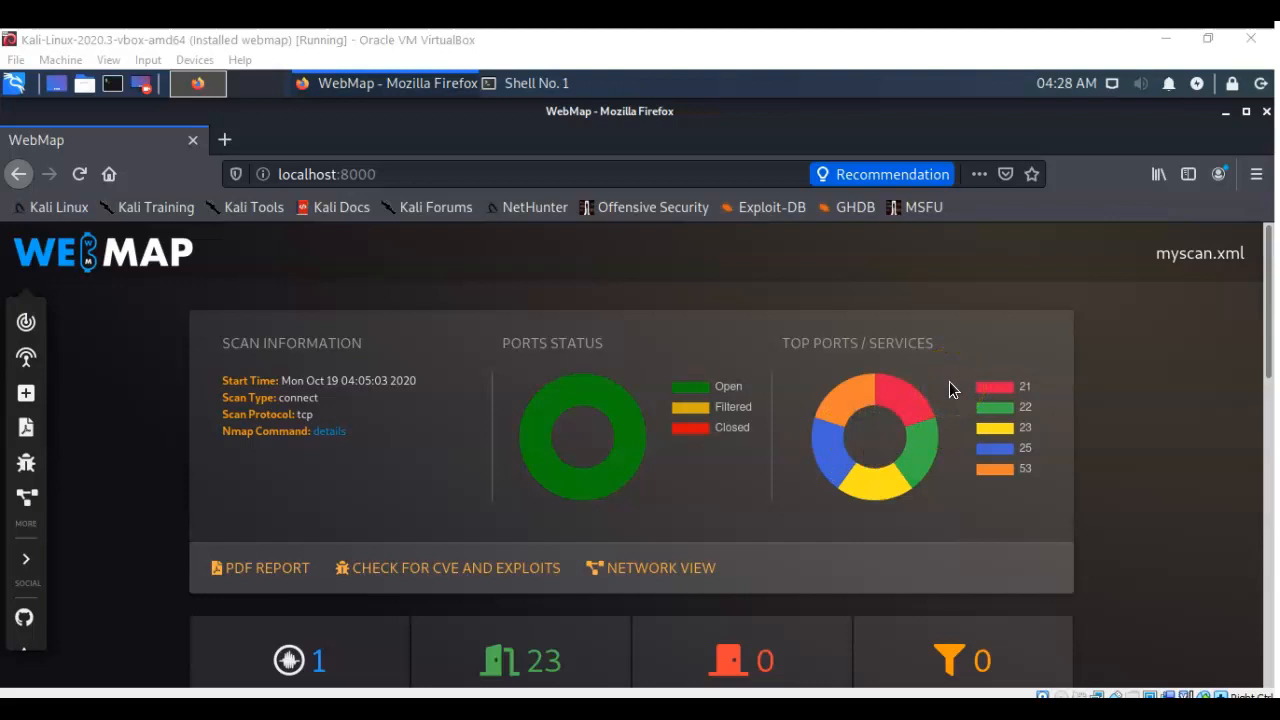
{"action": "scroll", "scroll_direction": "down", "scroll_amount": 3}
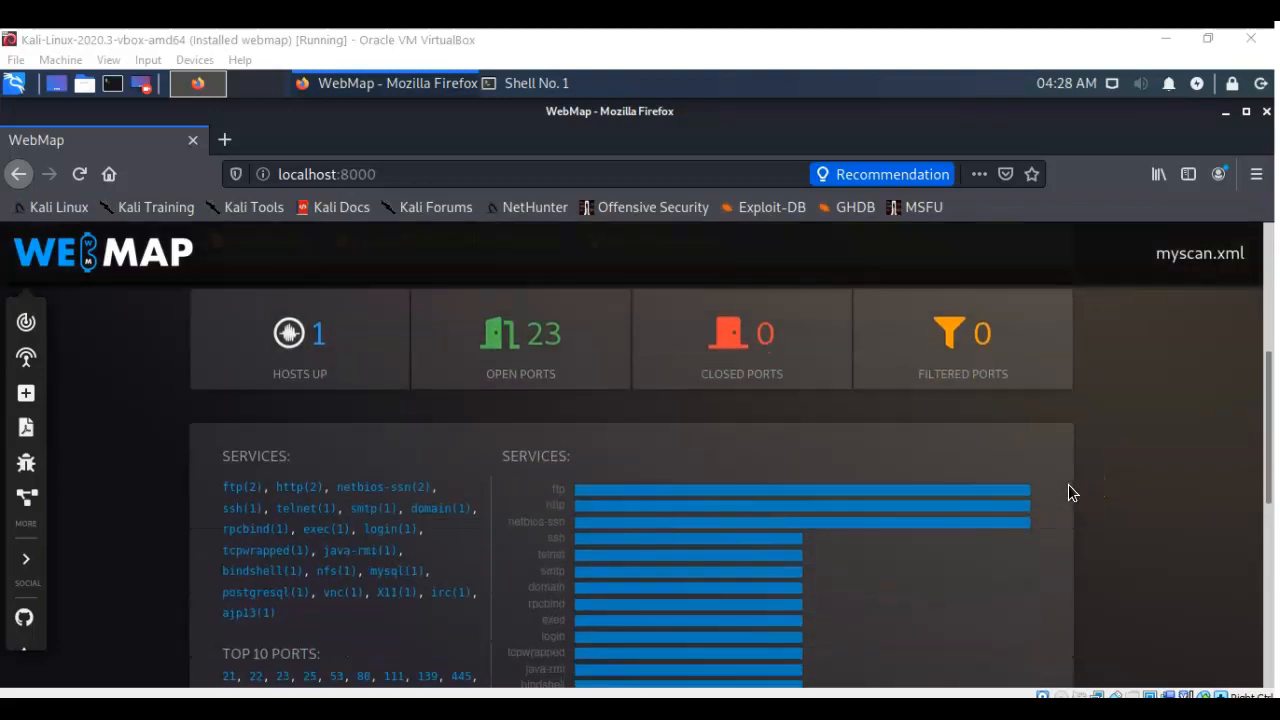
{"action": "scroll", "scroll_direction": "down", "scroll_amount": 3}
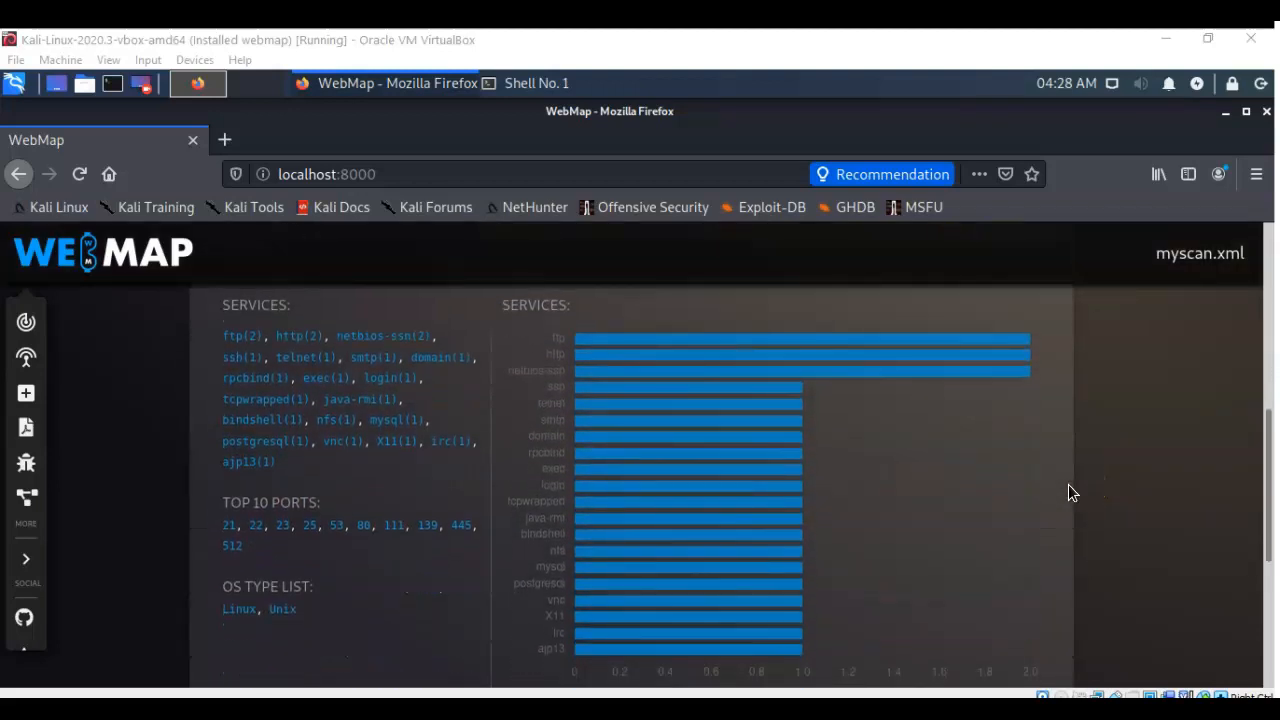
{"action": "scroll", "scroll_direction": "up", "scroll_amount": 3}
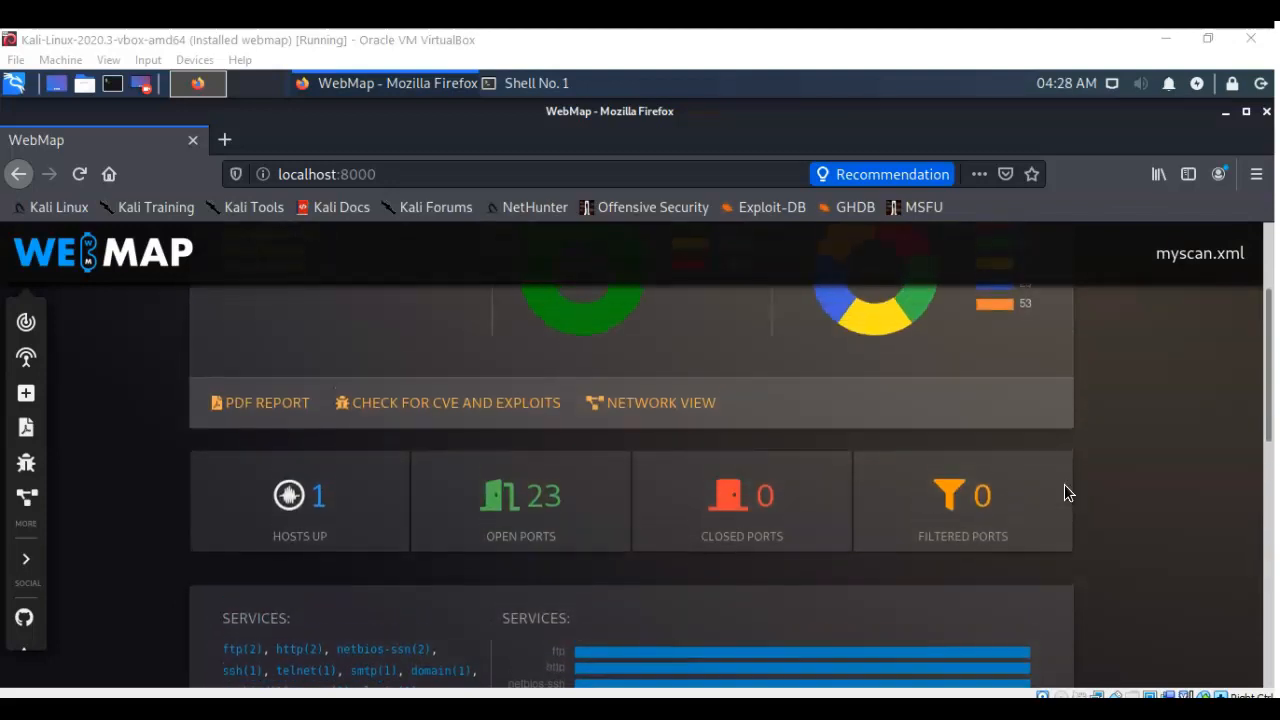
{"action": "scroll", "scroll_direction": "up", "scroll_amount": 3}
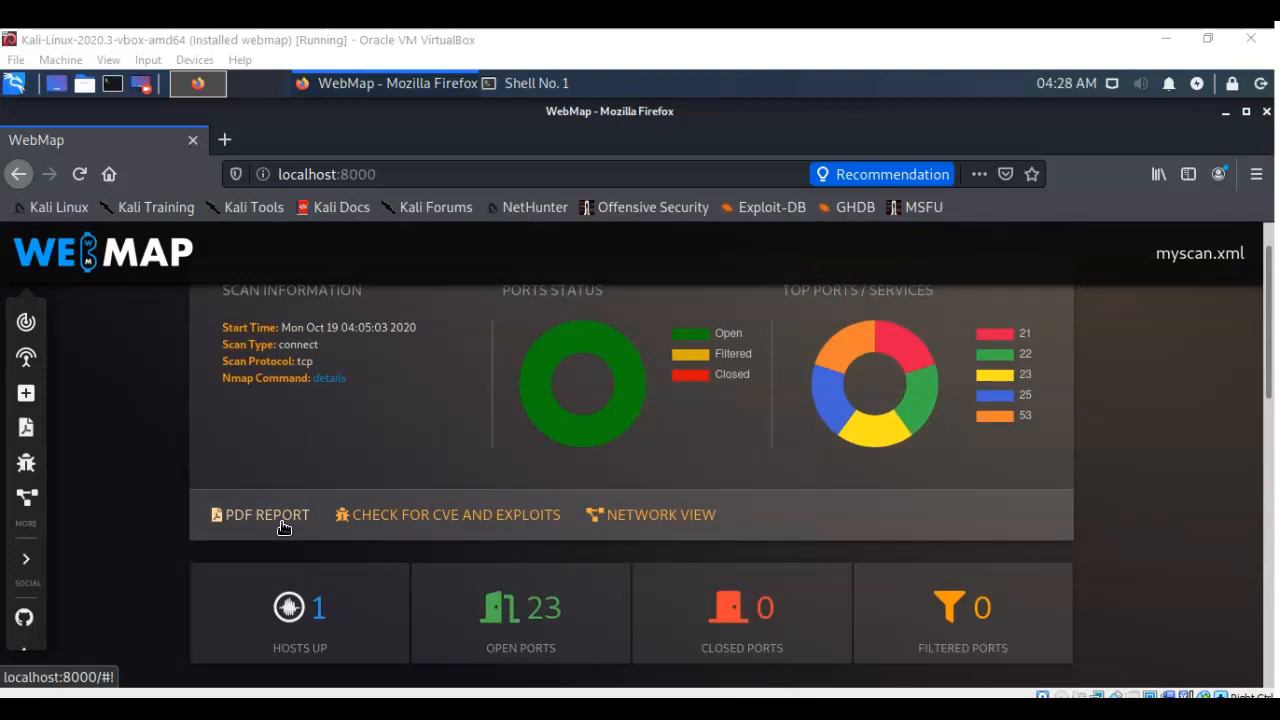
{"action": "mouse_move", "coordinate": [440, 536]}
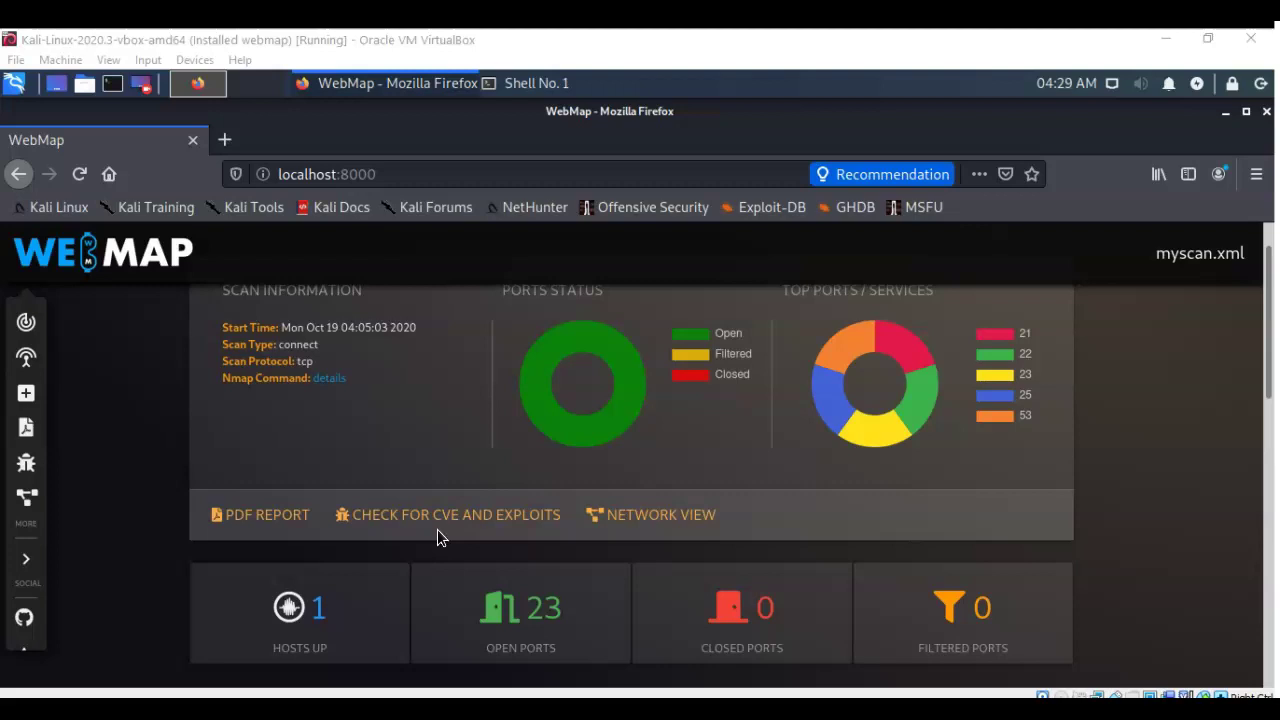
Run 'Check for CVE and Exploits' on myscan.xml and reload the report once done.
{"action": "left_click", "coordinate": [456, 514]}
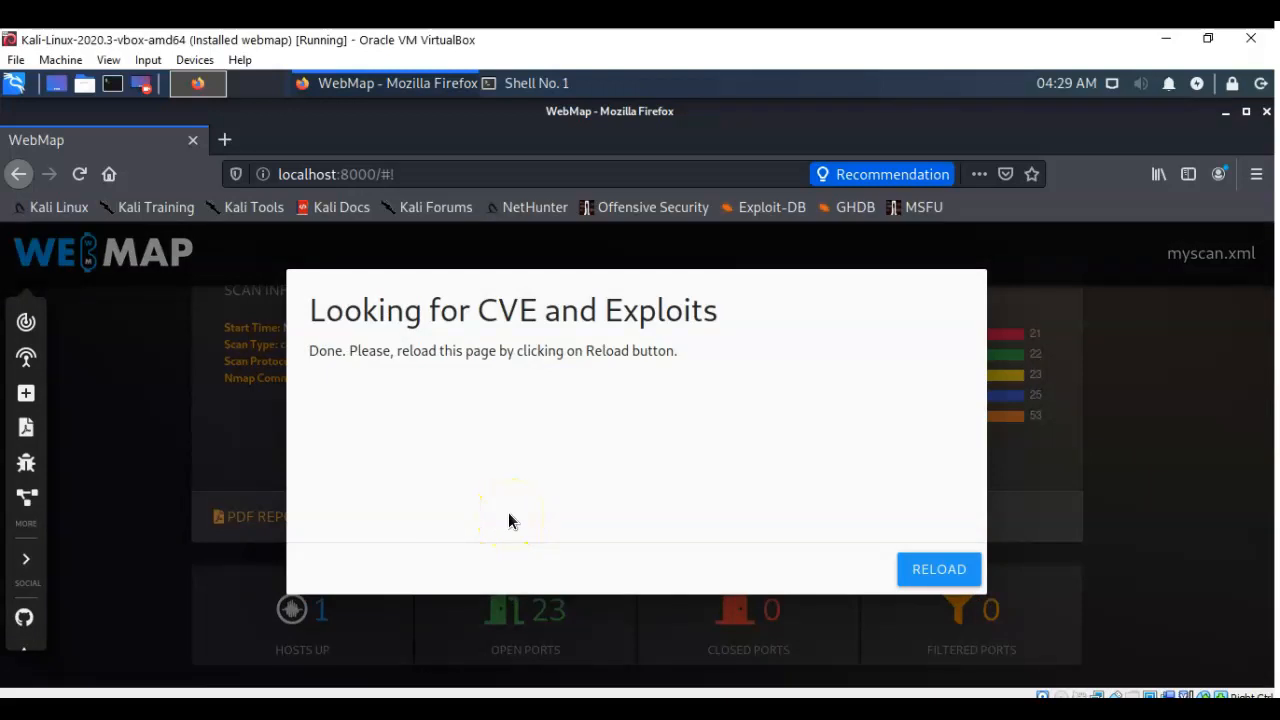
{"action": "left_click", "coordinate": [938, 568]}
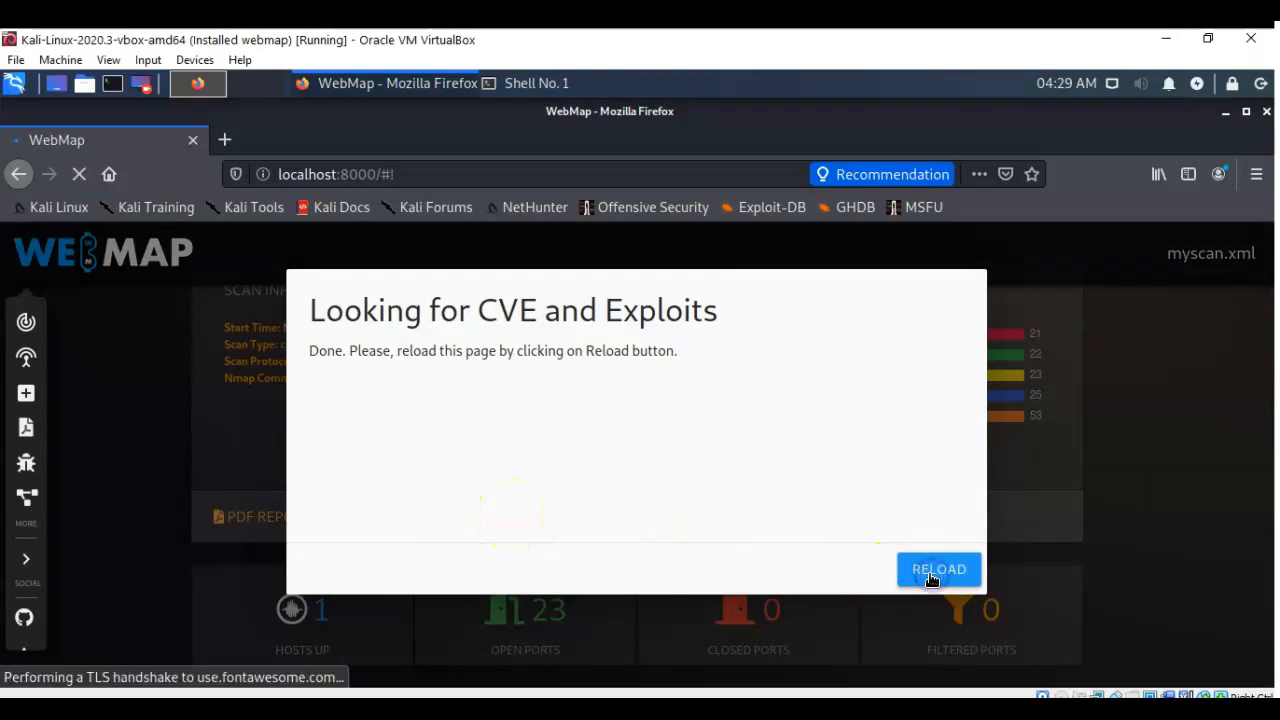
{"action": "left_click", "coordinate": [938, 568]}
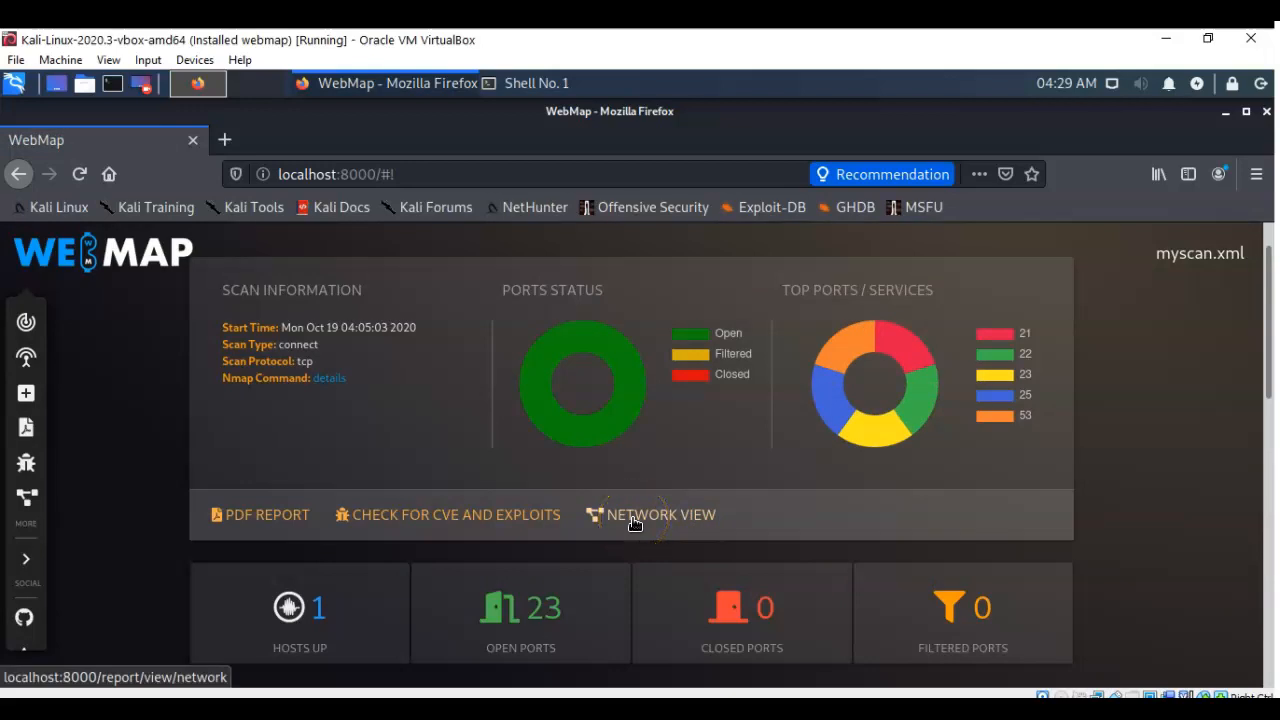
Show the Network View and drag host 10.0.2.11 to spread out its open port nodes.
{"action": "left_click", "coordinate": [660, 514]}
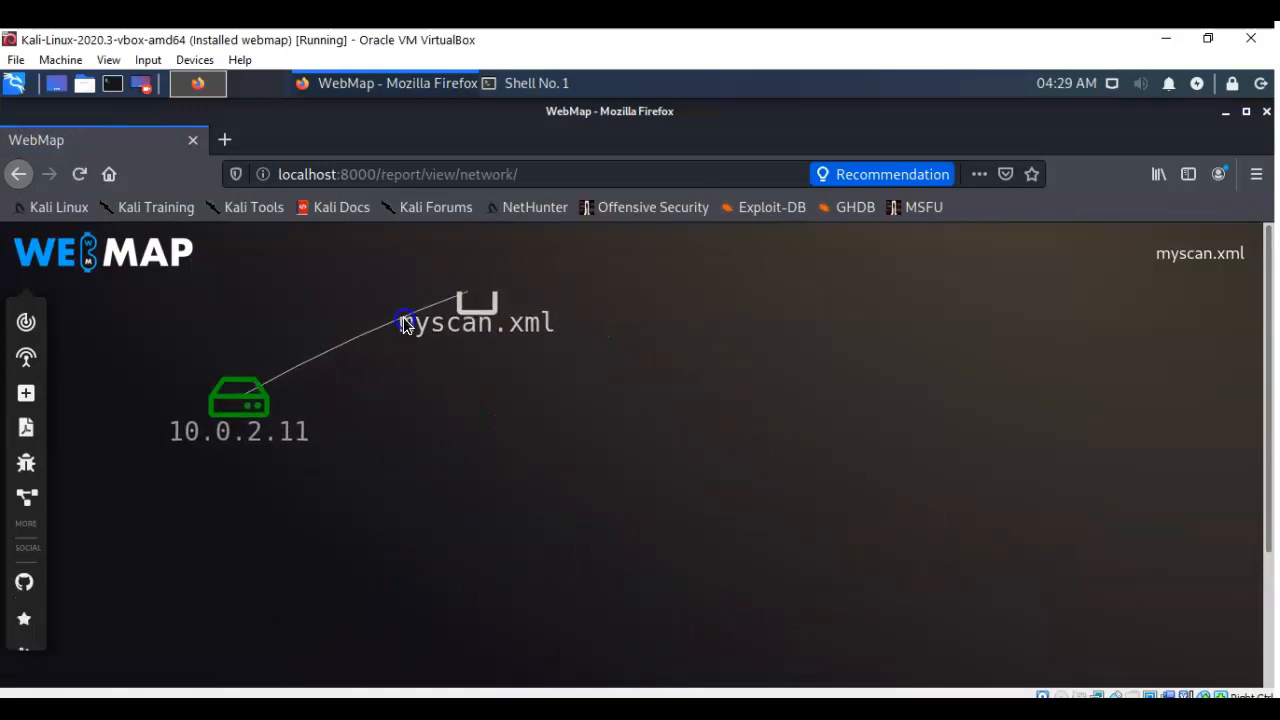
{"action": "left_click_drag", "start_coordinate": [404, 318], "coordinate": [248, 470]}
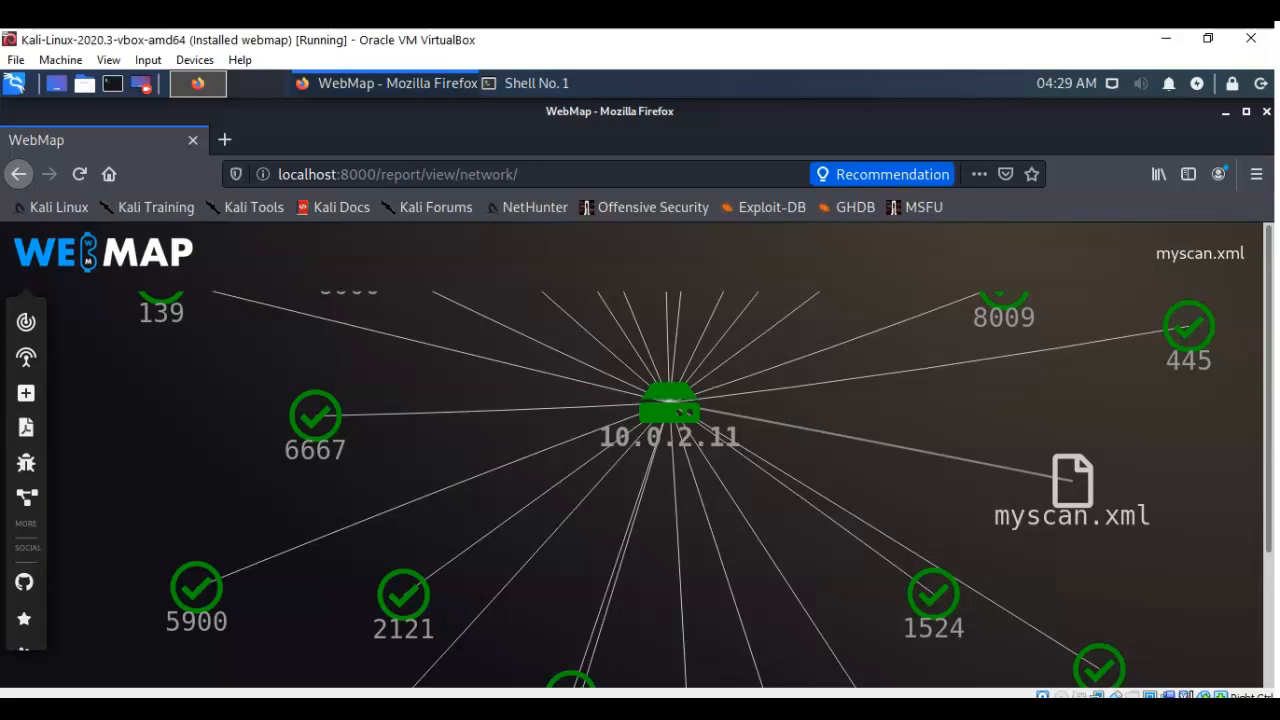
{"action": "mouse_move", "coordinate": [804, 370]}
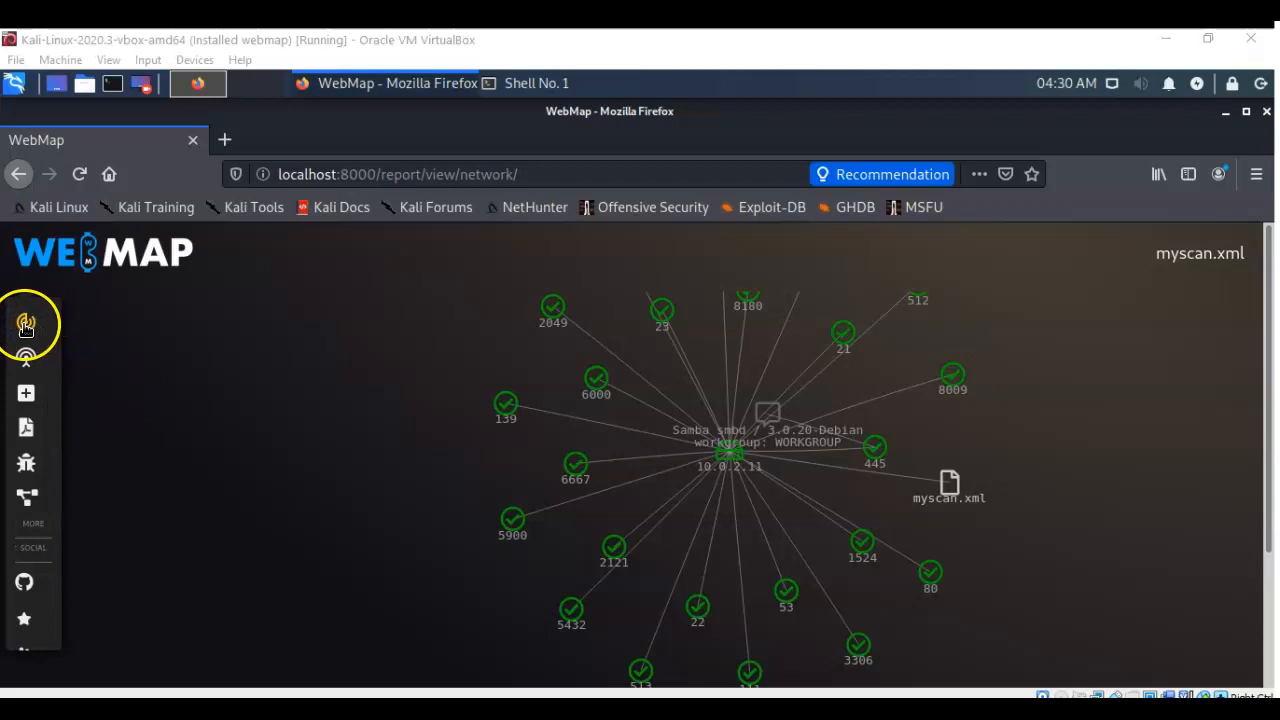
Return home to the scan file list and reopen the myscan.xml report at its PDF/CVE/network links.
{"action": "left_click", "coordinate": [24, 324]}
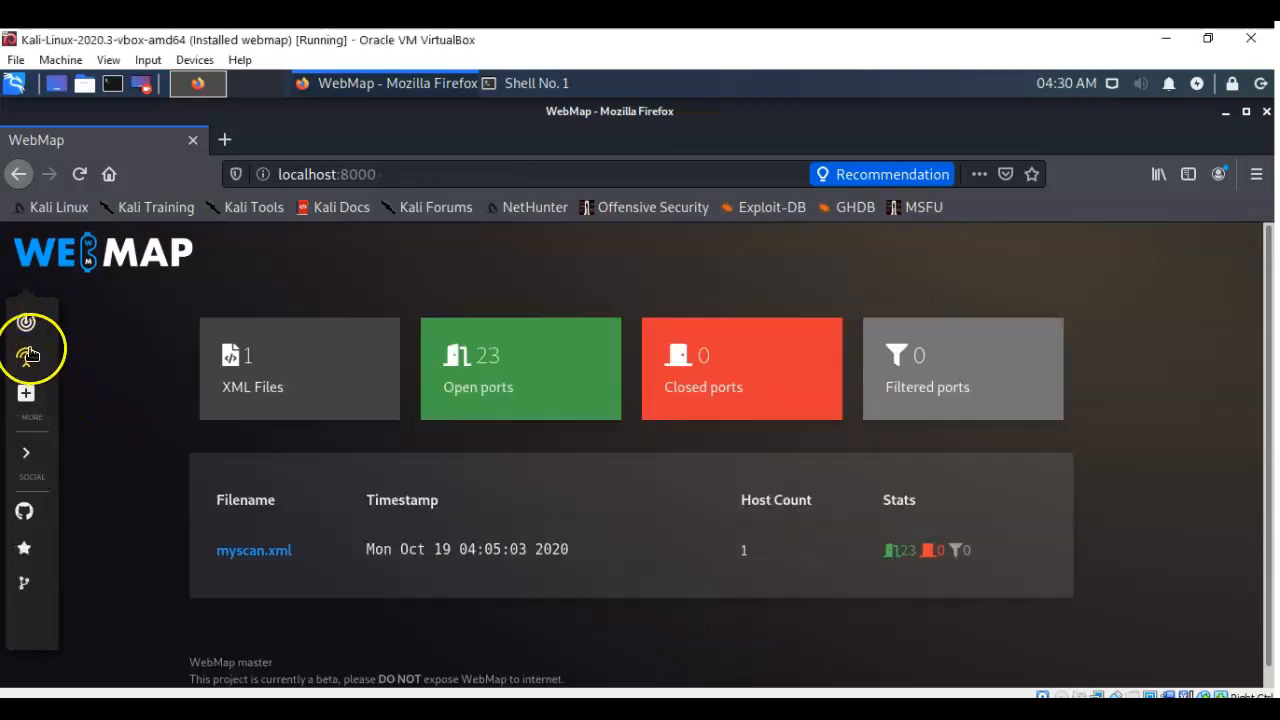
{"action": "mouse_move", "coordinate": [124, 400]}
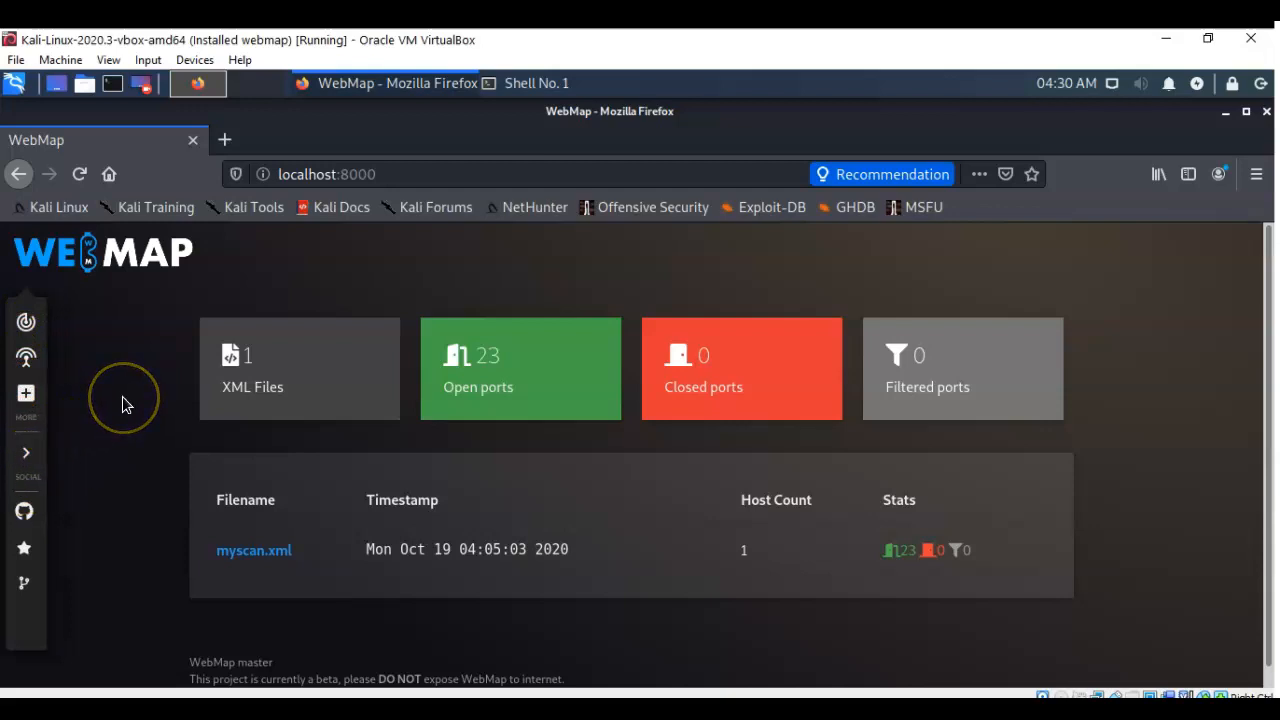
{"action": "mouse_move", "coordinate": [124, 398]}
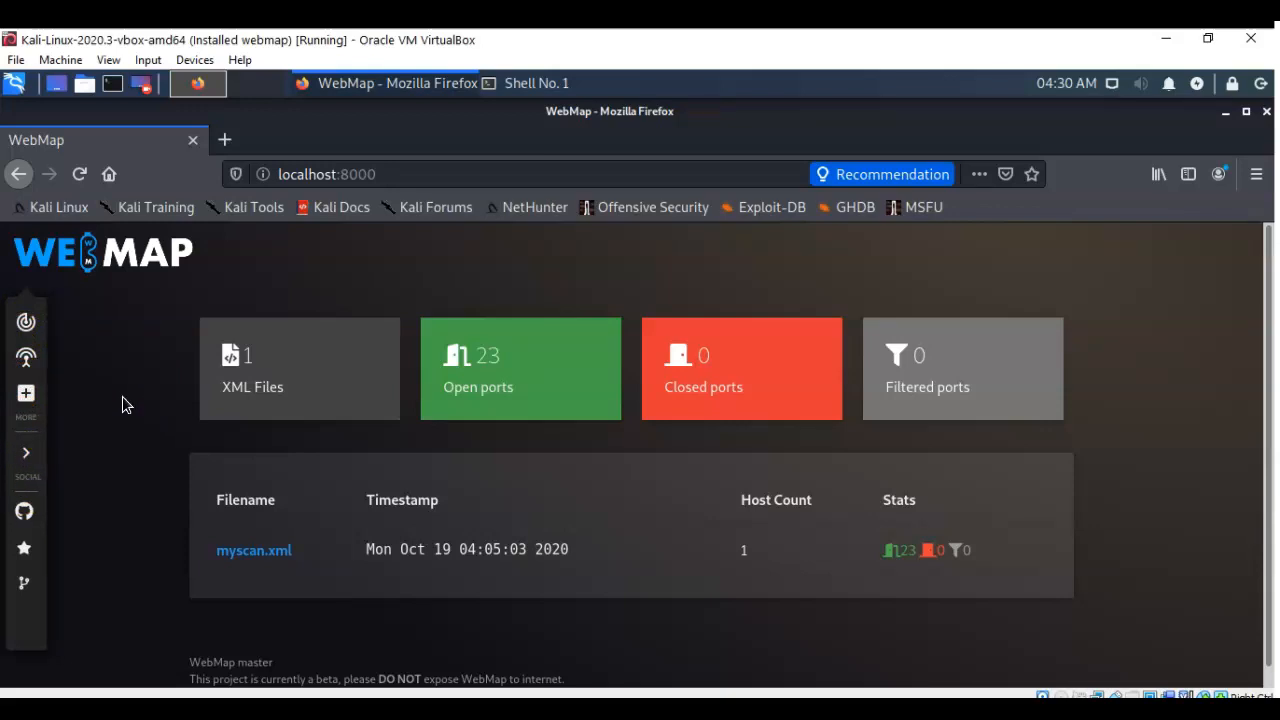
{"action": "mouse_move", "coordinate": [728, 532]}
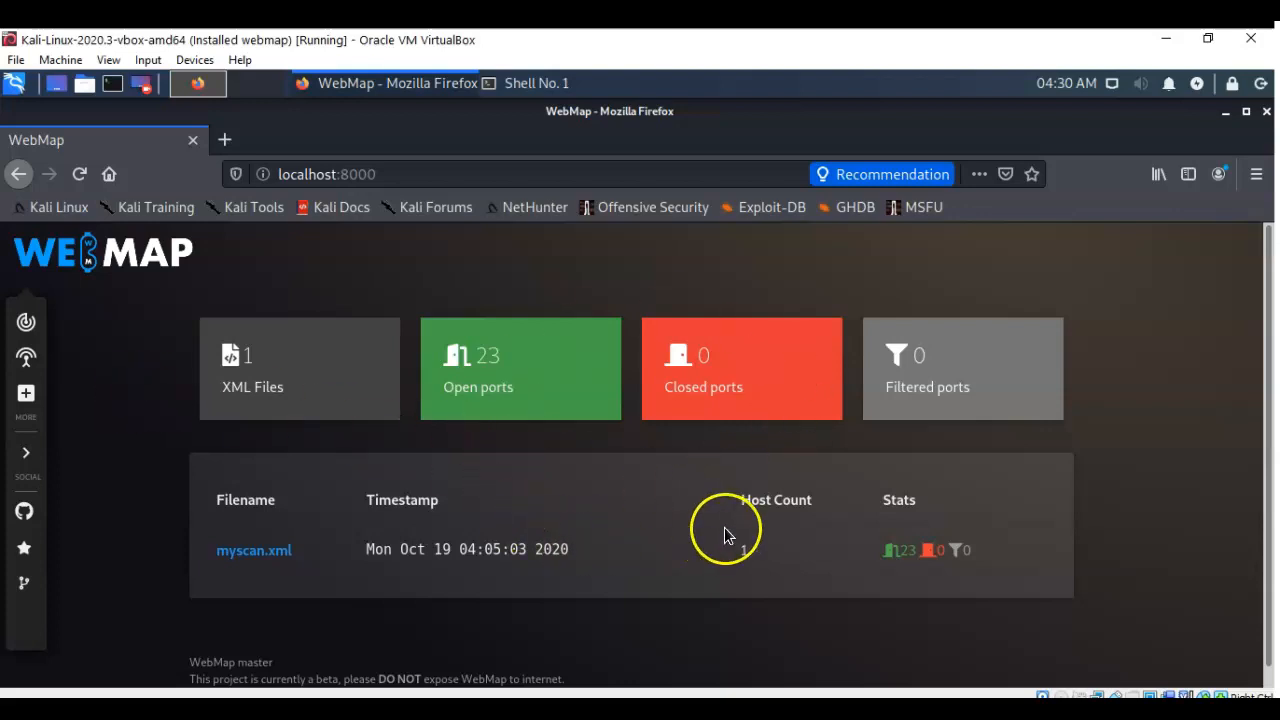
{"action": "left_click", "coordinate": [254, 550]}
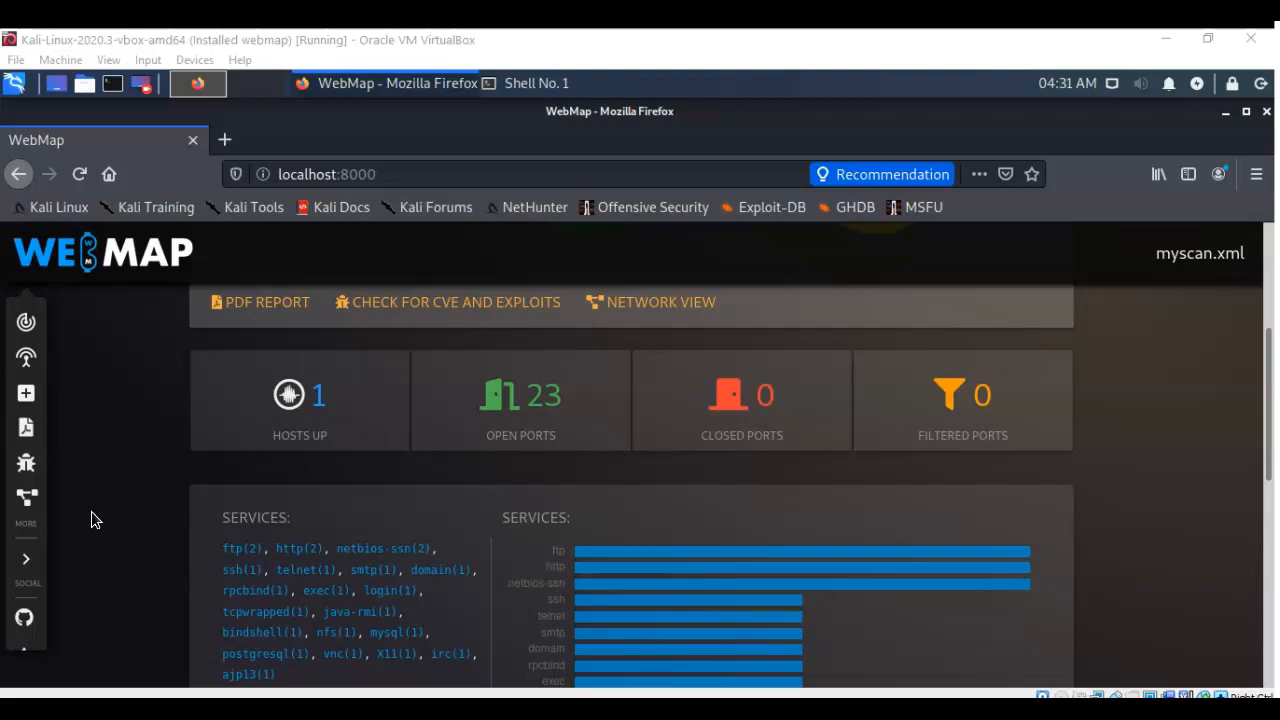
{"action": "mouse_move", "coordinate": [200, 470]}
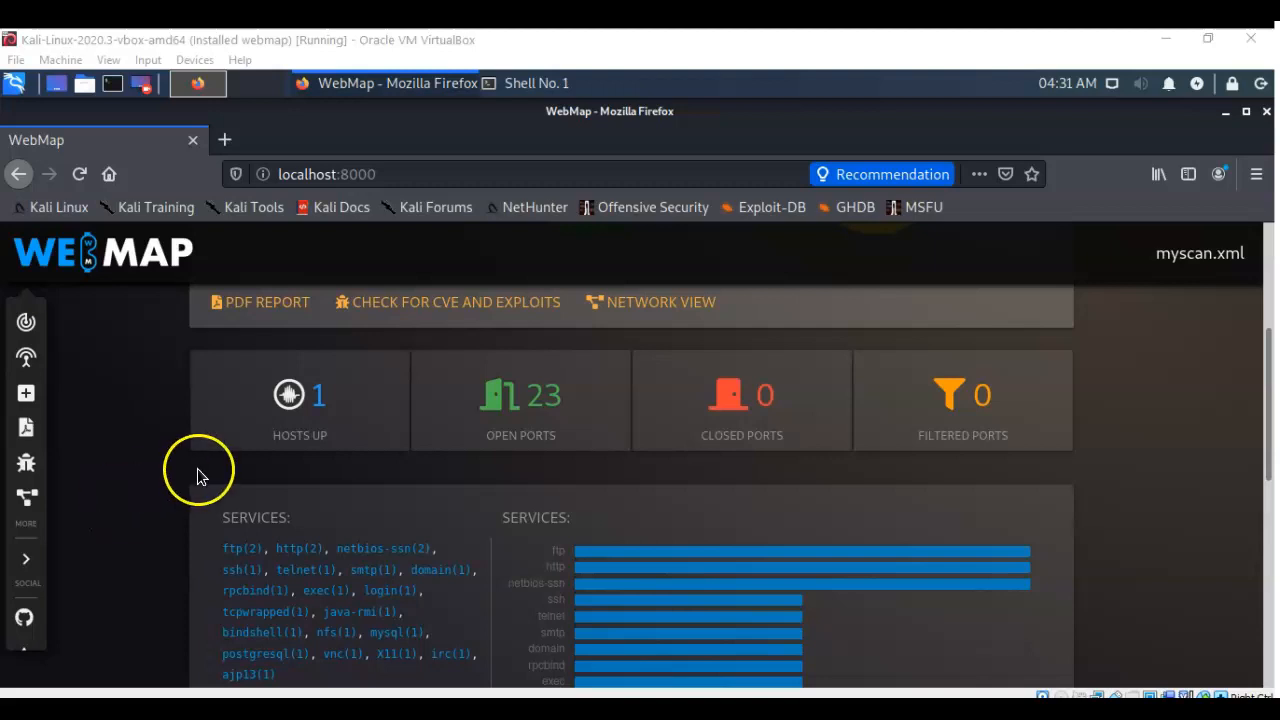
{"action": "scroll", "scroll_direction": "up", "scroll_amount": 3}
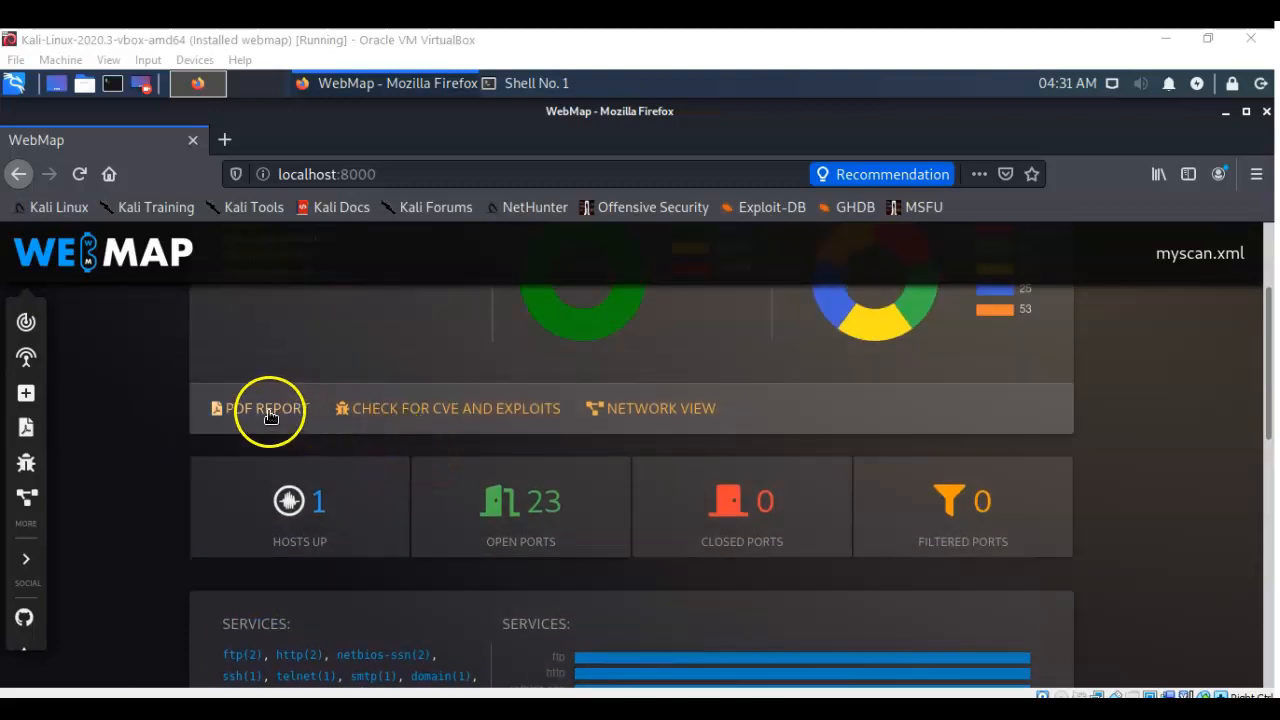
Generate the PDF port scan report for myscan.xml and scroll through its ports and services tables.
{"action": "left_click", "coordinate": [264, 408]}
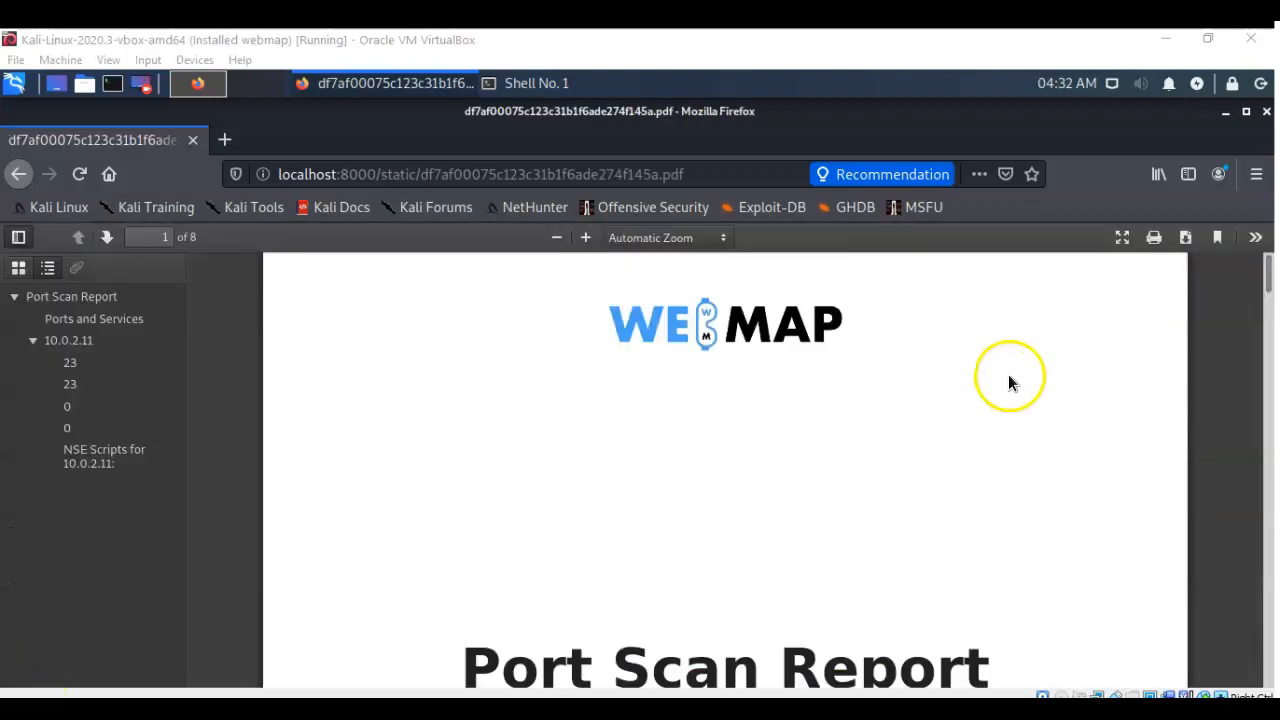
{"action": "scroll", "scroll_direction": "down", "scroll_amount": 3}
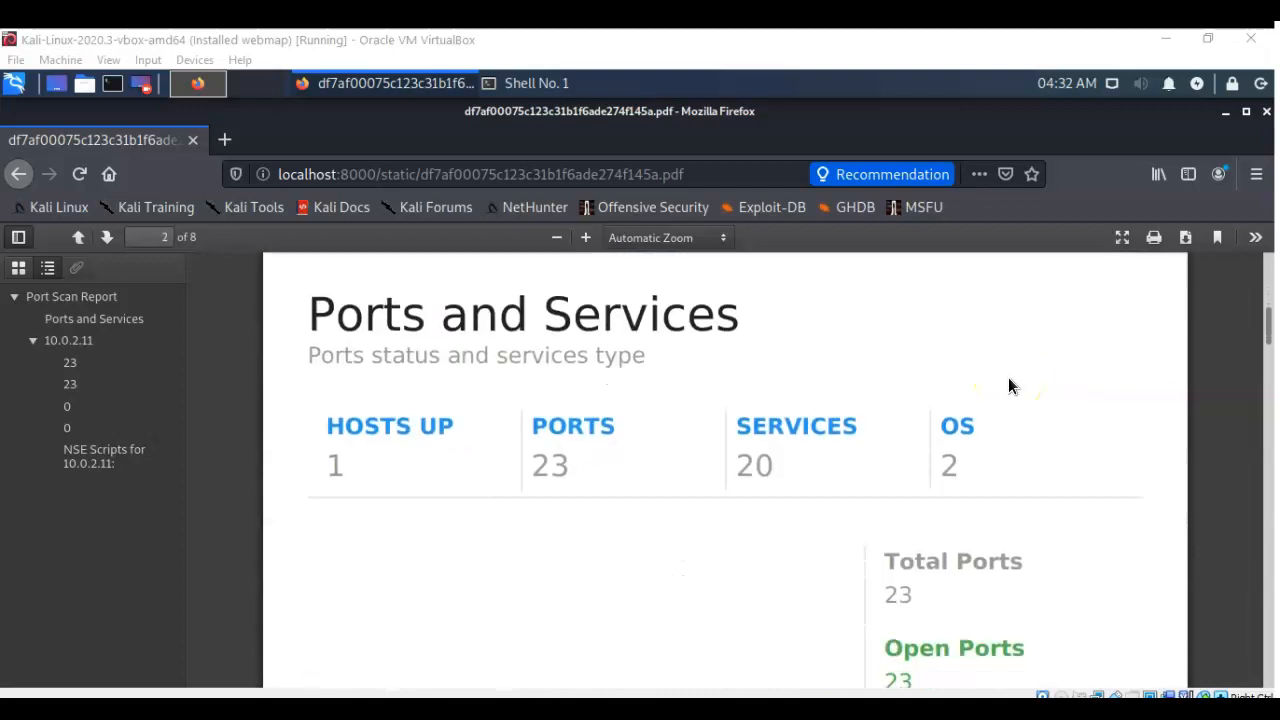
{"action": "scroll", "scroll_direction": "down", "scroll_amount": 3}
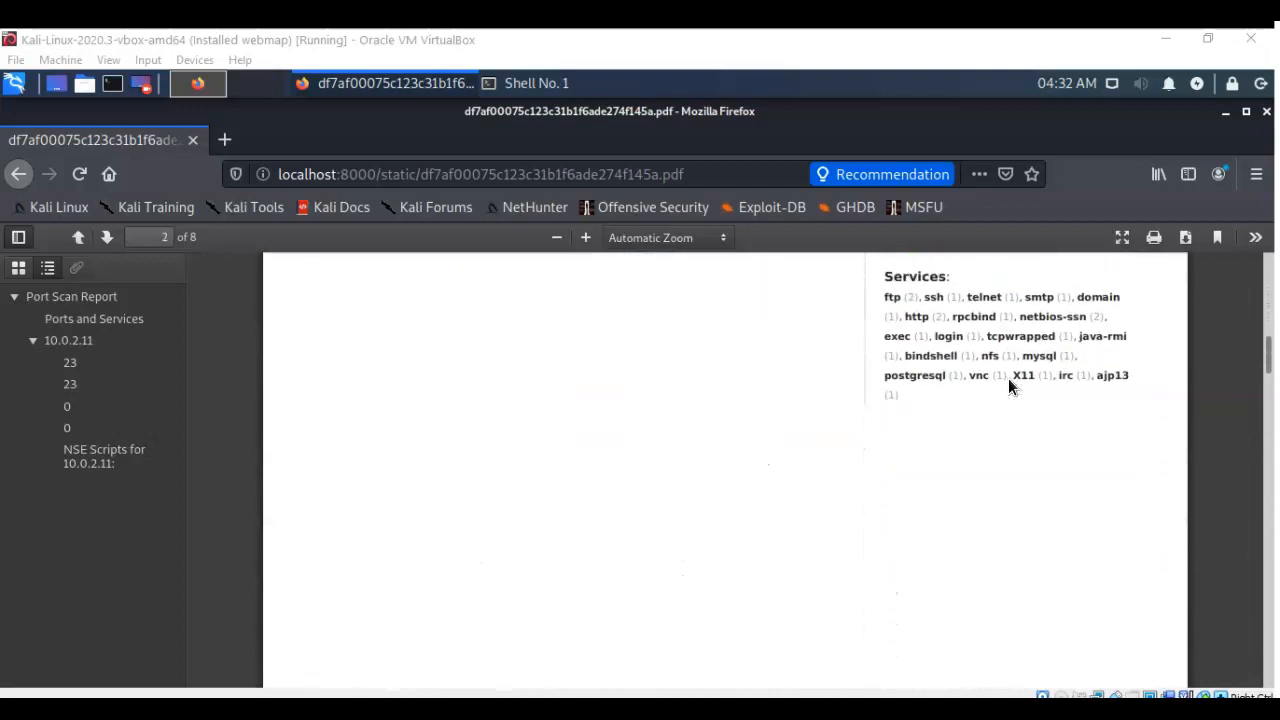
{"action": "scroll", "scroll_direction": "down", "scroll_amount": 3}
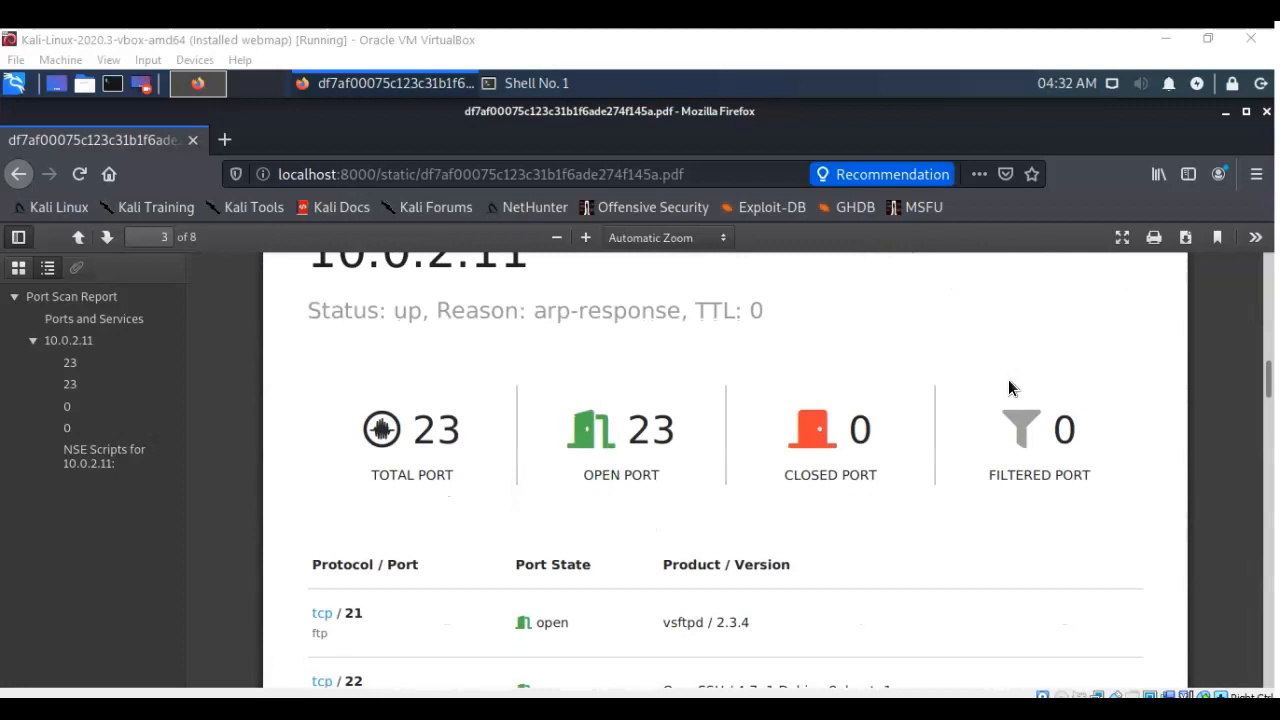
{"action": "scroll", "scroll_direction": "down", "scroll_amount": 3}
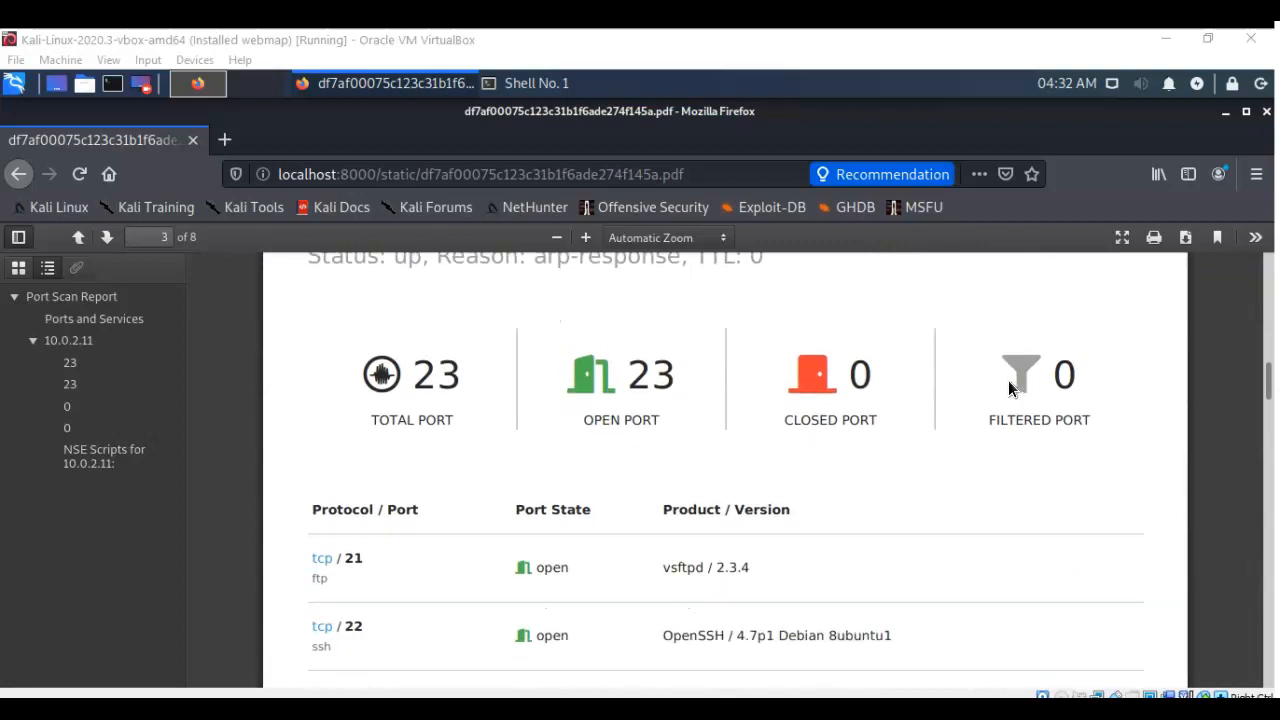
{"action": "scroll", "scroll_direction": "down", "scroll_amount": 3}
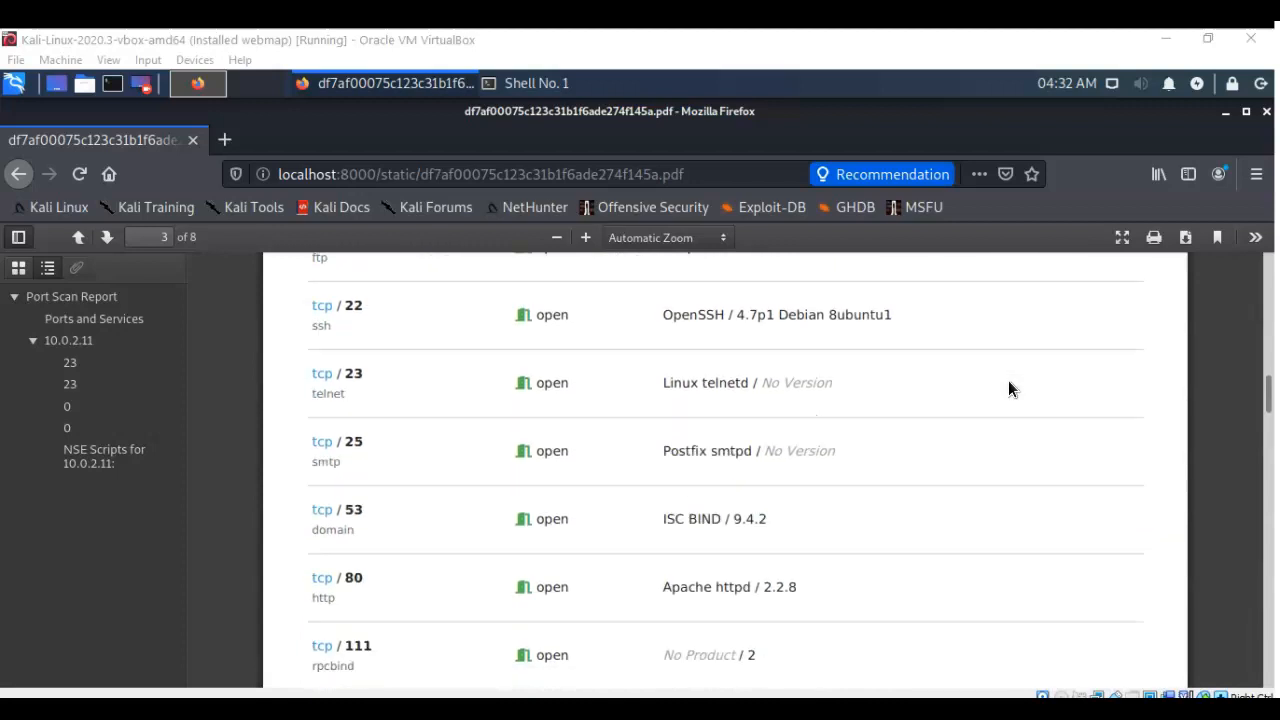
{"action": "scroll", "scroll_direction": "down", "scroll_amount": 3}
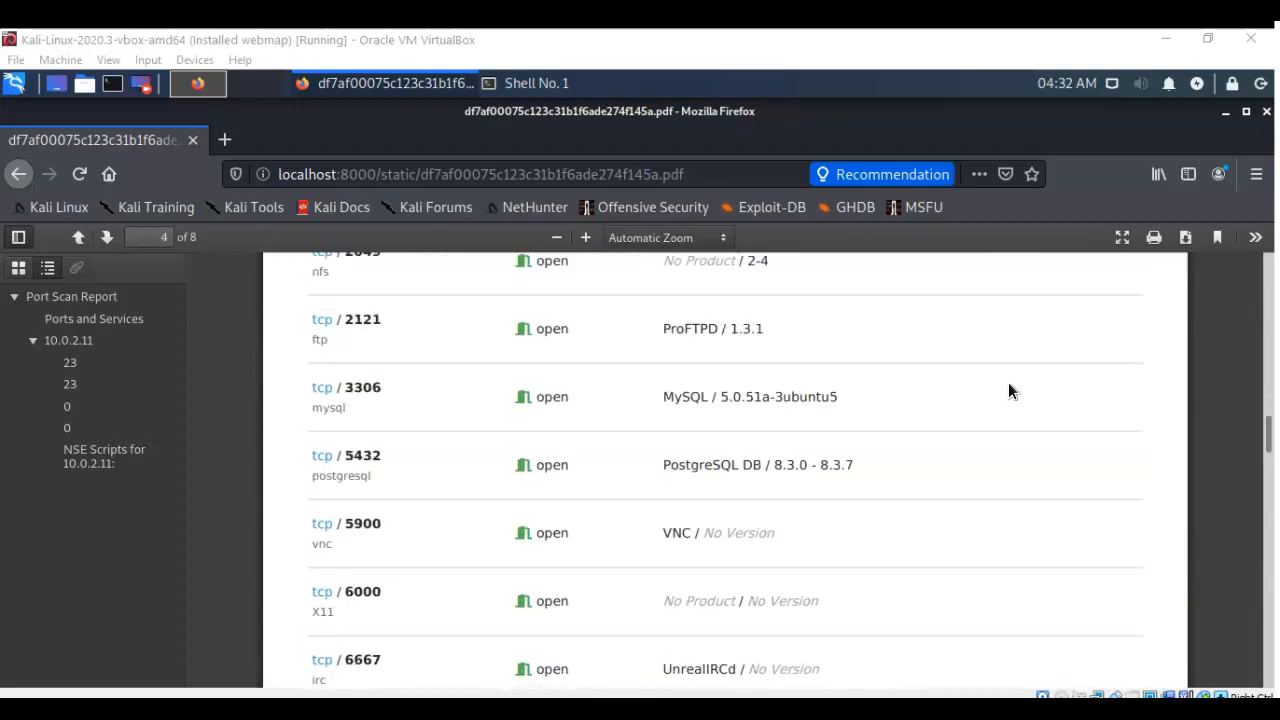
{"action": "scroll", "scroll_direction": "down", "scroll_amount": 3}
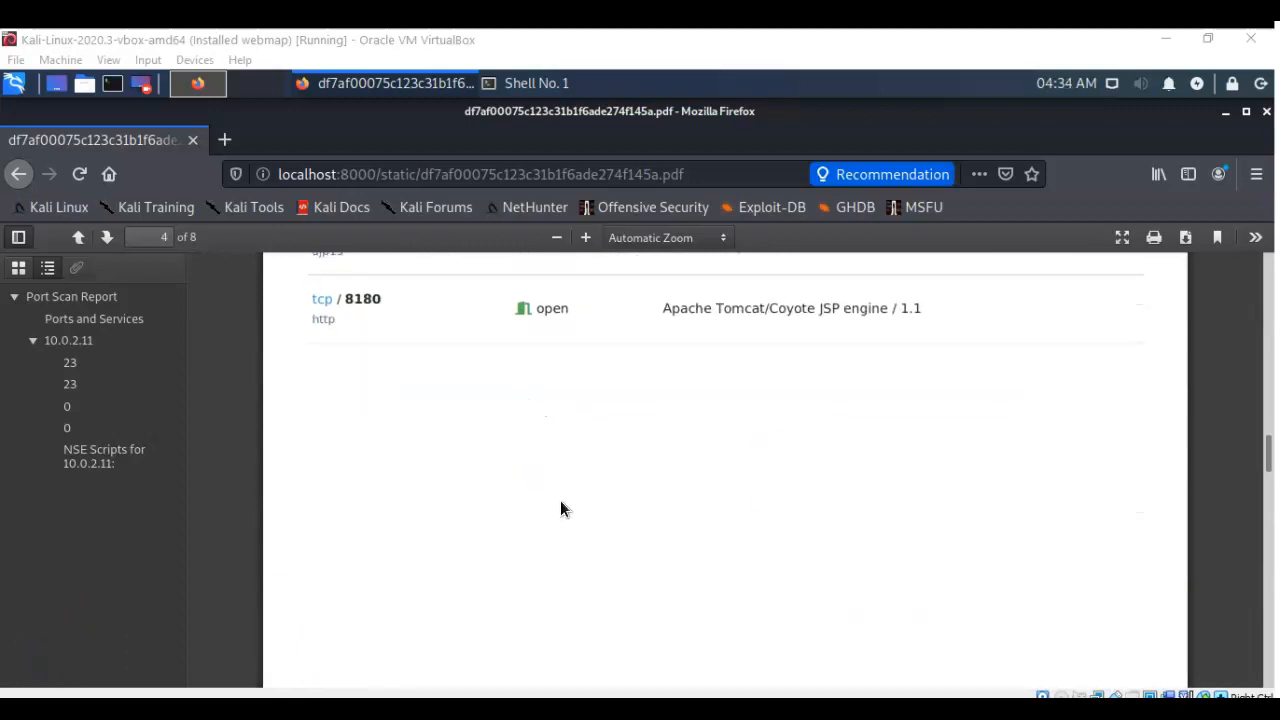